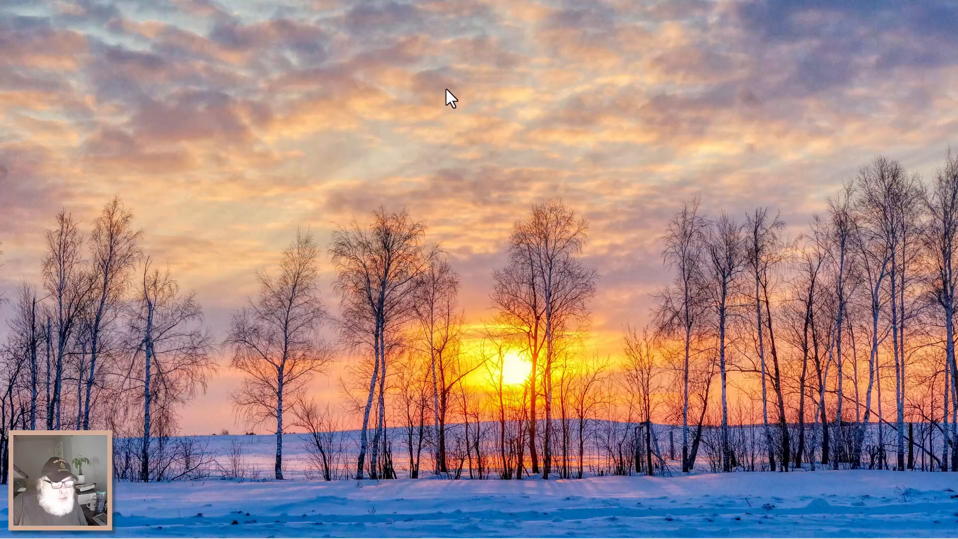
mouse_move(442, 113)
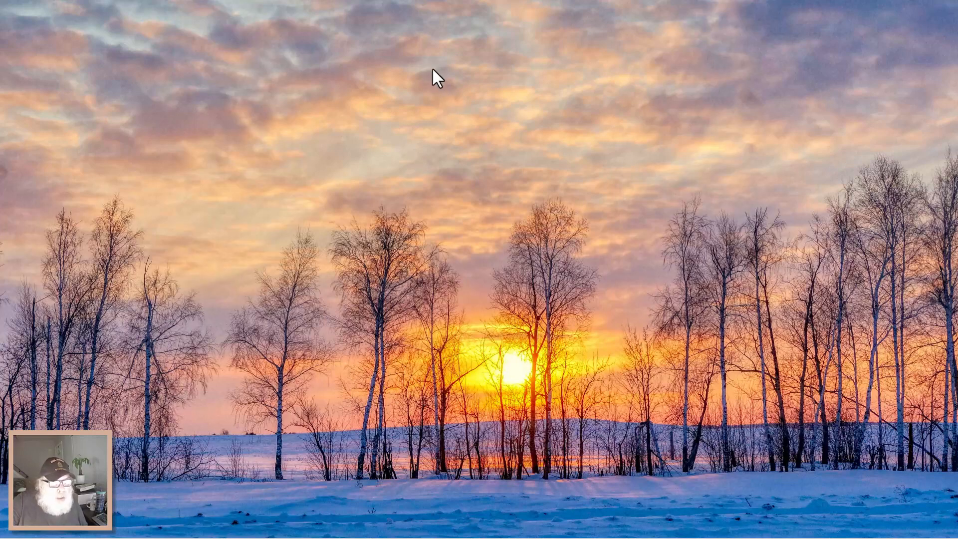
mouse_move(460, 98)
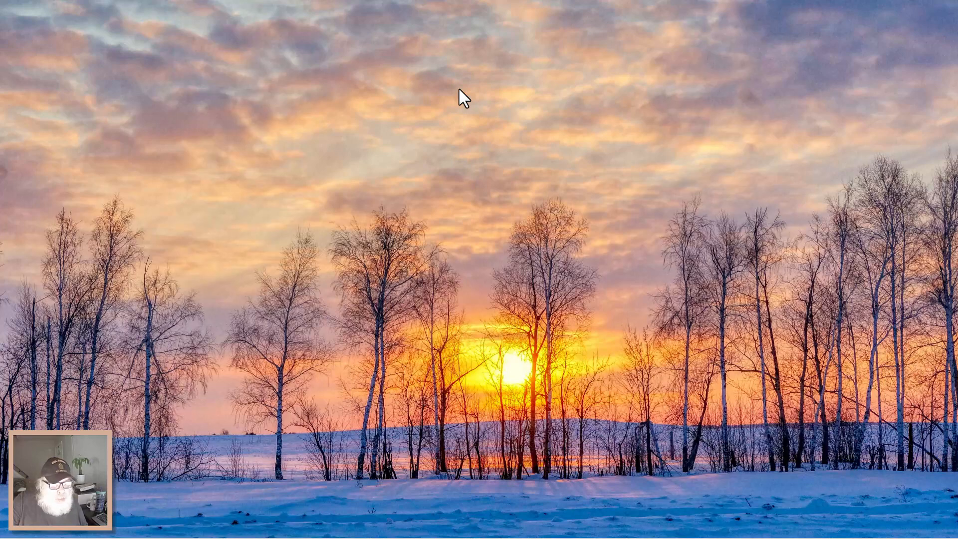
mouse_move(225, 107)
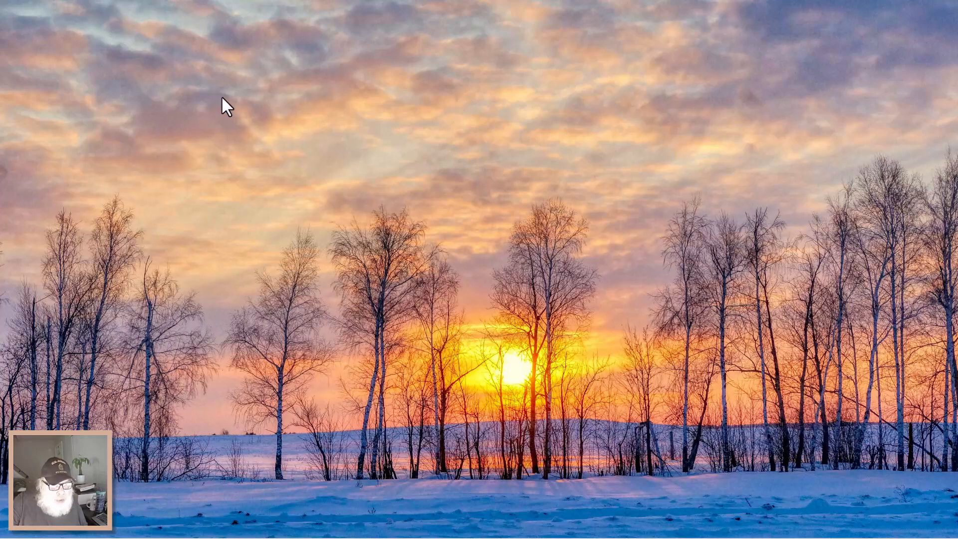
mouse_move(446, 483)
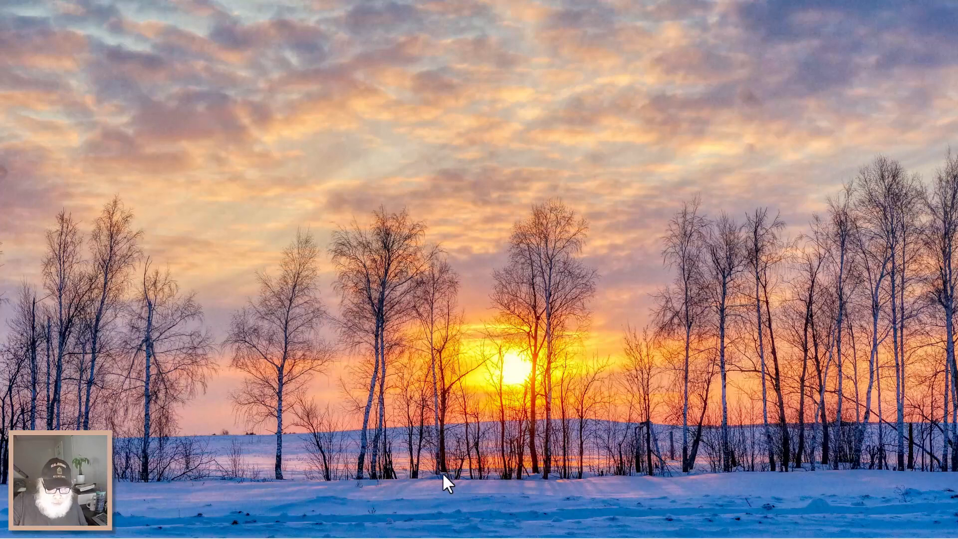
mouse_move(354, 141)
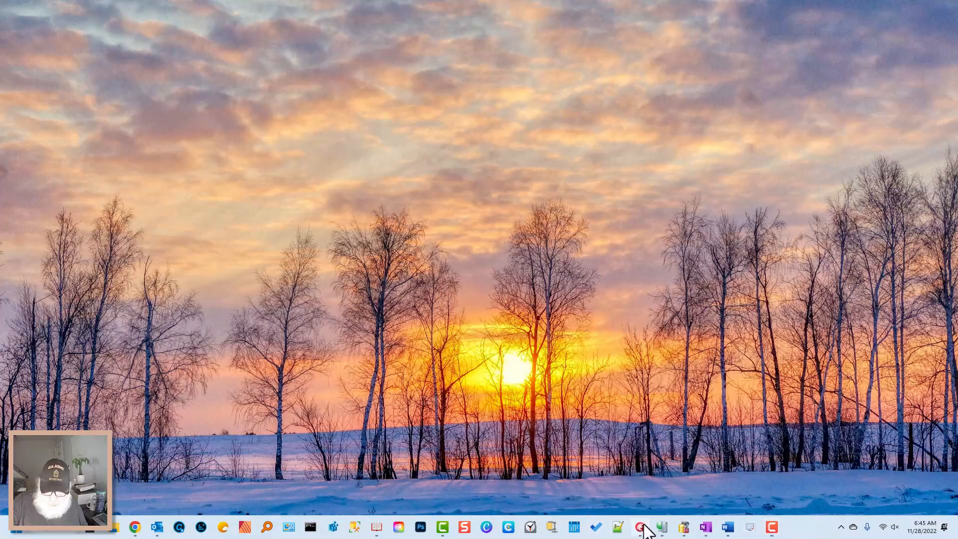
Bring the Delphi IDE with the AutoincTest form designer to the front.
click(640, 526)
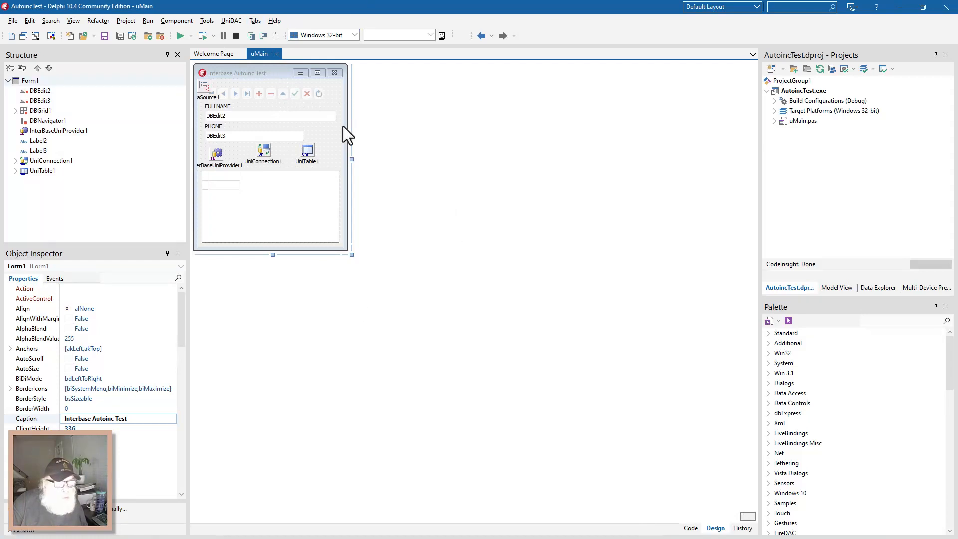
mouse_move(322, 136)
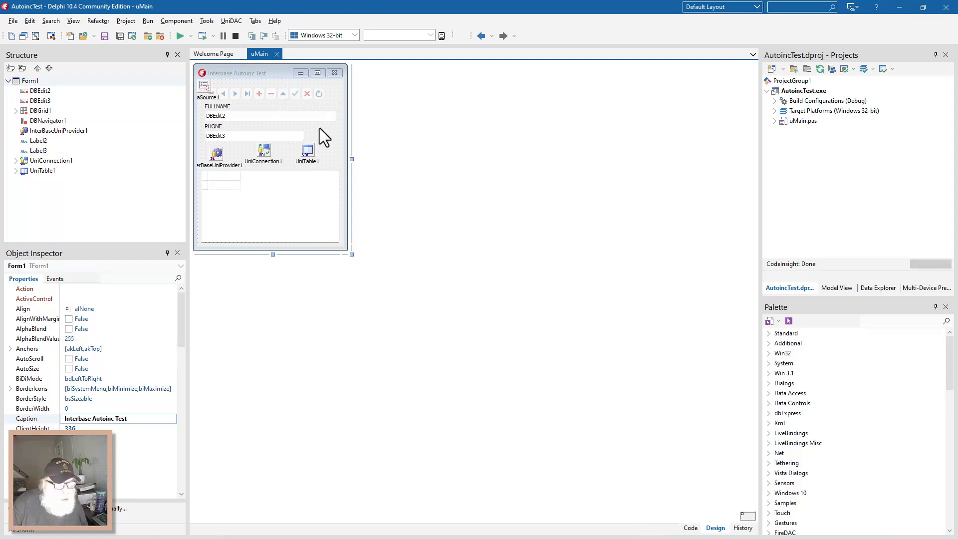
mouse_move(242, 86)
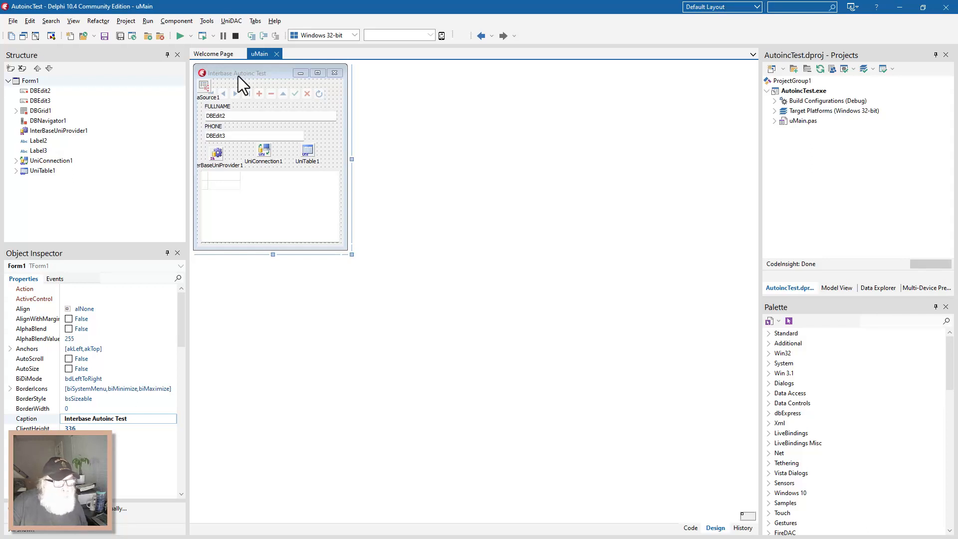
mouse_move(244, 83)
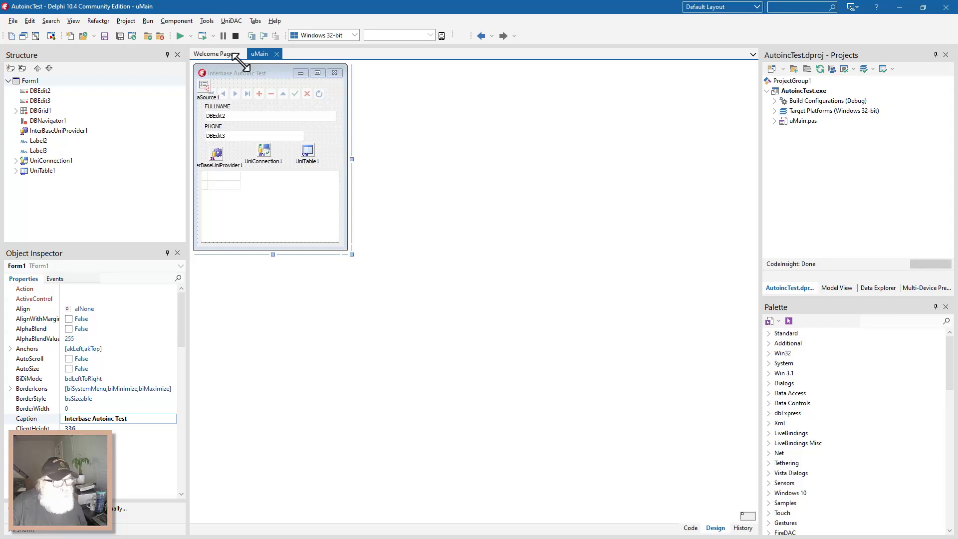
mouse_move(247, 80)
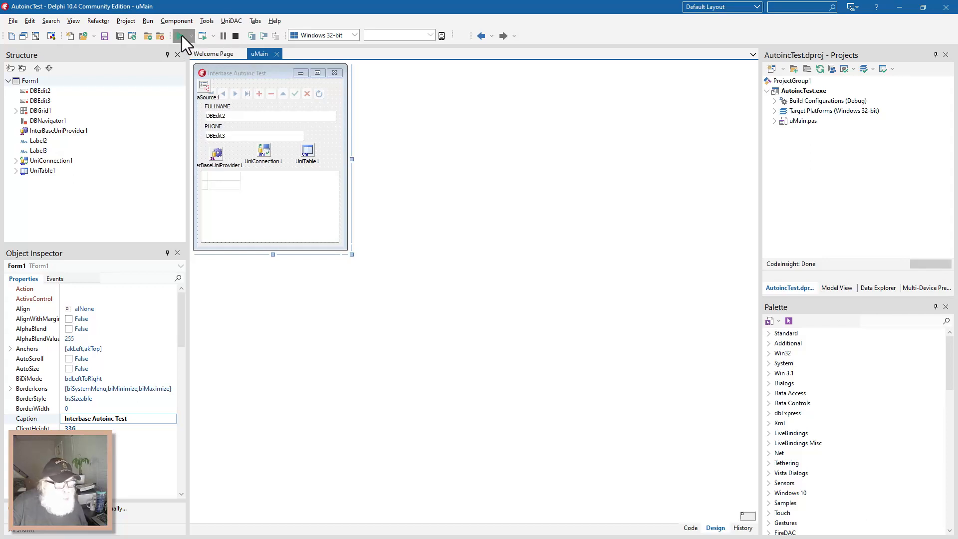
Run the AutoincTest app and jump to the last record (Donald Rumsfeld), then back to the first (Robert A. Davis).
click(178, 36)
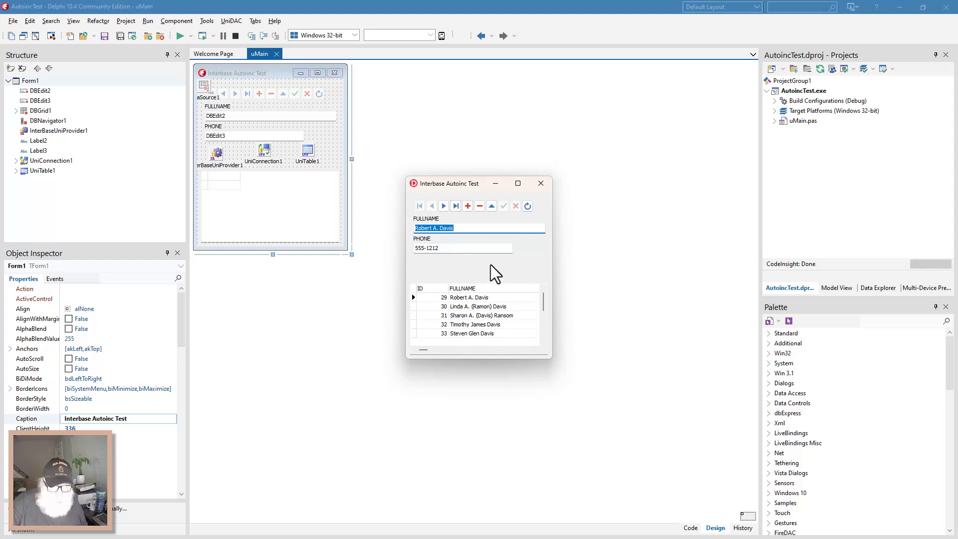
mouse_move(458, 158)
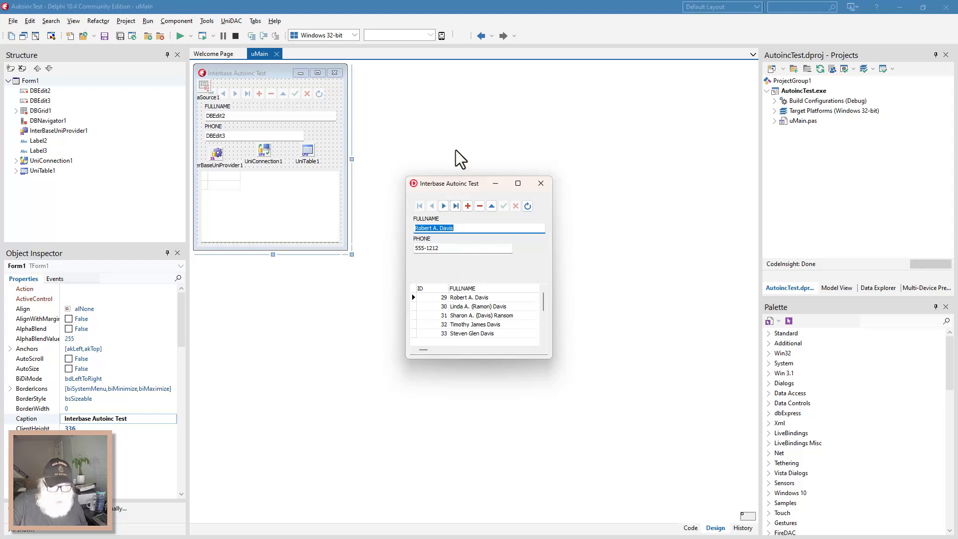
mouse_move(488, 223)
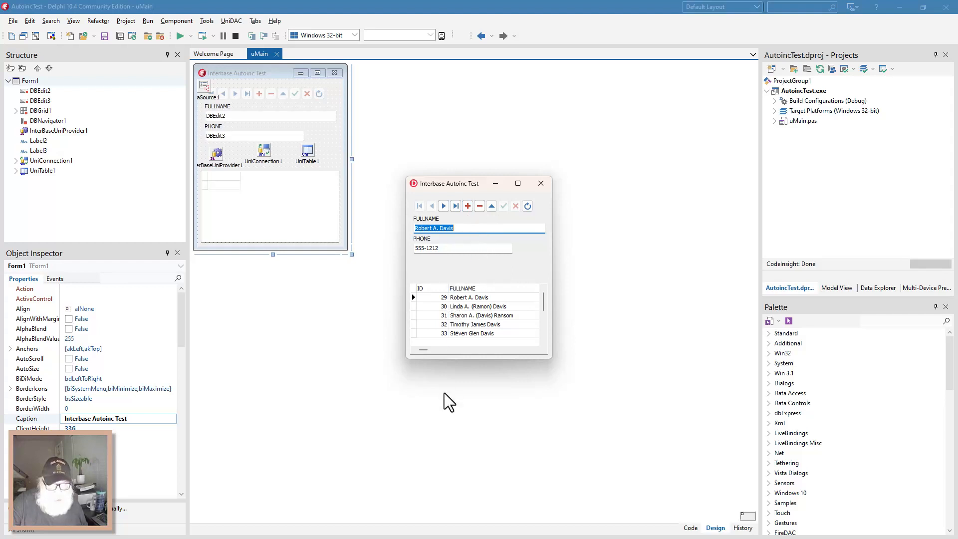
click(455, 206)
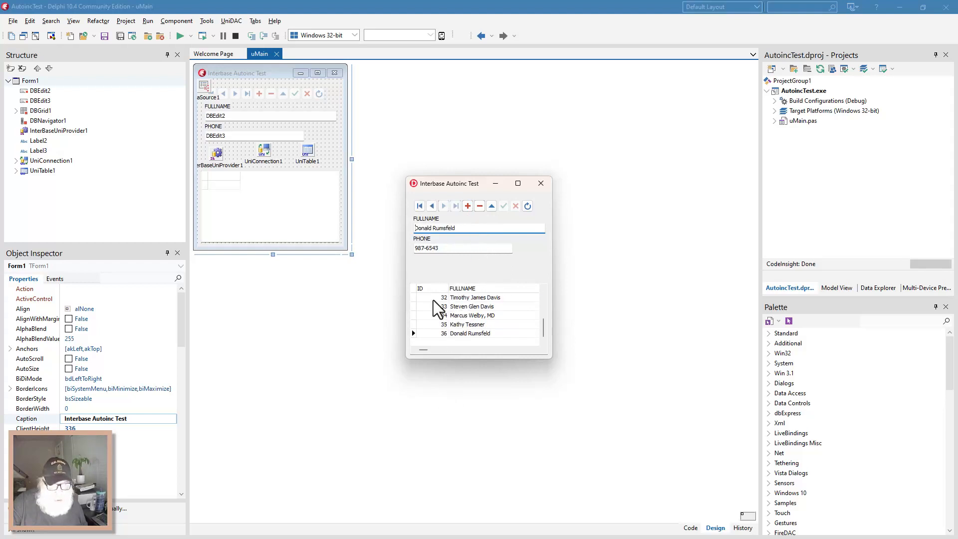
click(419, 205)
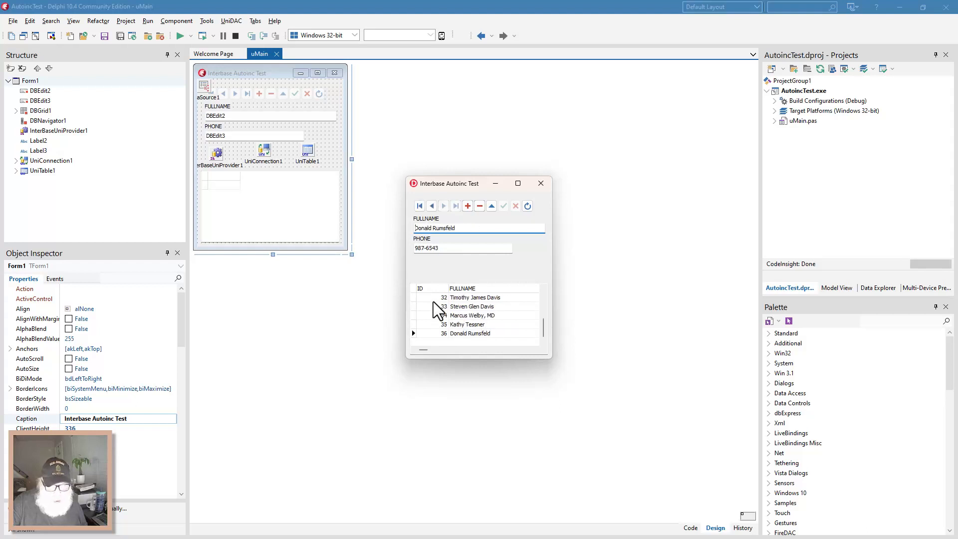
click(419, 206)
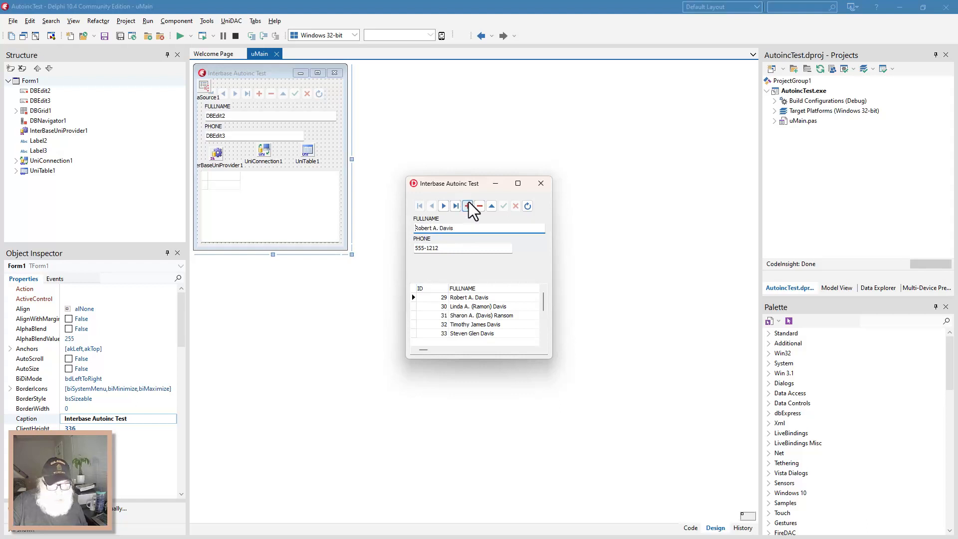
Insert a new record Tiny Tim with phone 5657-8901 and post it.
click(467, 206)
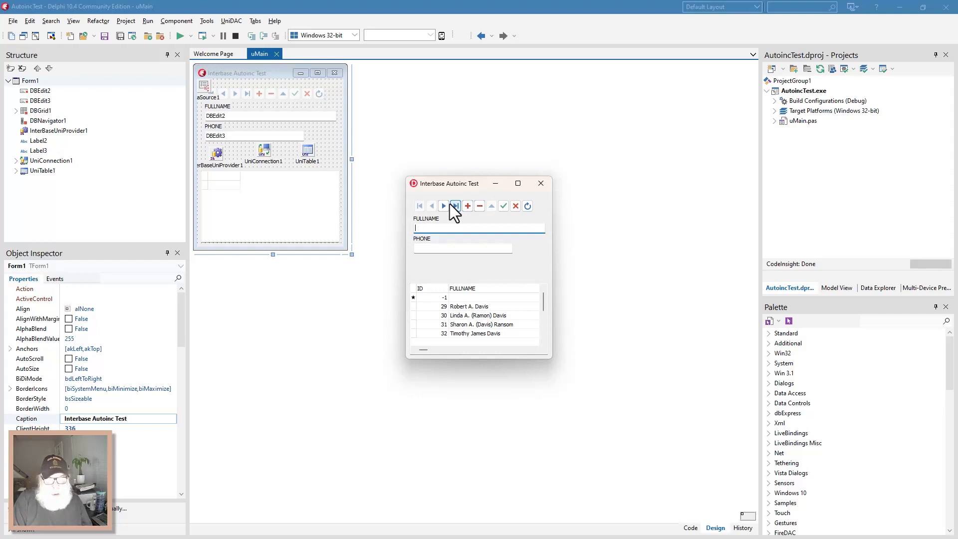
text(Tiny)
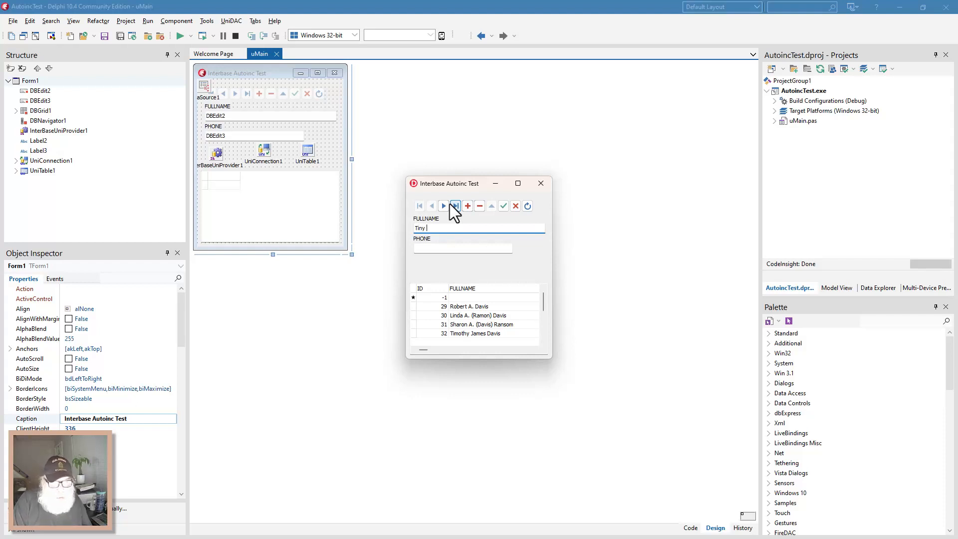
text(Time)
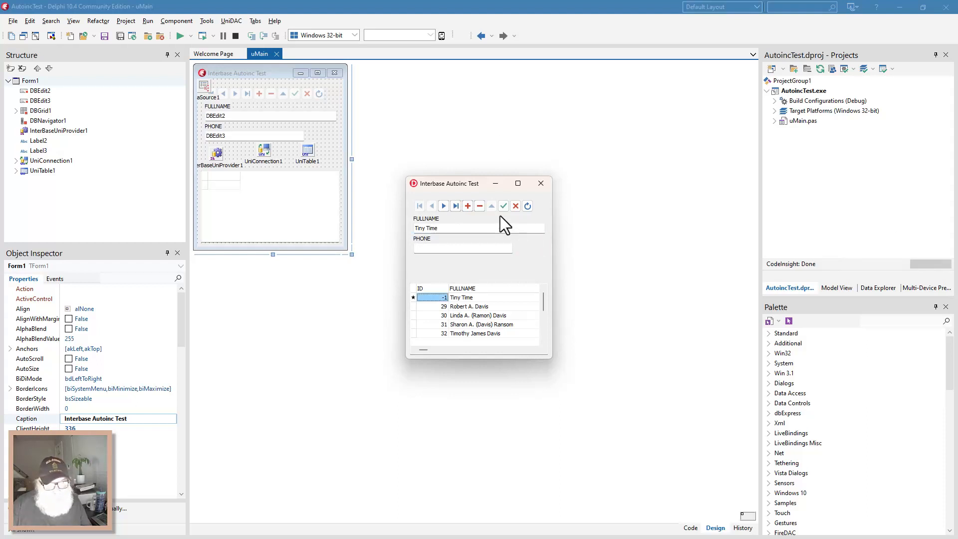
click(477, 227)
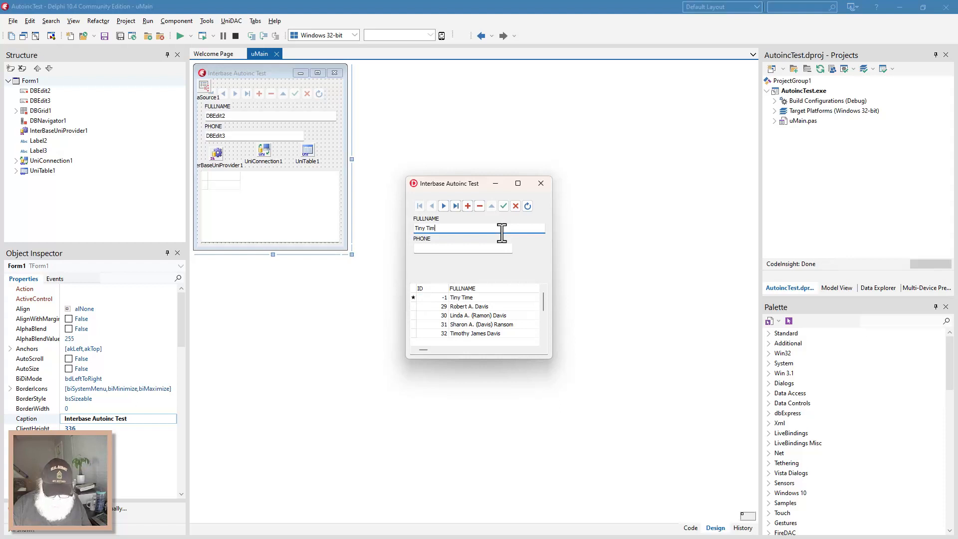
click(462, 248)
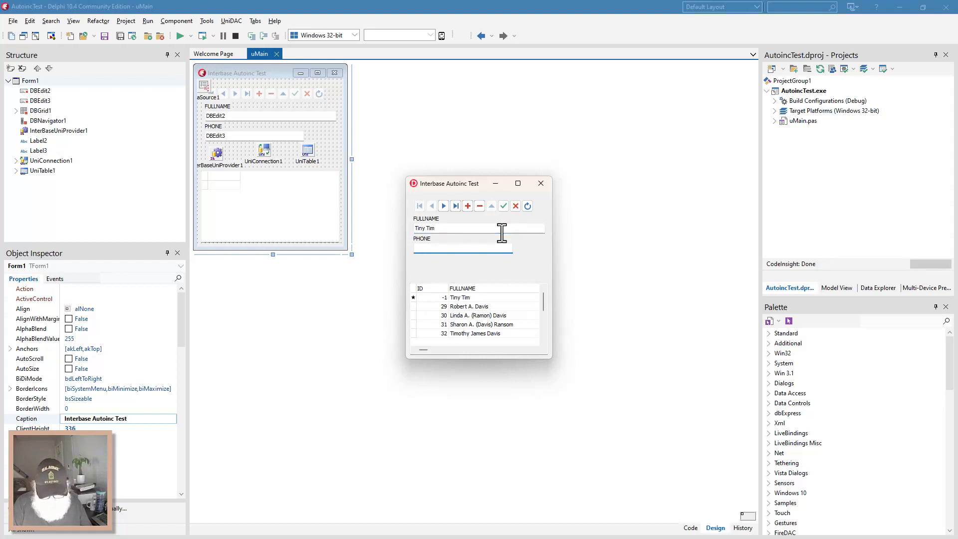
text(5657-8901)
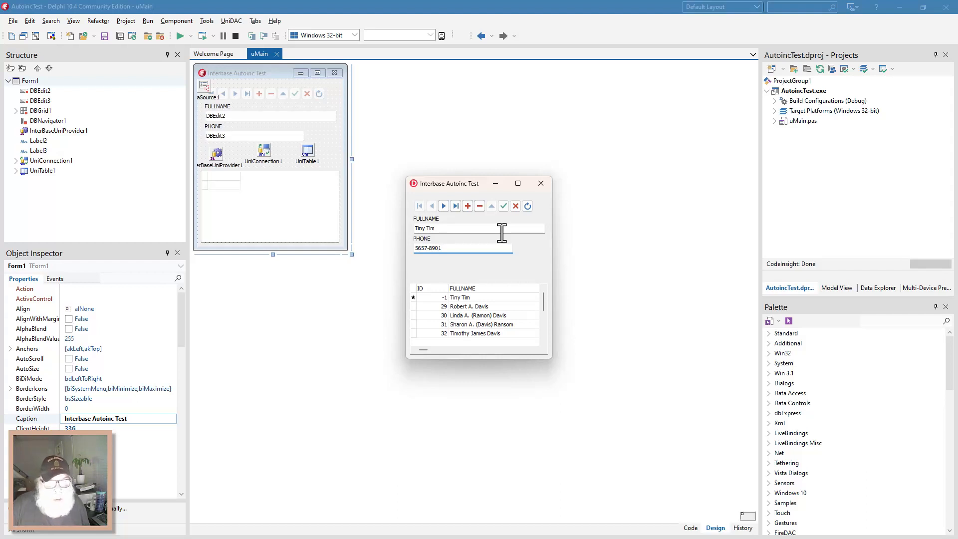
mouse_move(495, 193)
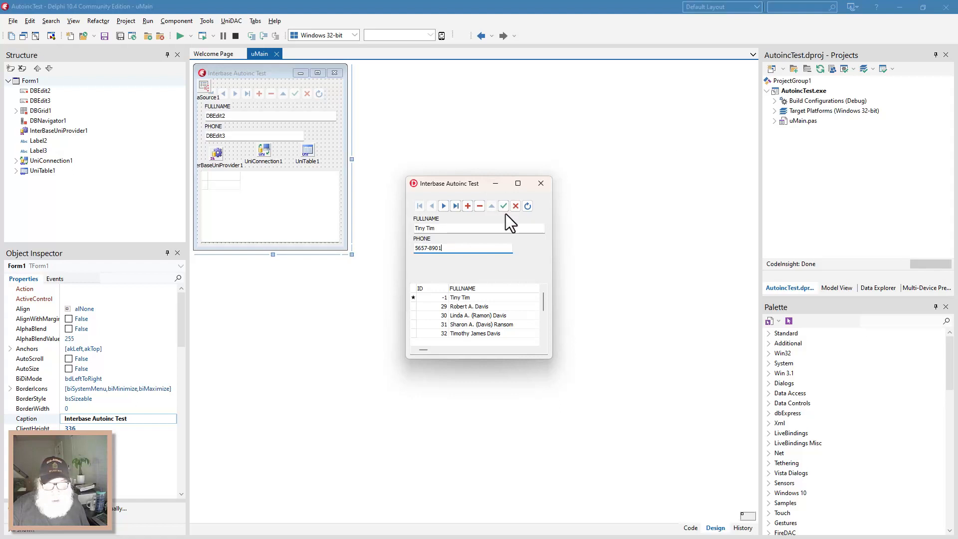
mouse_move(510, 227)
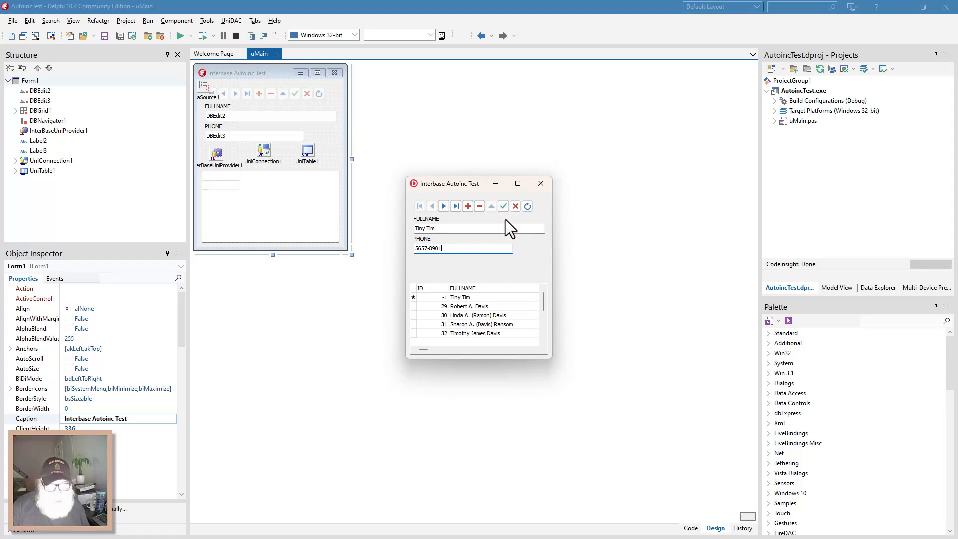
click(503, 205)
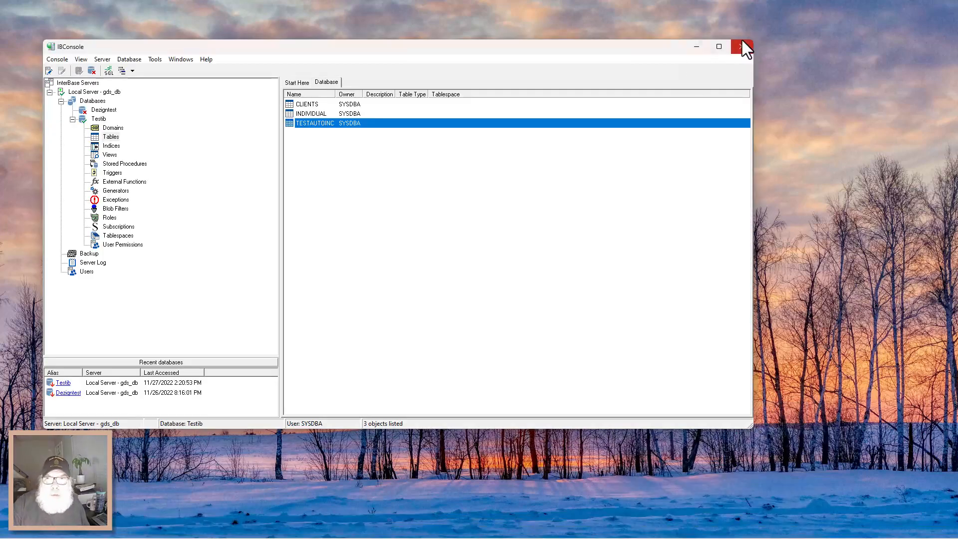
Maximize IBConsole and re-expand Testib to list its tables CLIENTS, INDIVIDUAL and TESTAUTOINC.
click(719, 47)
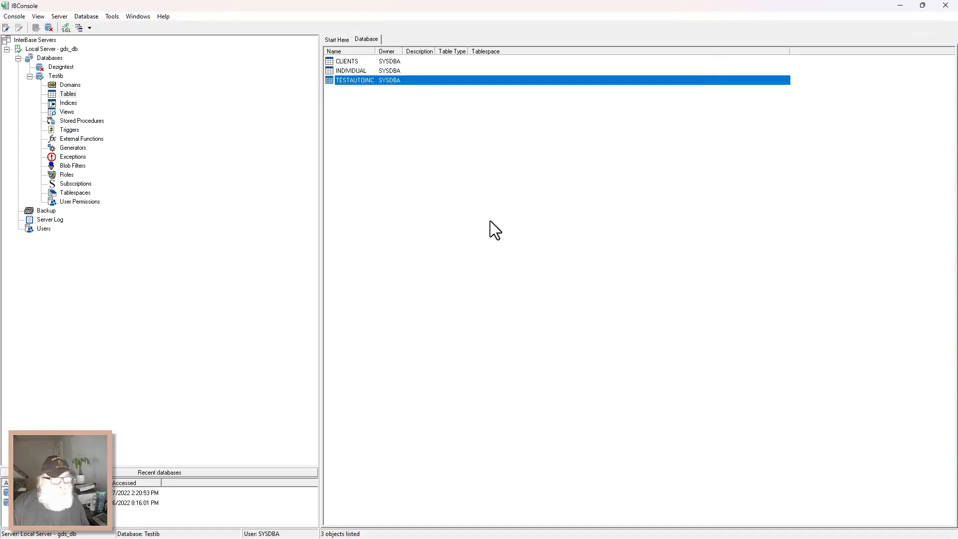
mouse_move(235, 126)
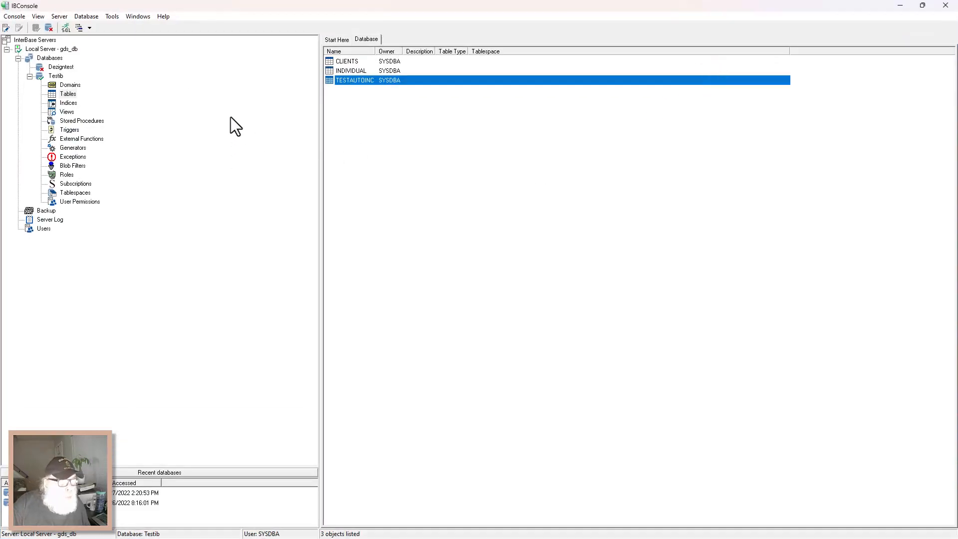
mouse_move(229, 22)
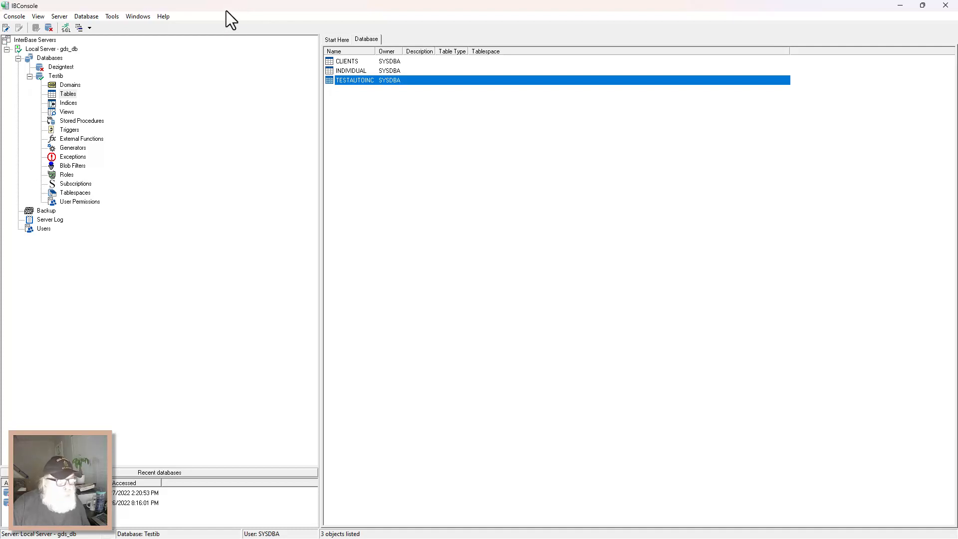
mouse_move(196, 157)
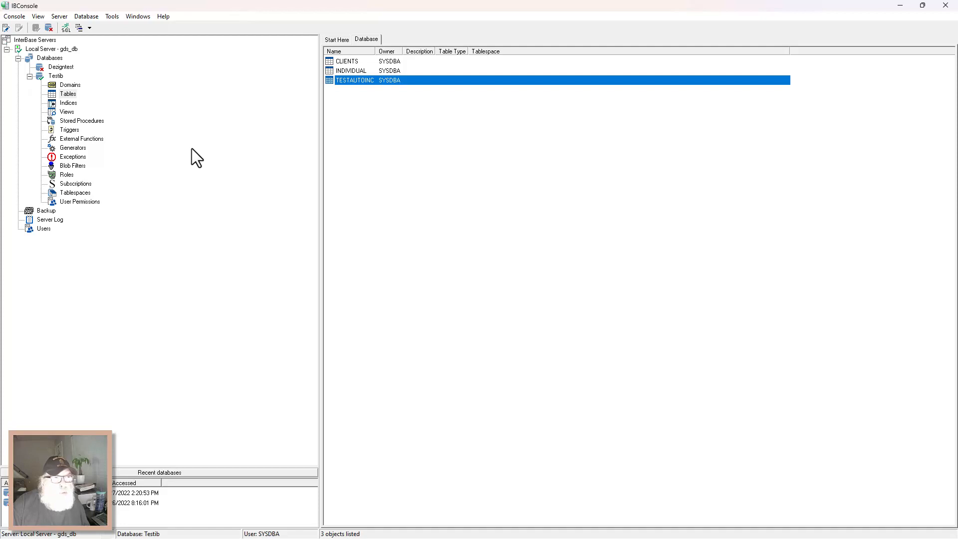
mouse_move(192, 157)
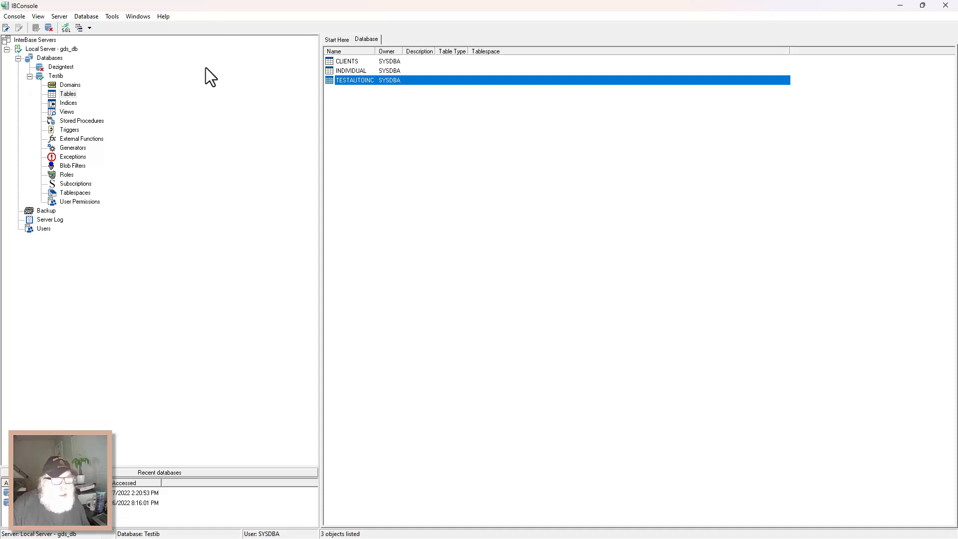
mouse_move(317, 9)
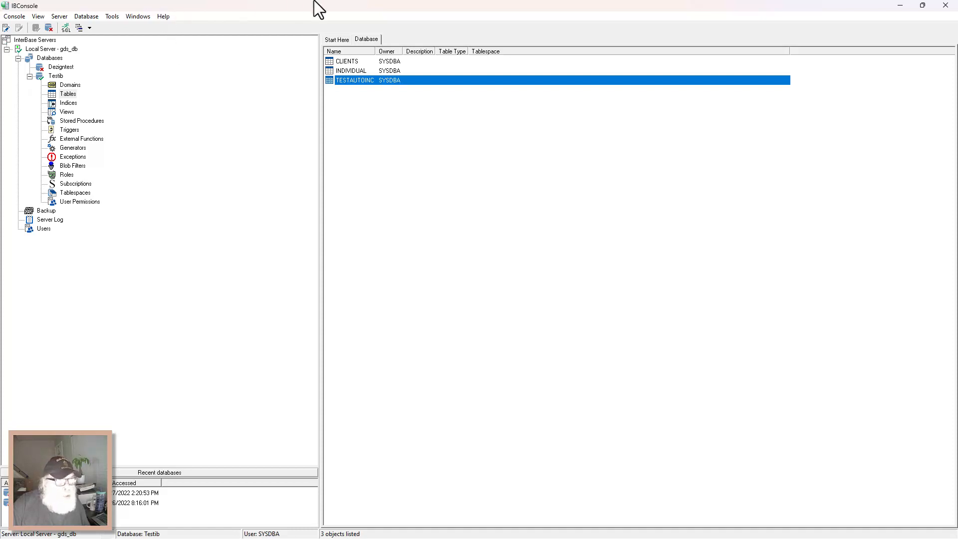
mouse_move(278, 9)
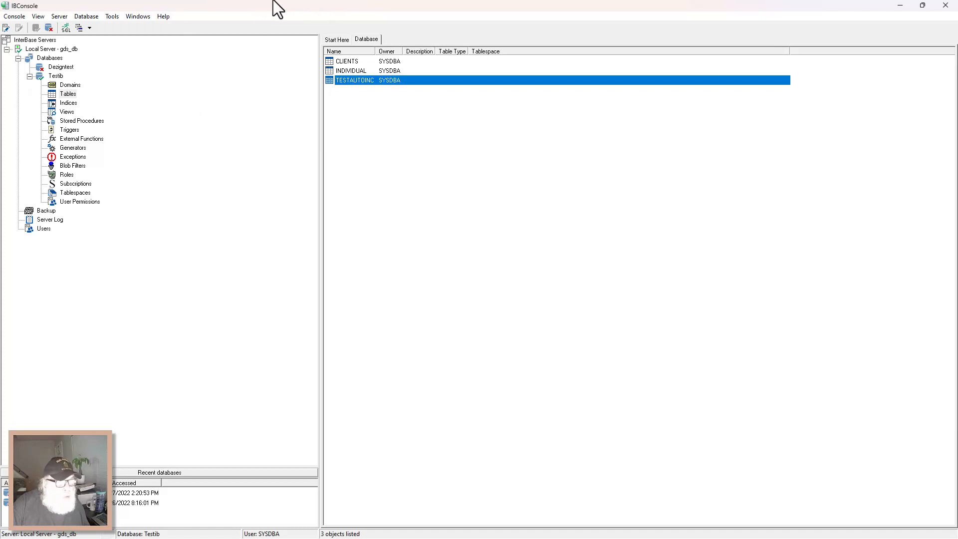
mouse_move(250, 11)
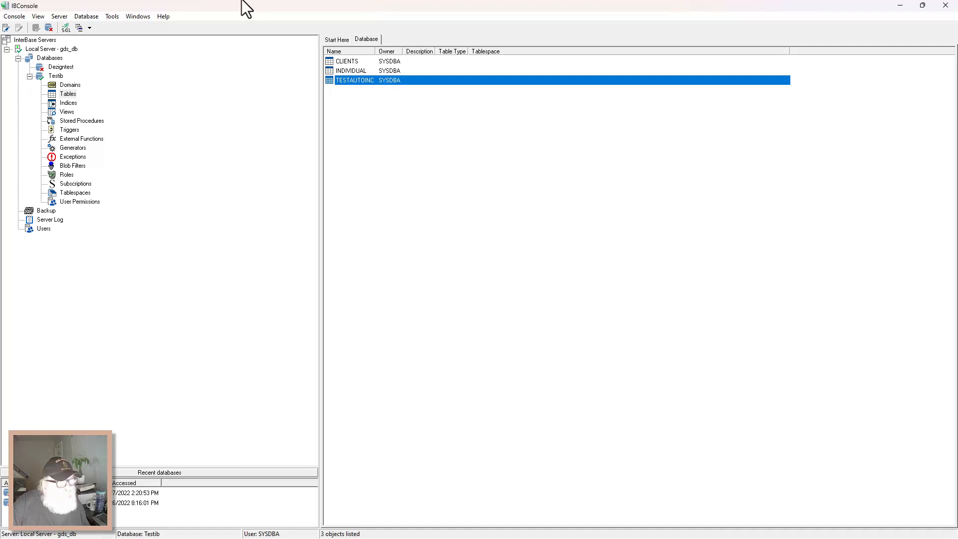
click(56, 76)
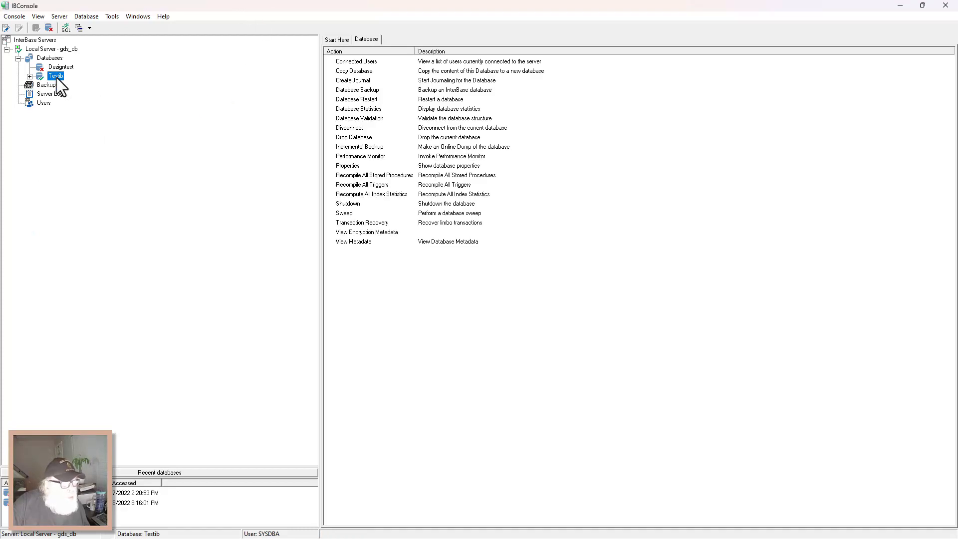
click(39, 76)
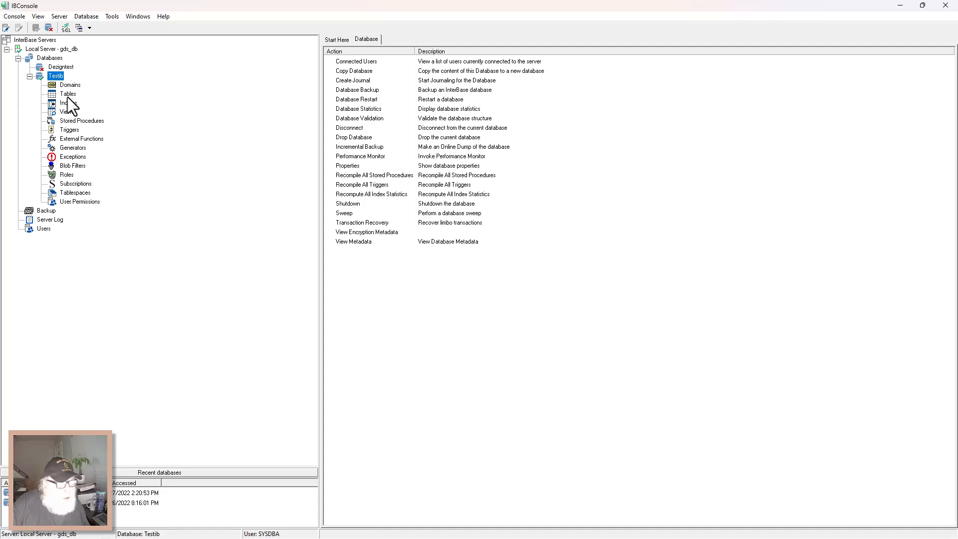
click(69, 94)
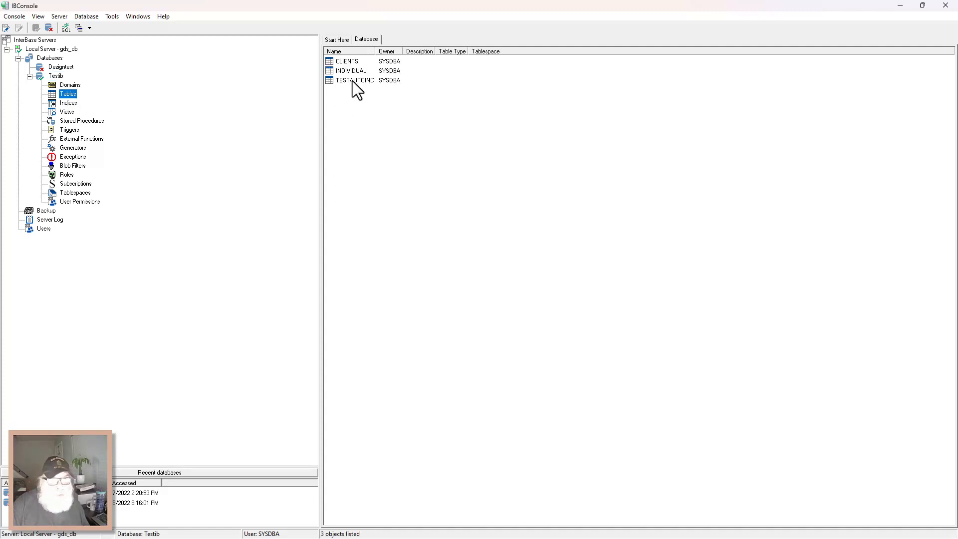
View TESTAUTOINC's properties, its Dependencies, then its Data rows IDs 29 to 37.
double_click(354, 80)
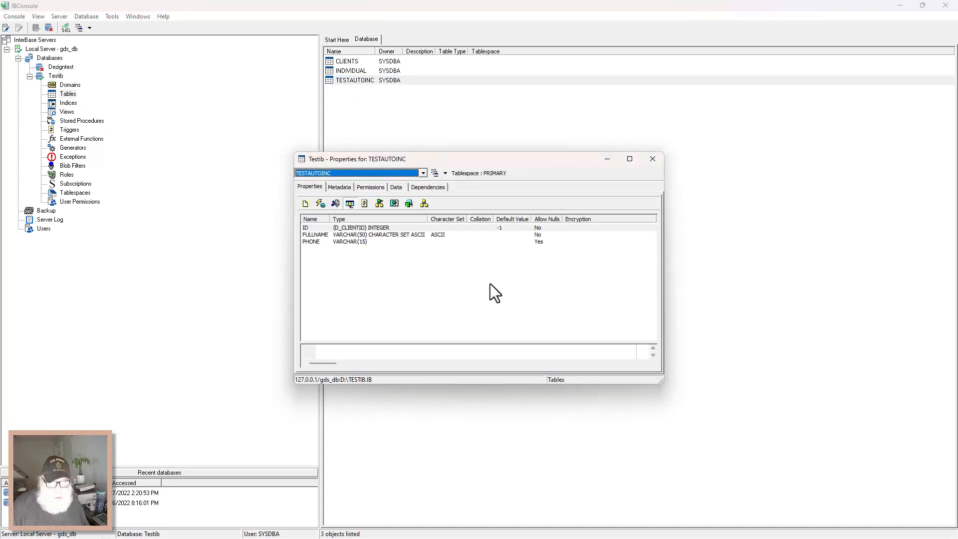
mouse_move(361, 275)
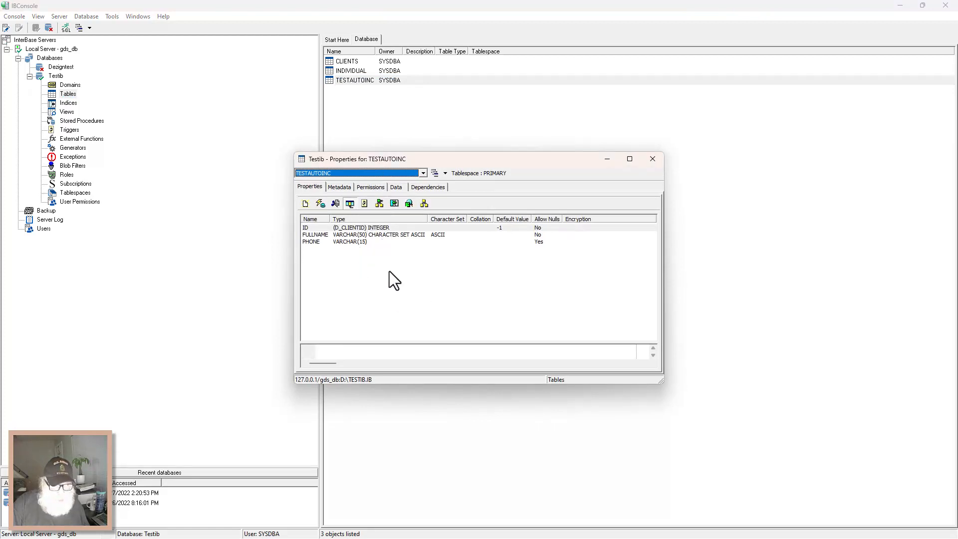
mouse_move(371, 273)
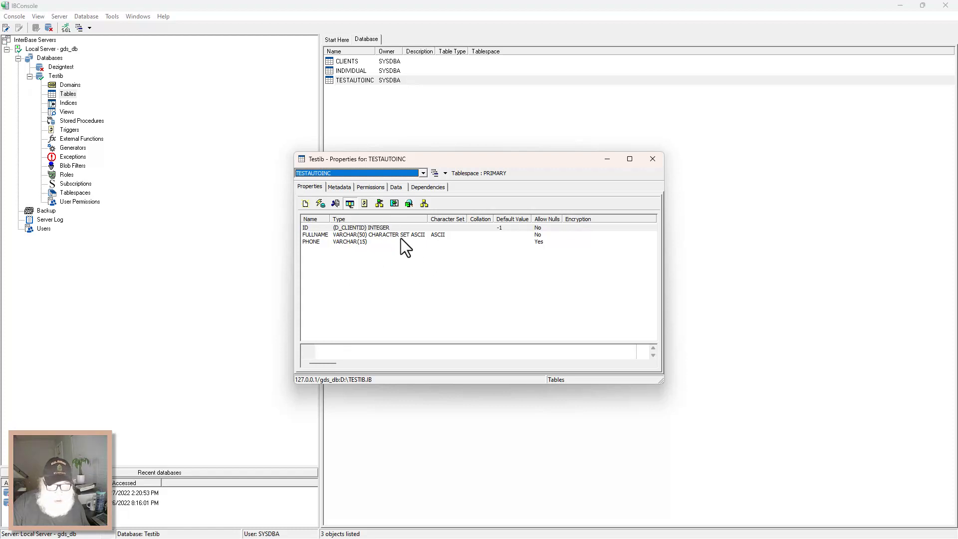
mouse_move(409, 222)
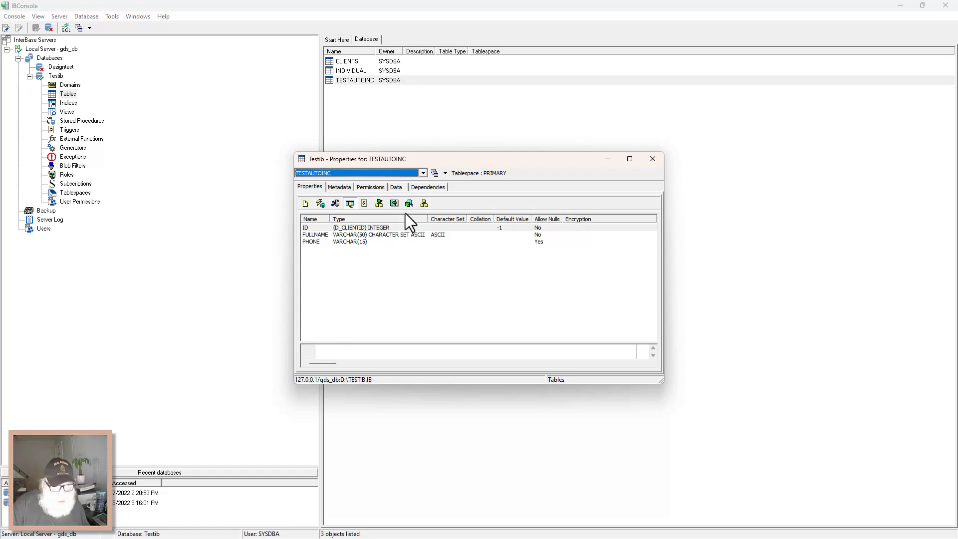
click(427, 186)
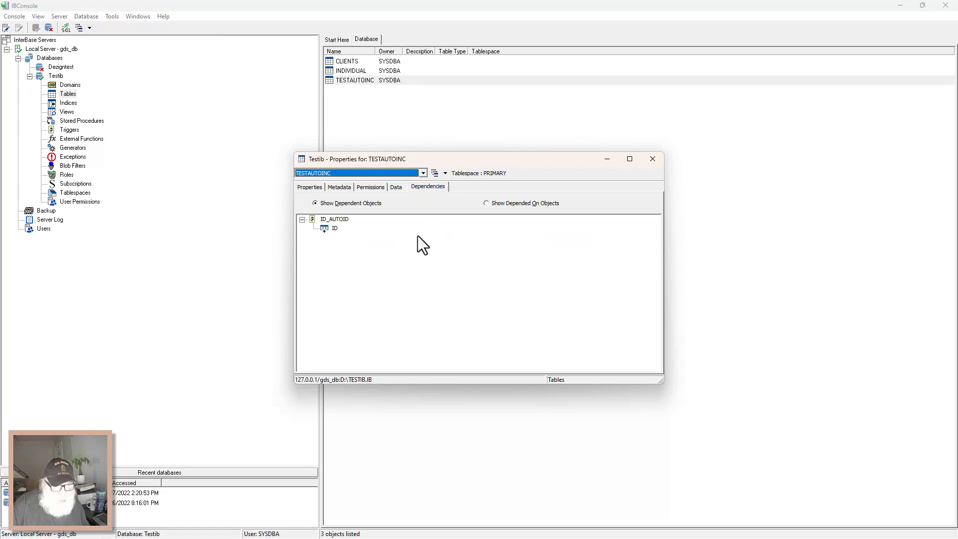
mouse_move(355, 244)
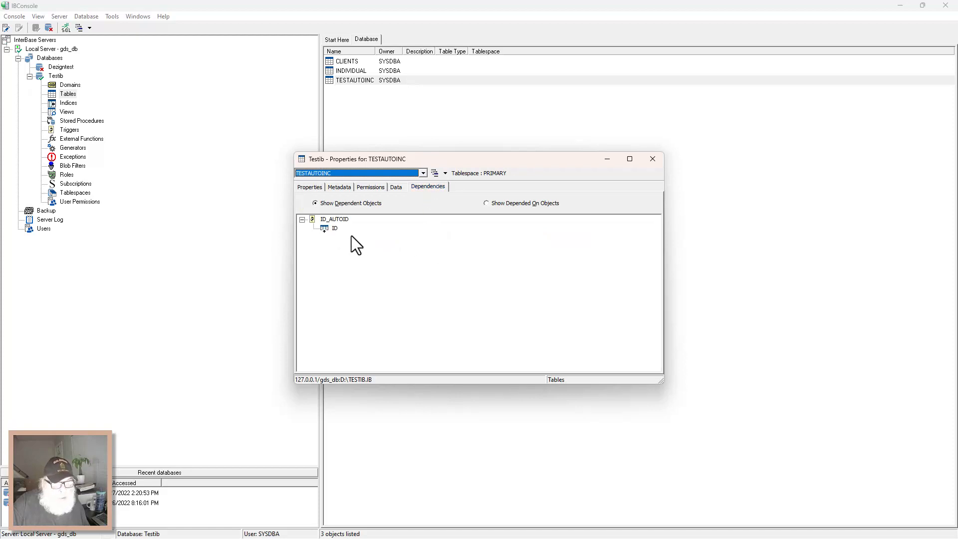
mouse_move(415, 258)
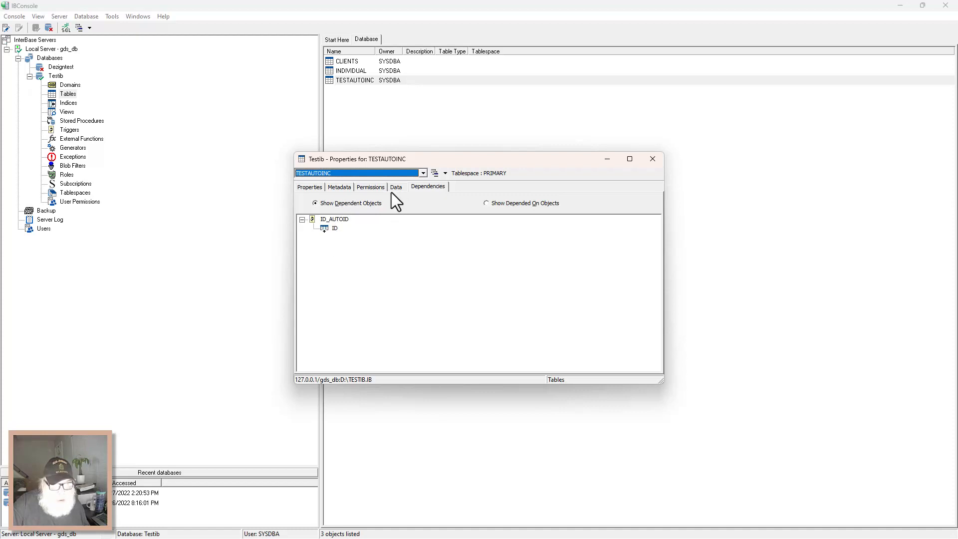
click(396, 187)
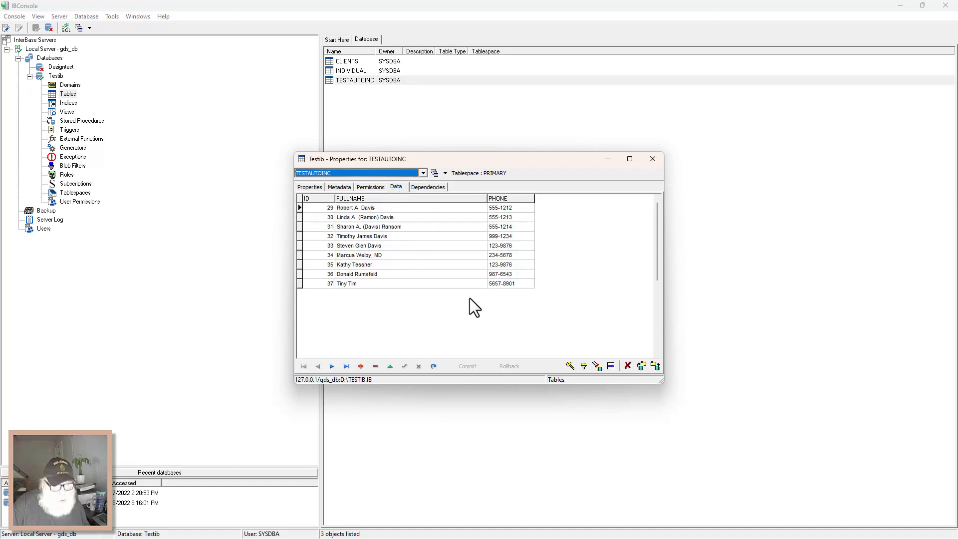
mouse_move(331, 317)
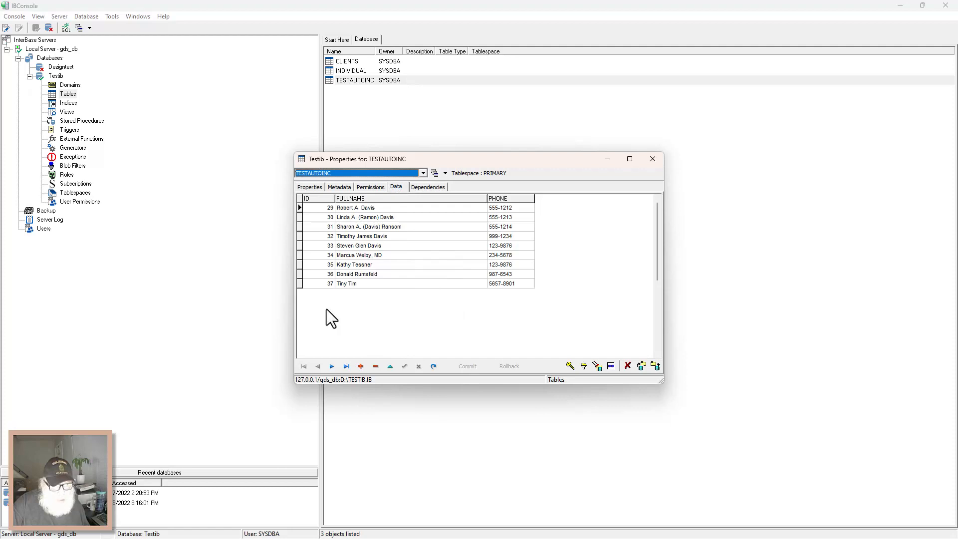
mouse_move(367, 299)
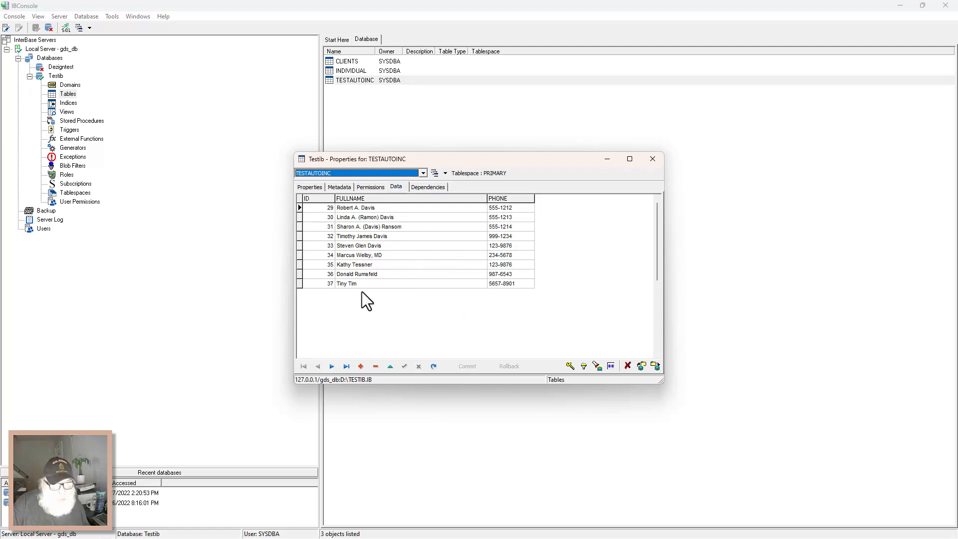
mouse_move(423, 351)
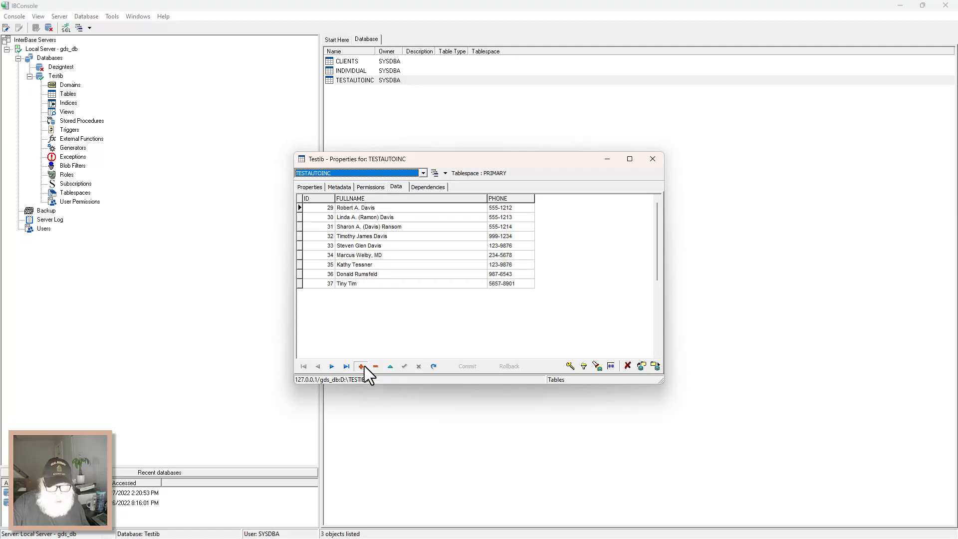
Insert Jane Wyatt with phone 234-5679 into TESTAUTOINC, post and commit it as ID 38.
click(362, 366)
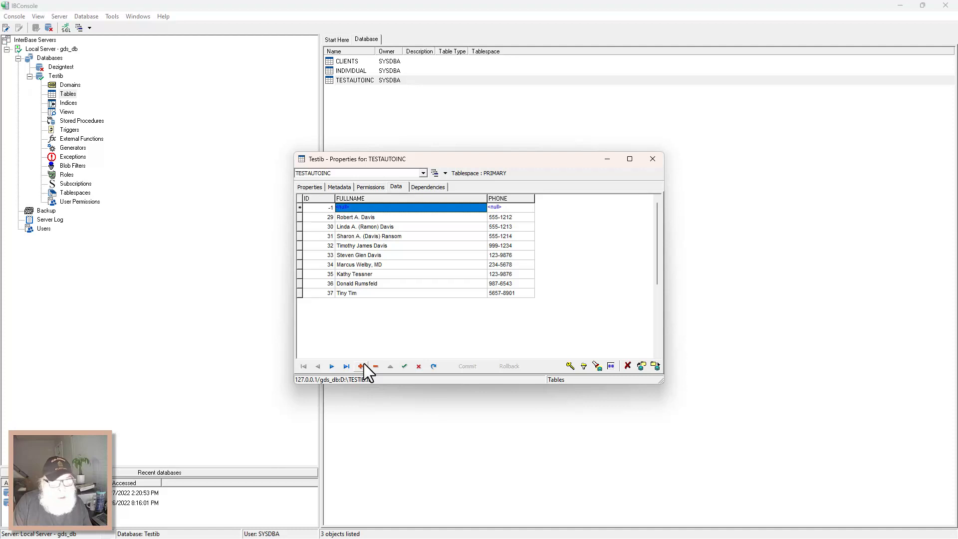
text(Jane Wyatt)
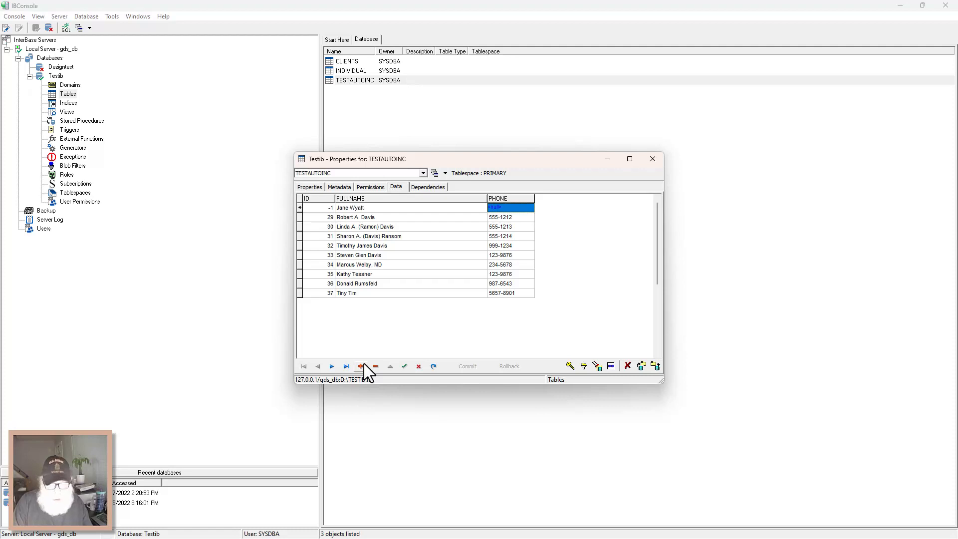
text(234-)
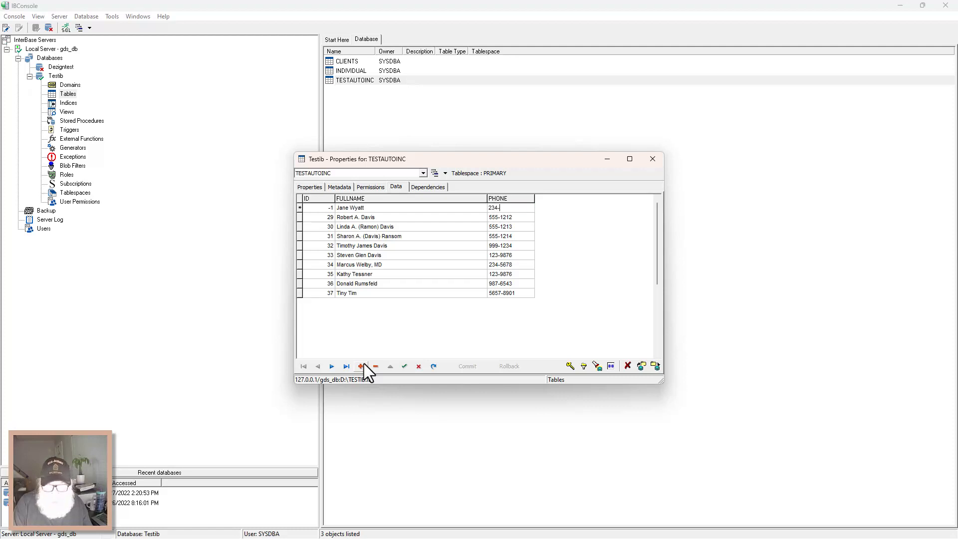
text(5679)
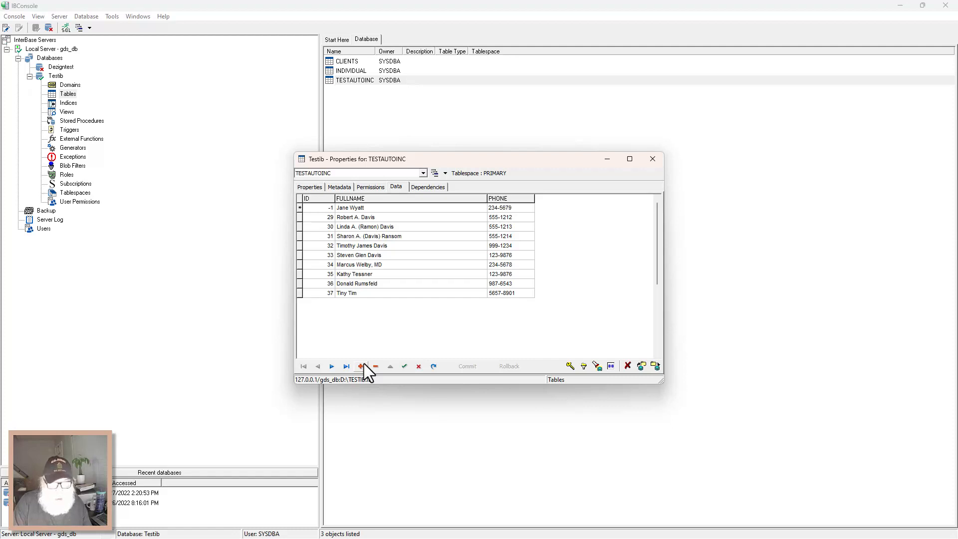
click(360, 366)
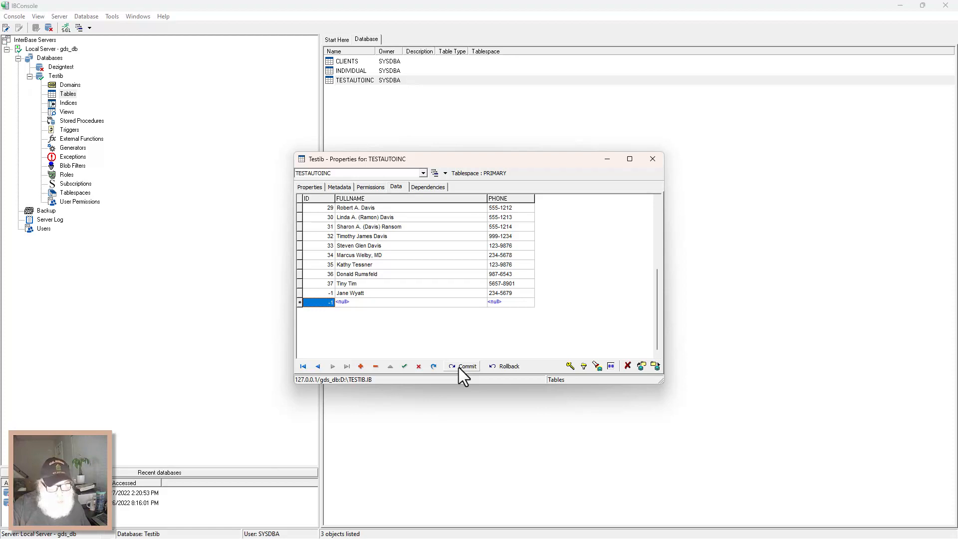
click(465, 366)
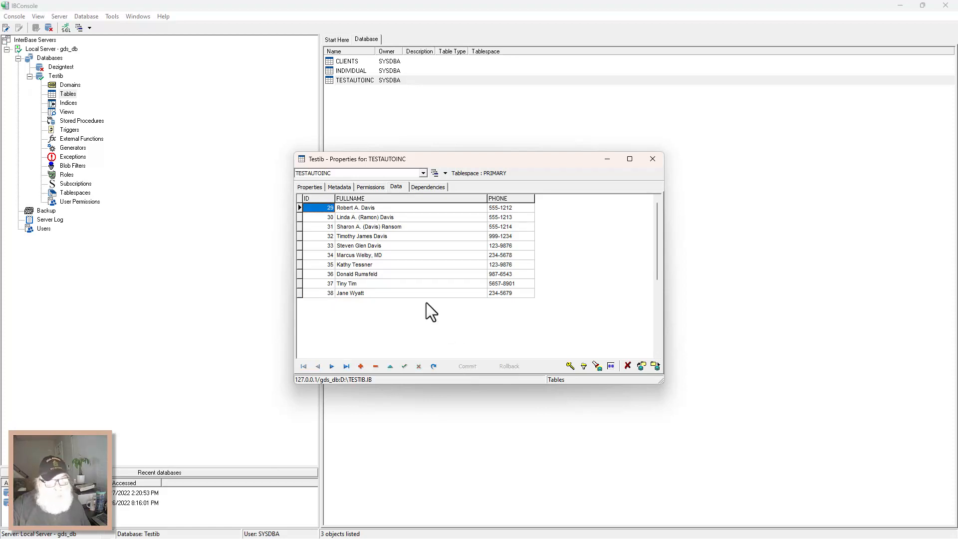
mouse_move(524, 305)
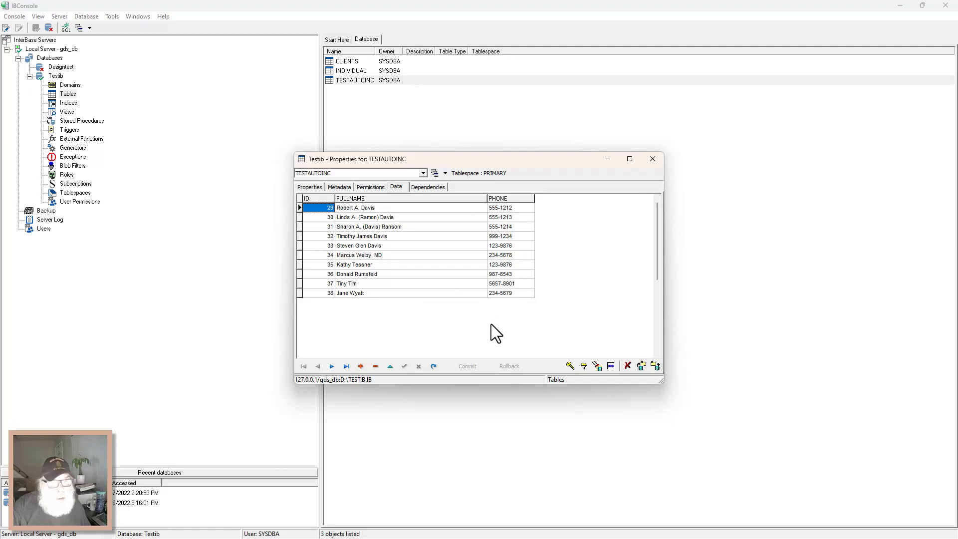
Review TESTAUTOINC's Permissions and SQL definition, then its columns ID, FULLNAME and PHONE.
click(369, 187)
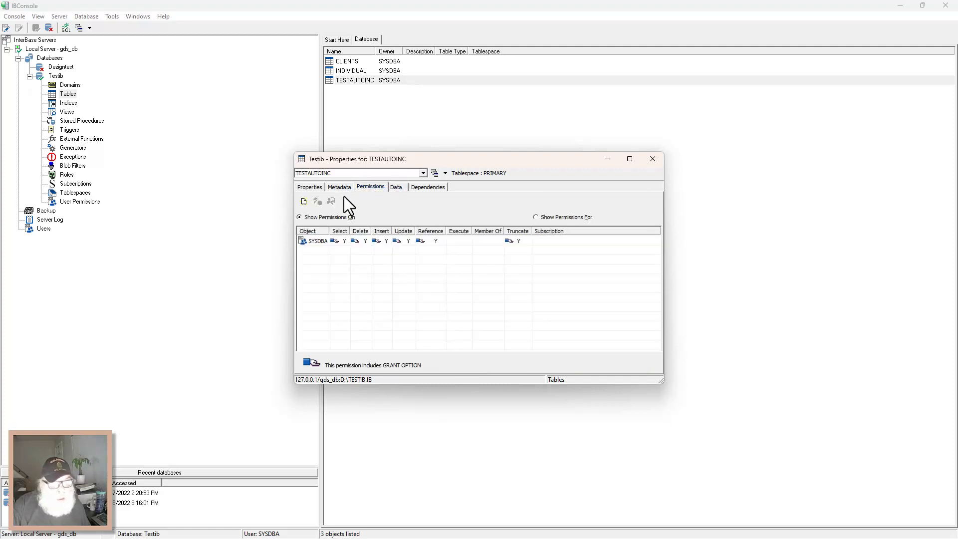
click(339, 186)
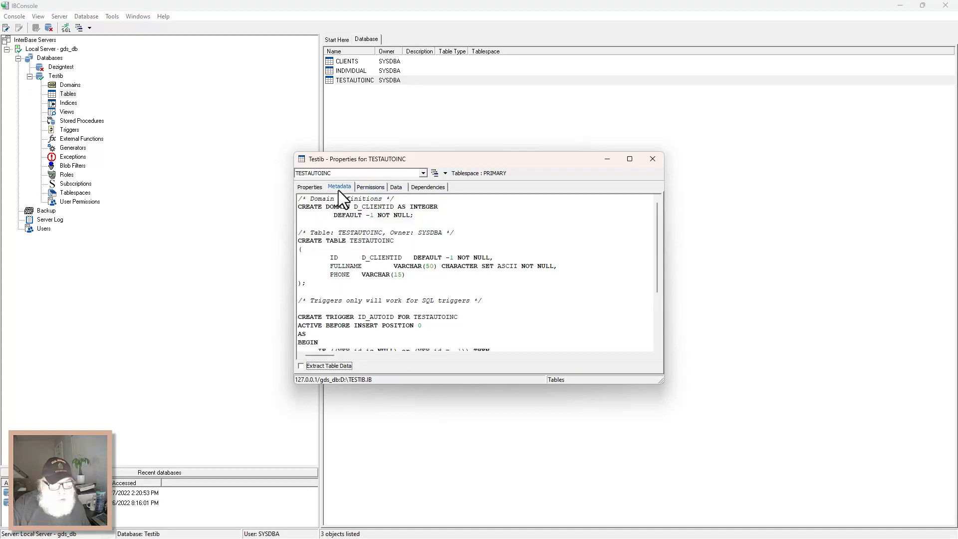
scroll(down, 3)
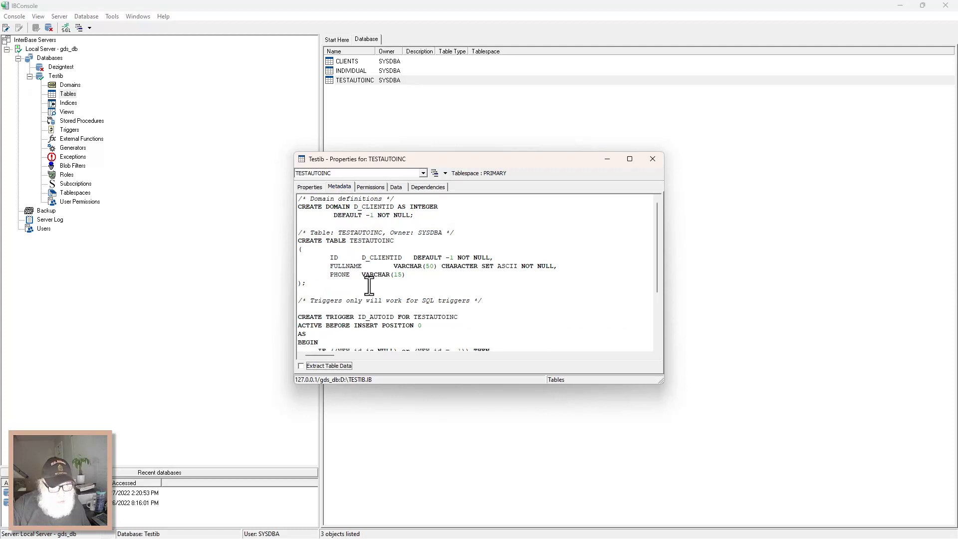
mouse_move(401, 244)
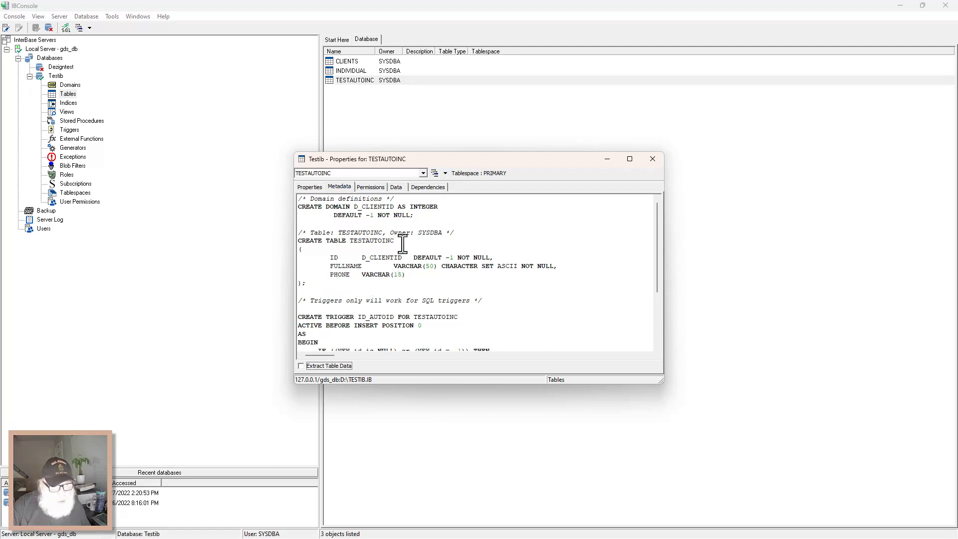
mouse_move(404, 279)
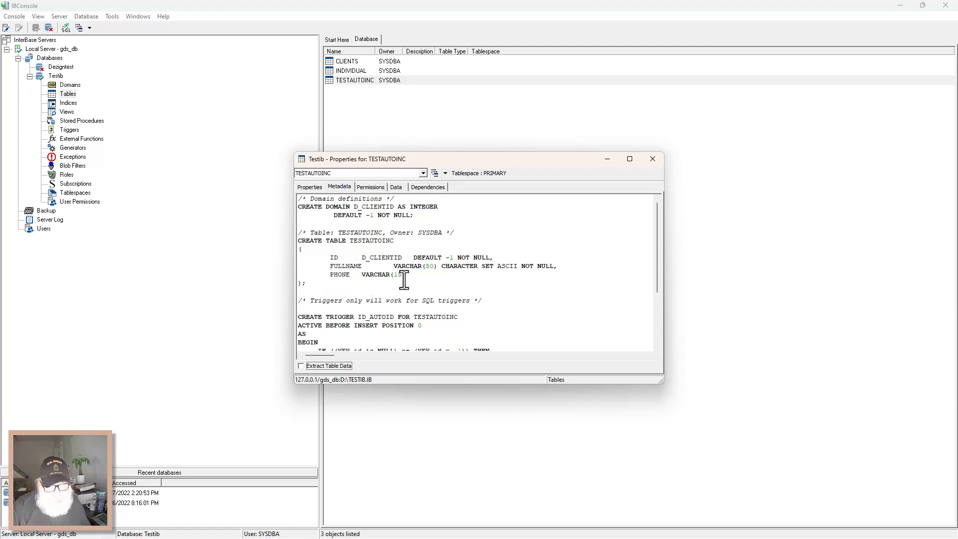
mouse_move(307, 199)
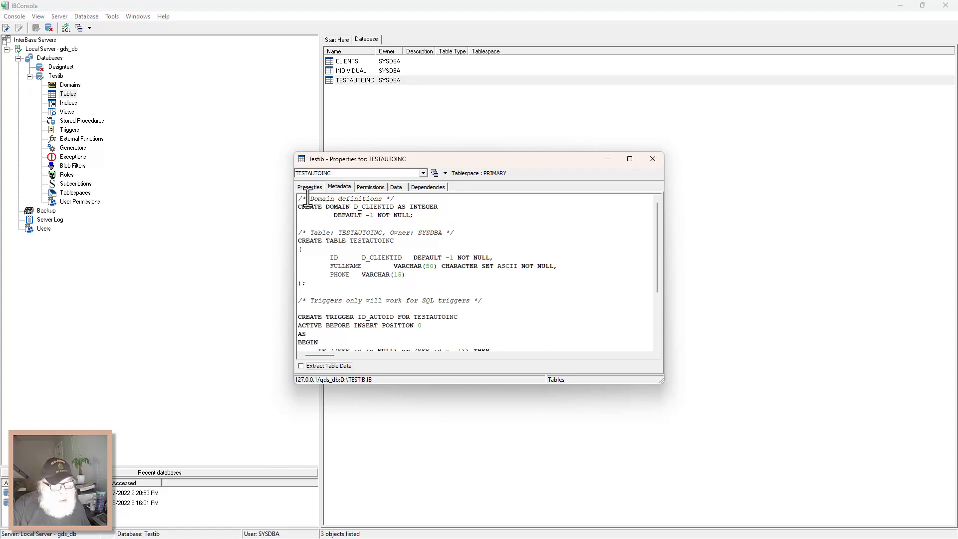
click(309, 186)
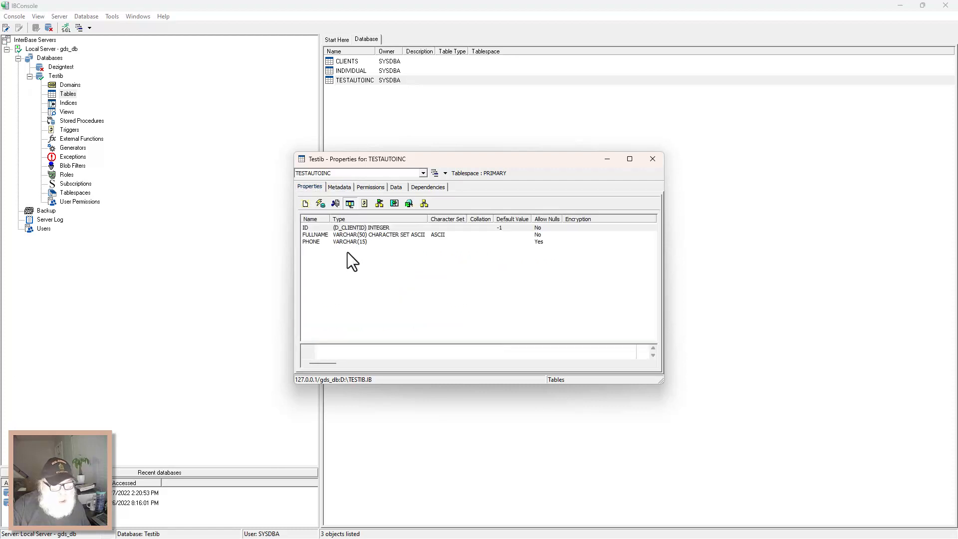
mouse_move(377, 299)
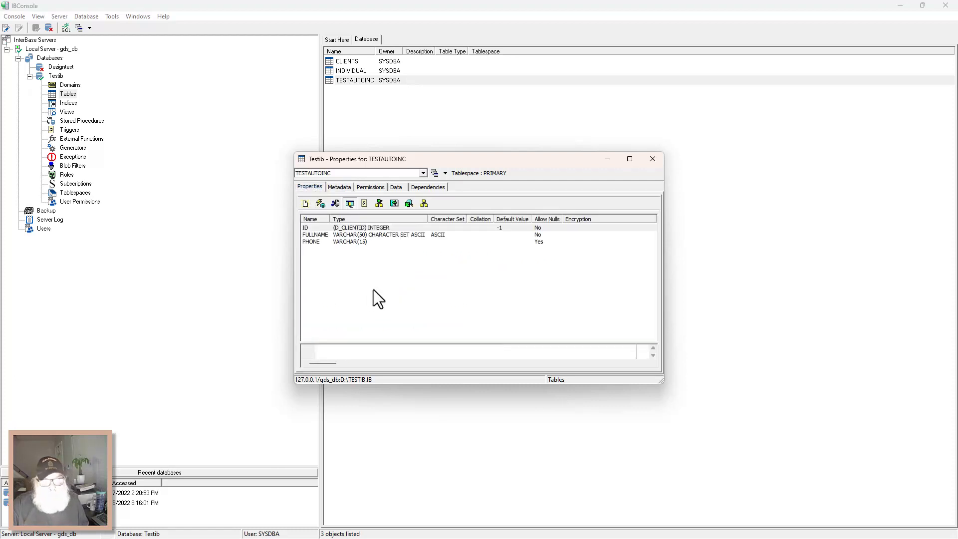
mouse_move(428, 178)
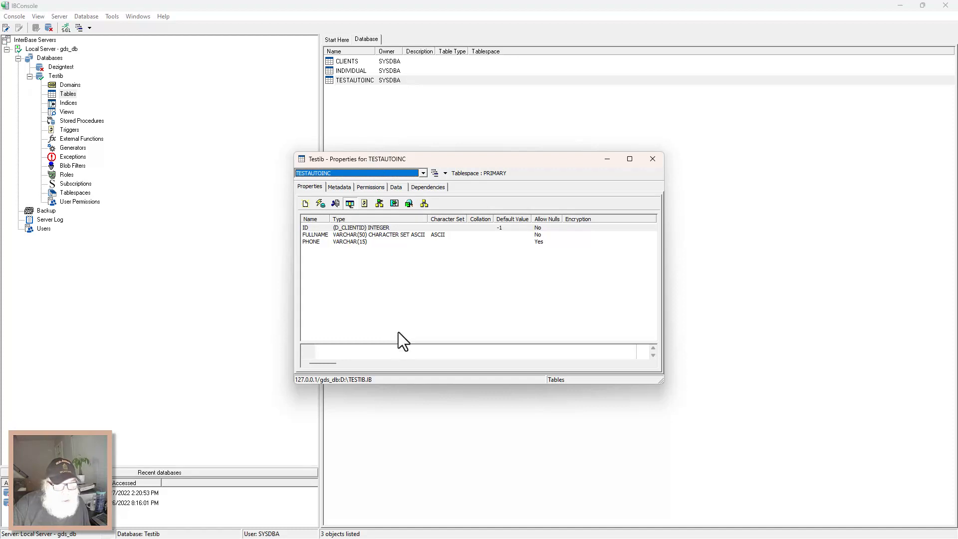
mouse_move(402, 335)
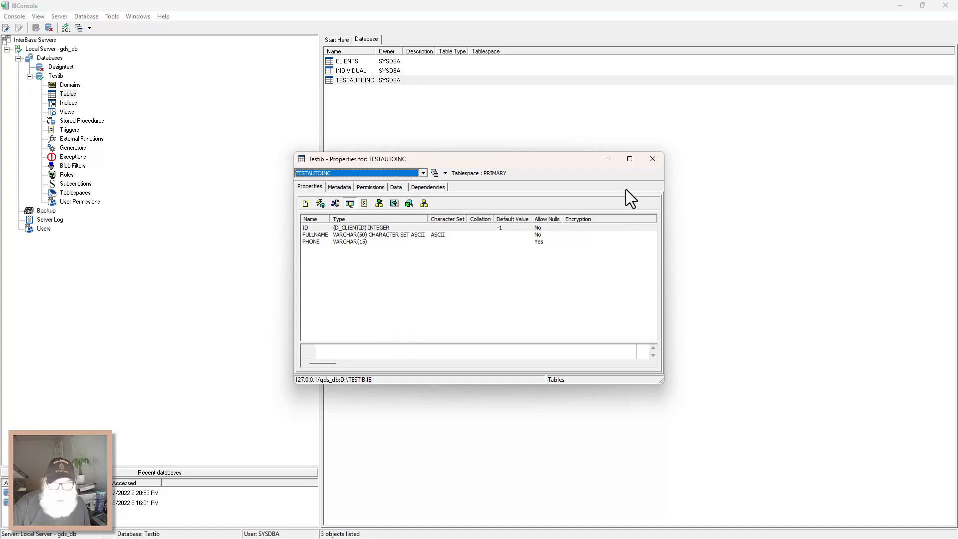
Close the table window and list Testib's triggers, bringing up ID_AUTOID's properties.
click(652, 158)
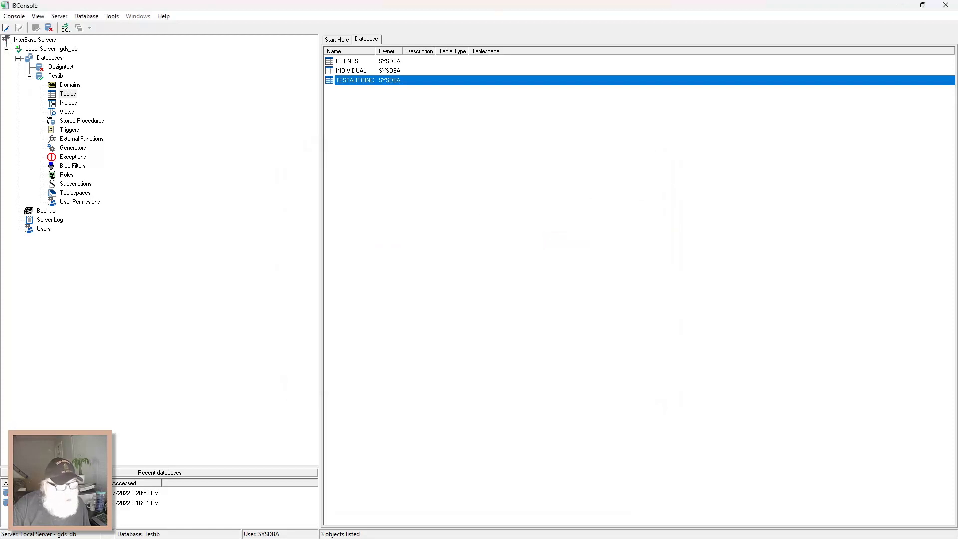
mouse_move(101, 125)
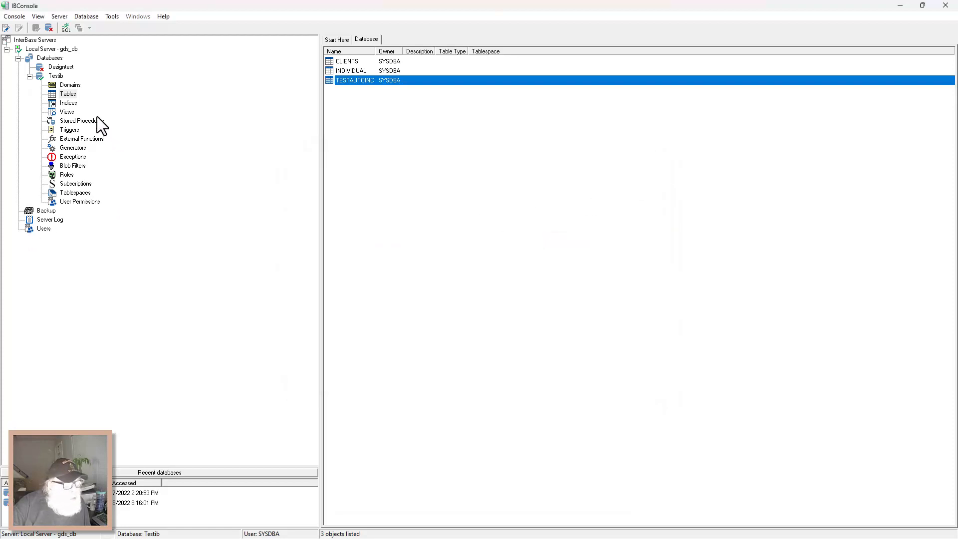
click(70, 130)
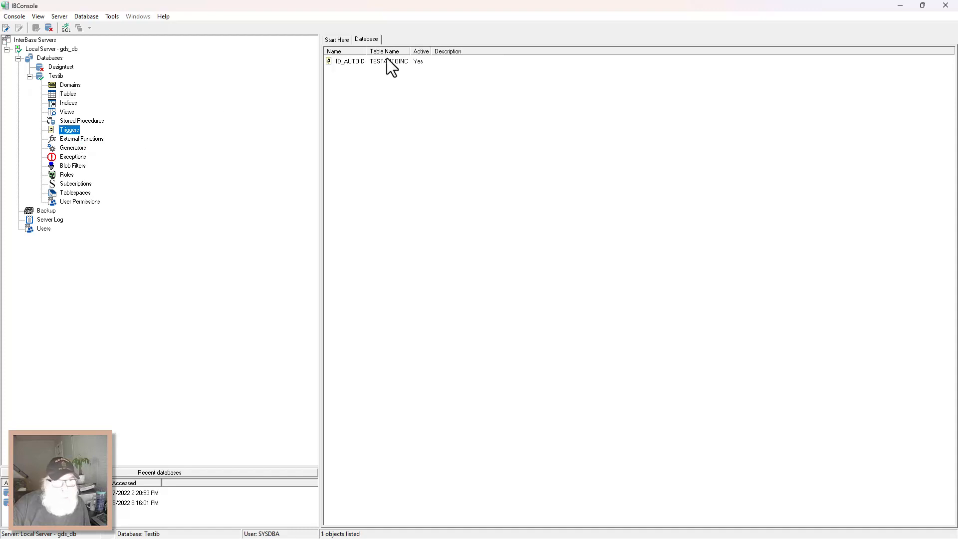
double_click(350, 61)
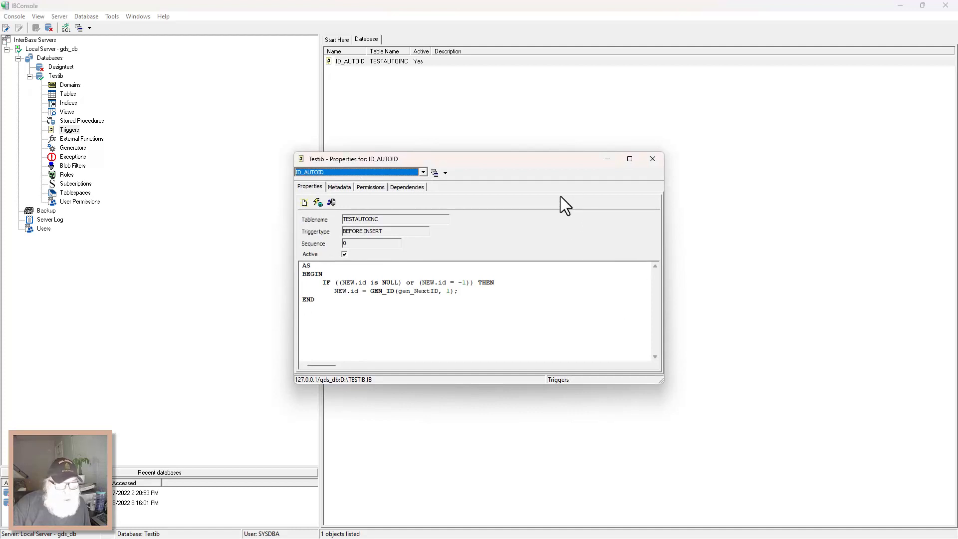
mouse_move(582, 196)
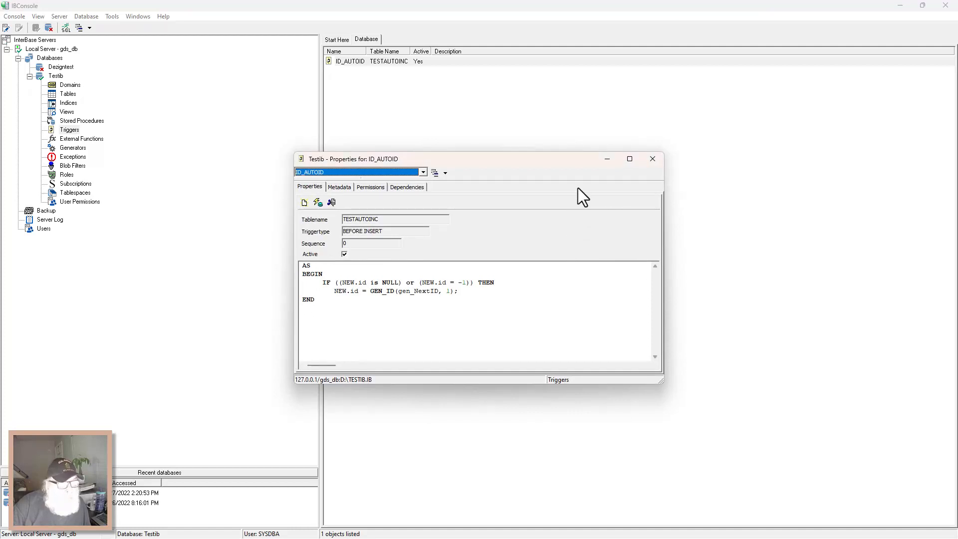
mouse_move(551, 222)
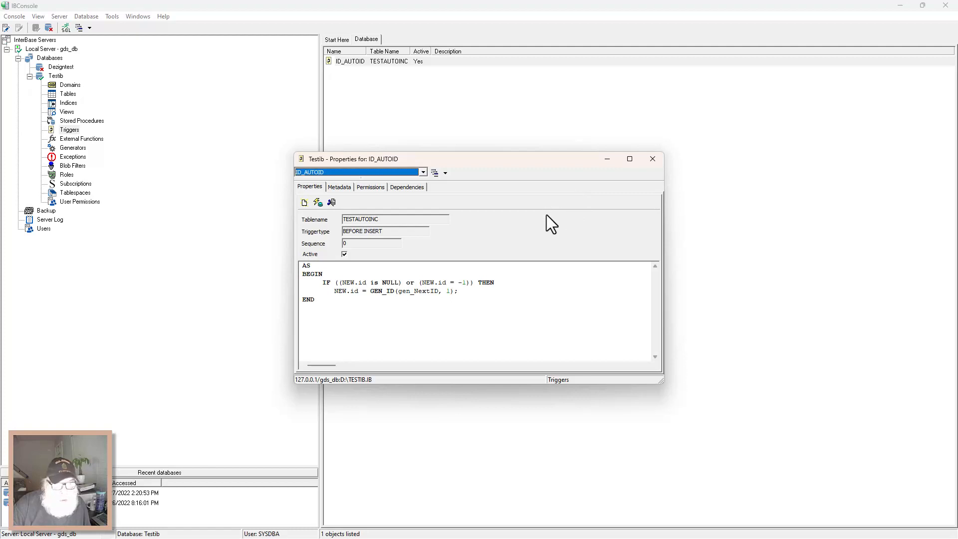
mouse_move(542, 217)
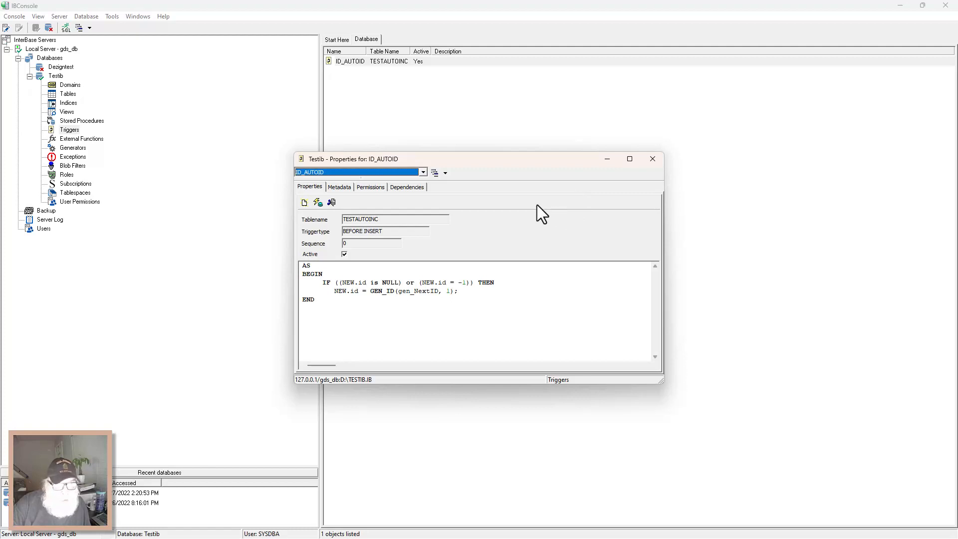
mouse_move(432, 195)
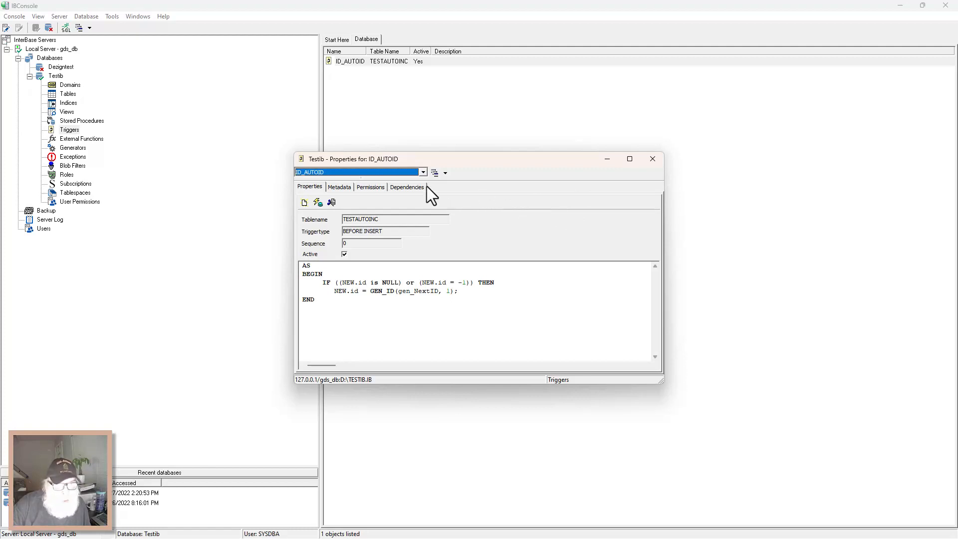
Inspect ID_AUTOID's Dependencies, Permissions and BEFORE INSERT GEN_ID code, then close it.
click(406, 187)
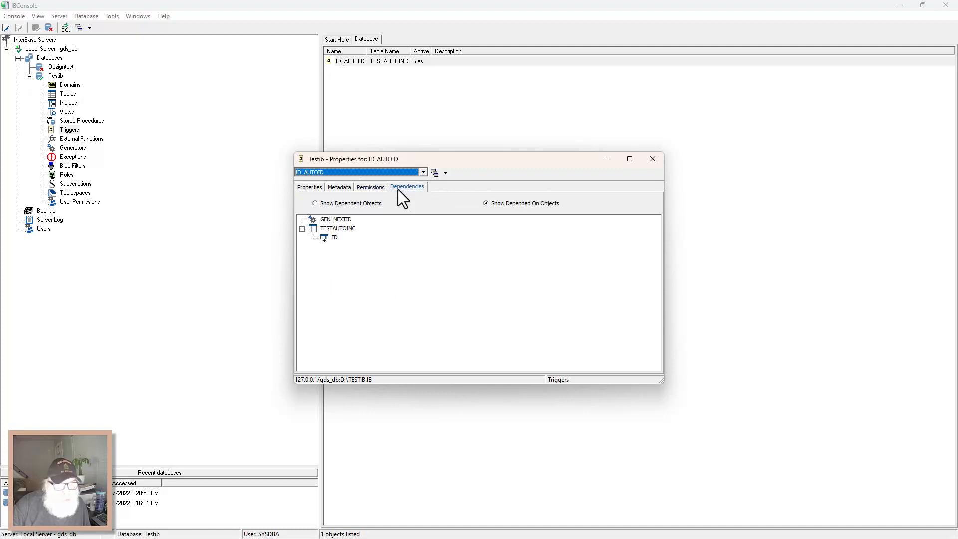
mouse_move(389, 230)
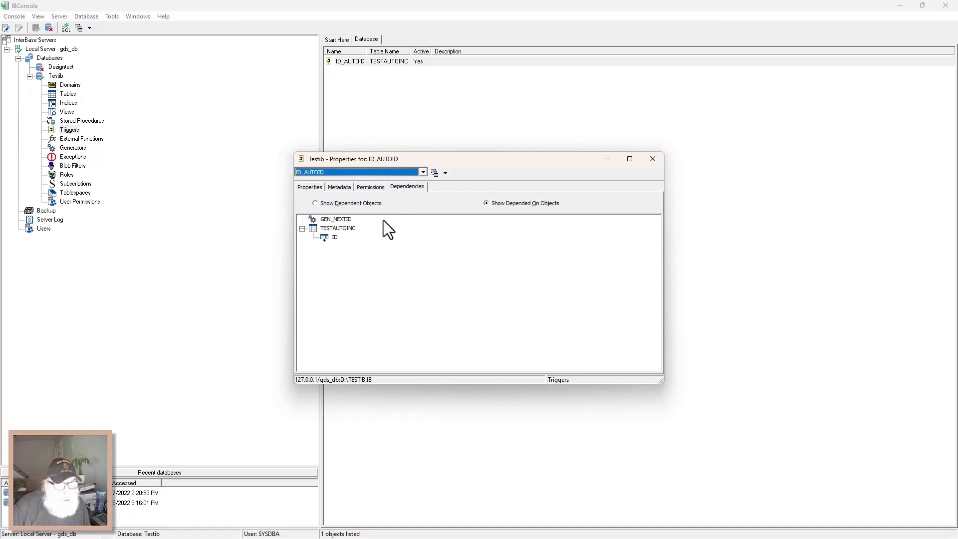
mouse_move(374, 226)
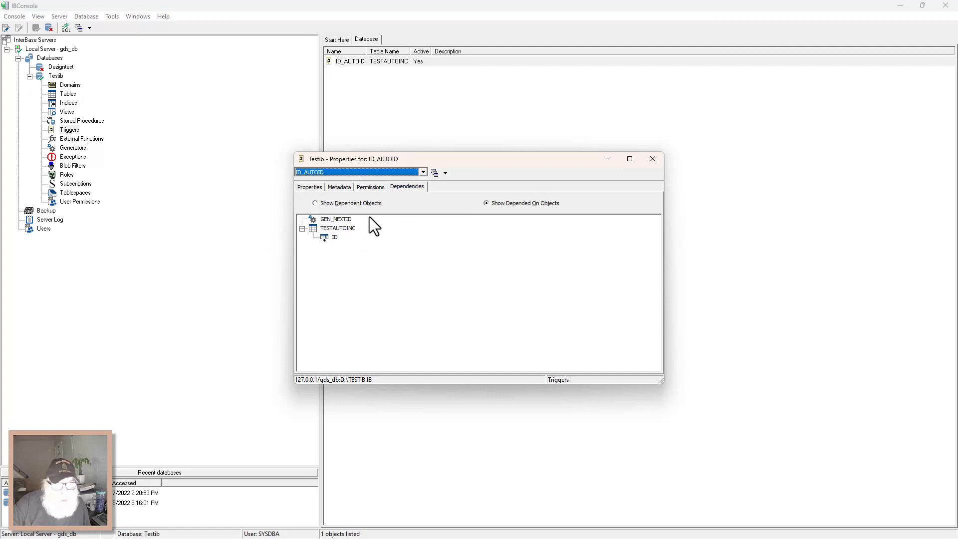
click(369, 187)
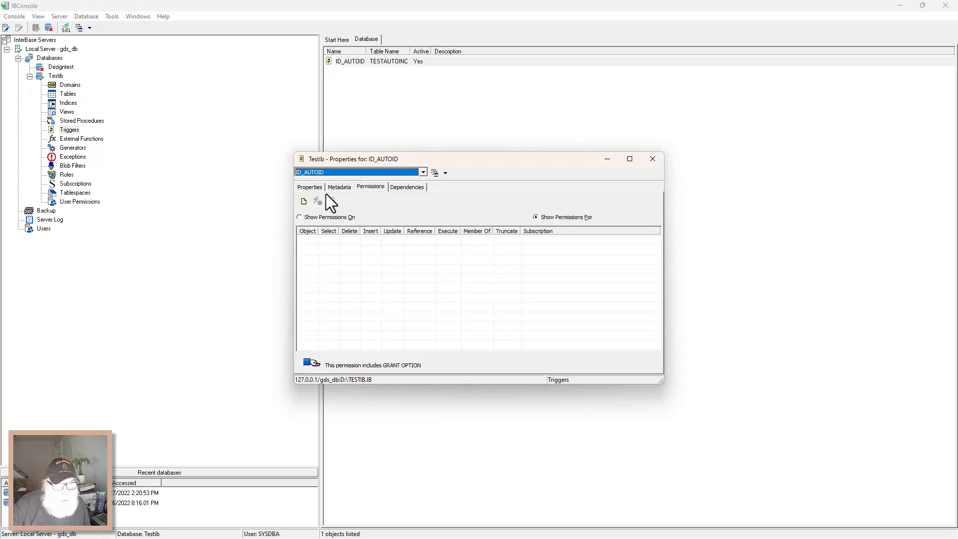
click(339, 186)
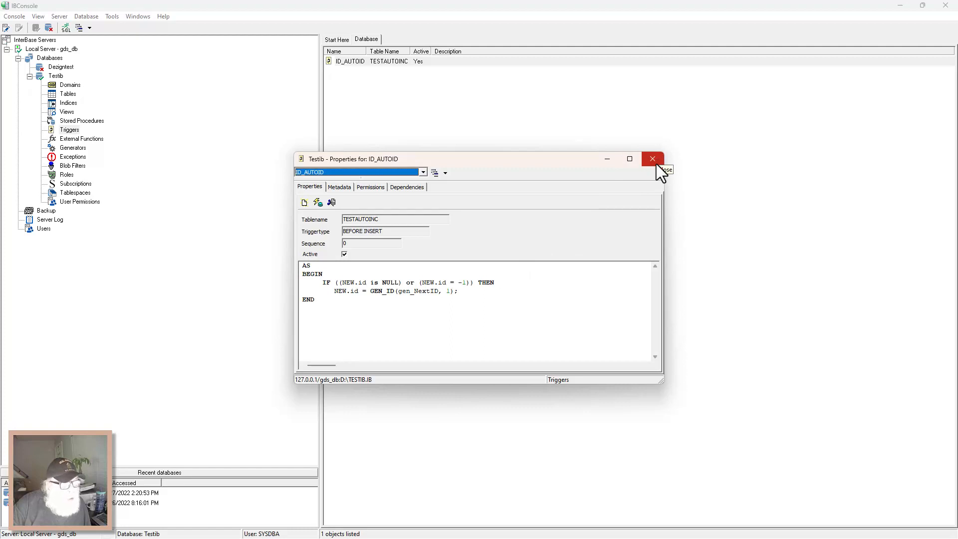
click(651, 158)
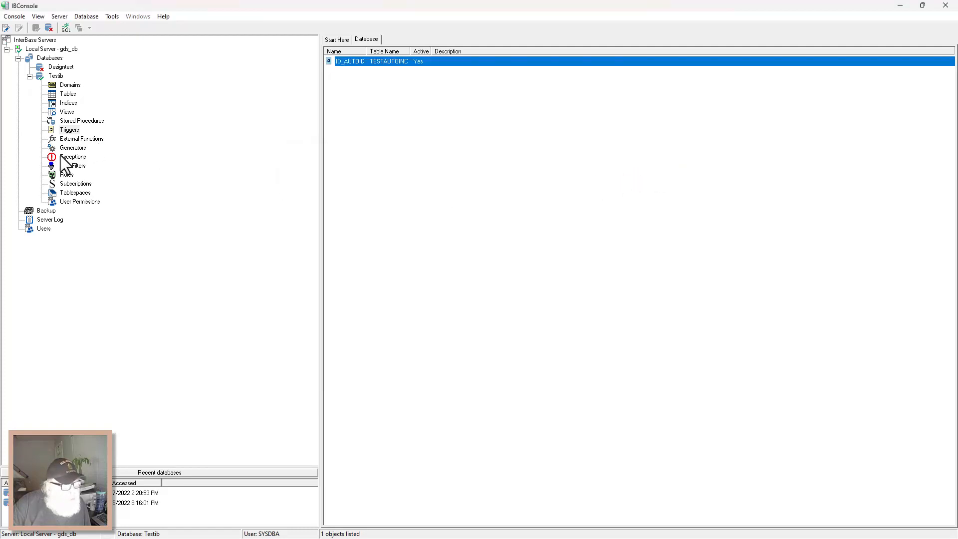
List Testib's generators to read GEN_NEXTID's current value 38, then close its properties.
click(73, 148)
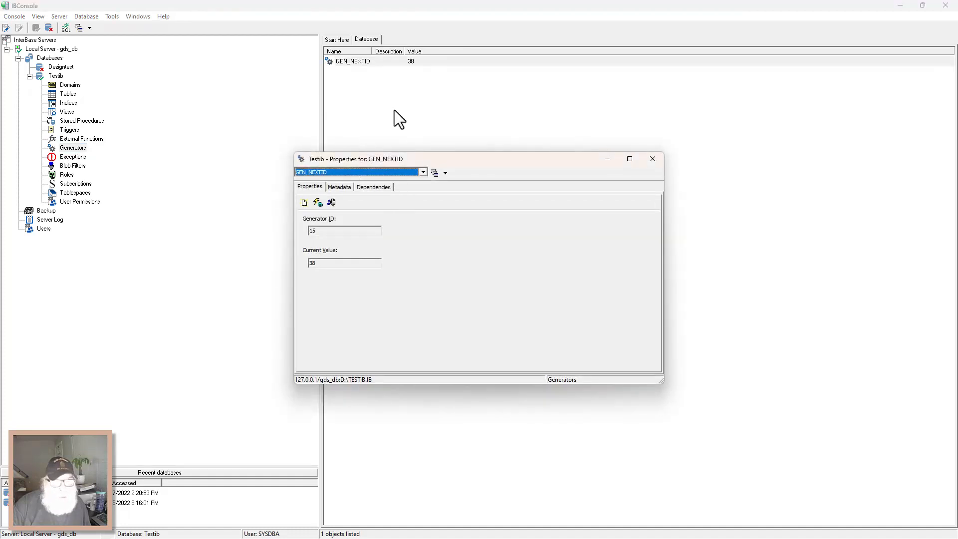
mouse_move(415, 70)
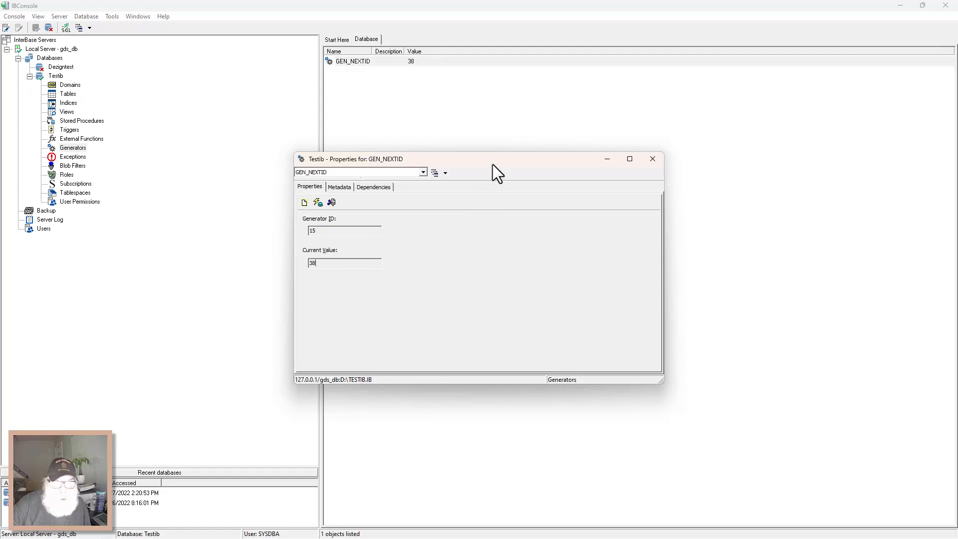
mouse_move(521, 202)
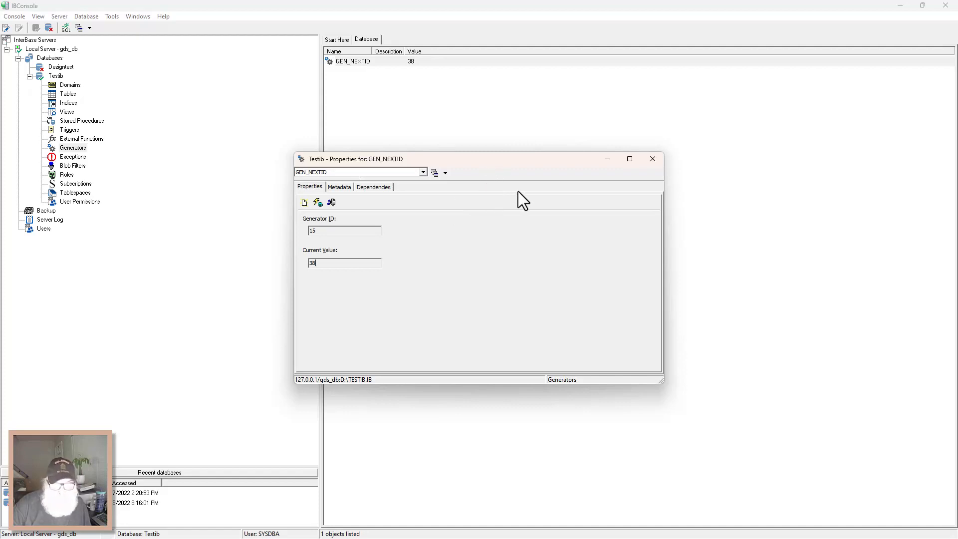
mouse_move(648, 151)
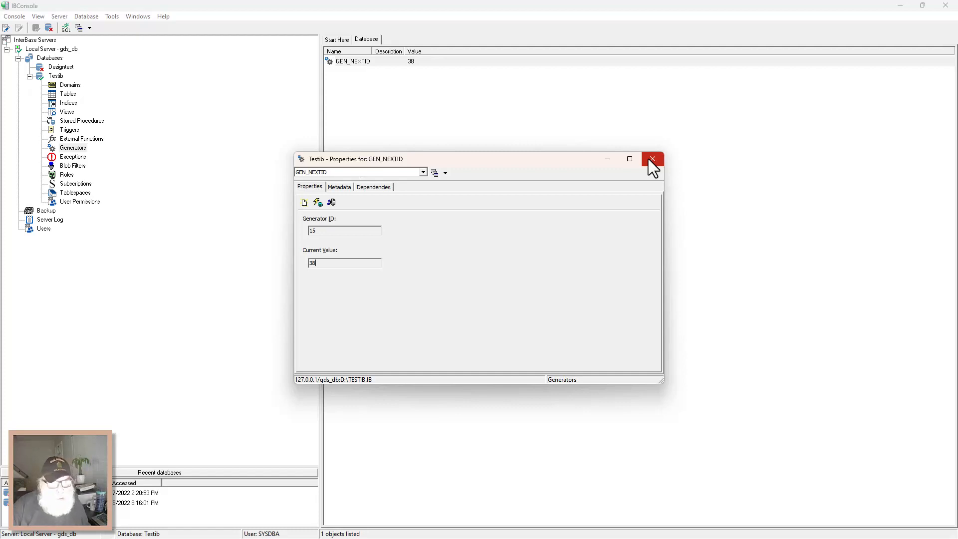
mouse_move(666, 213)
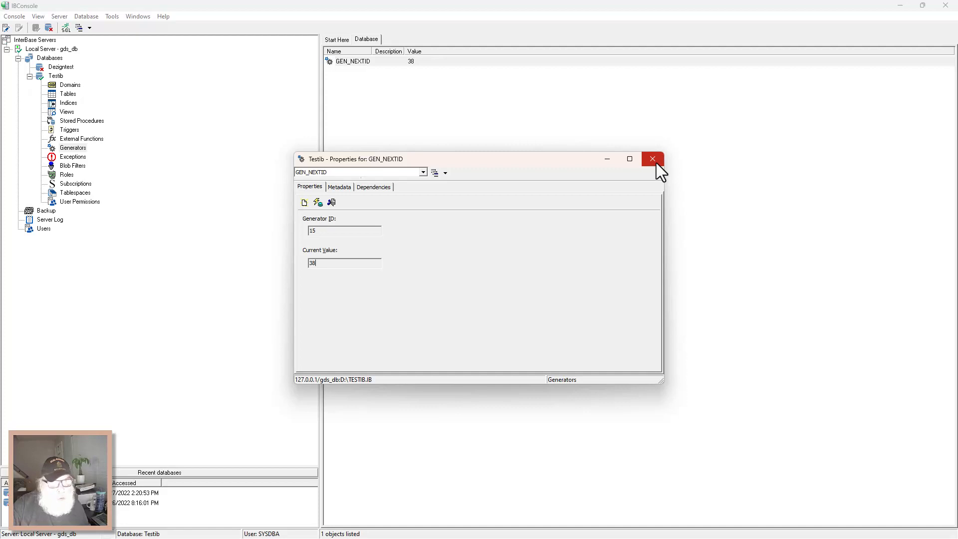
click(651, 159)
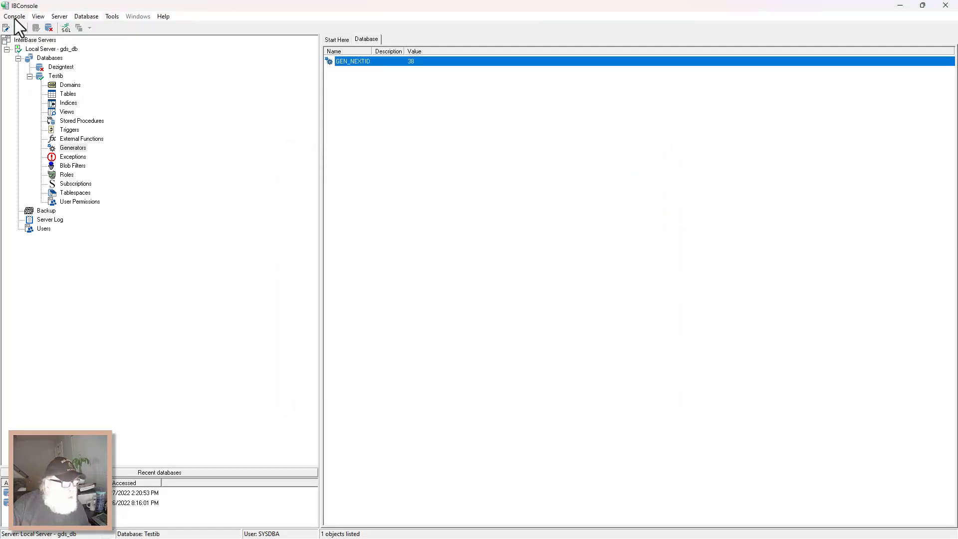
mouse_move(60, 190)
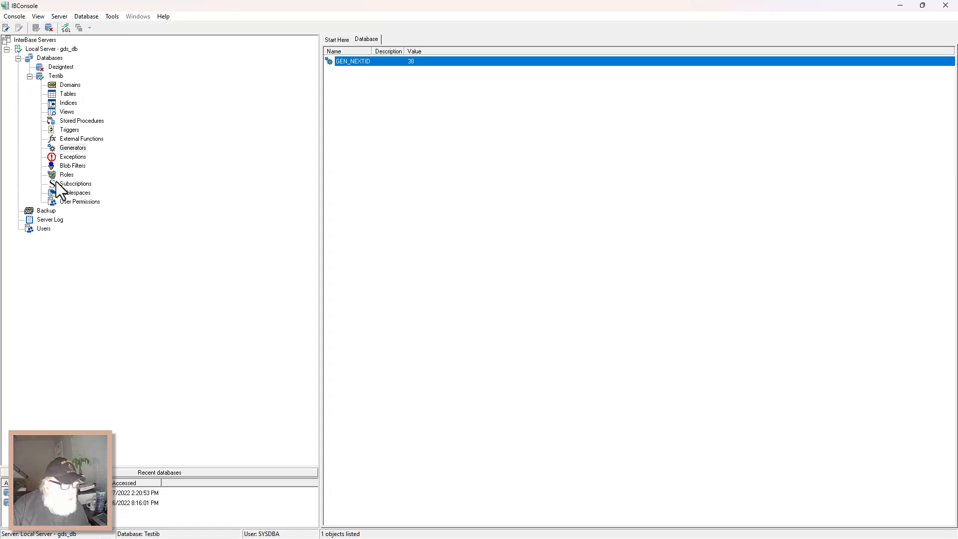
mouse_move(64, 78)
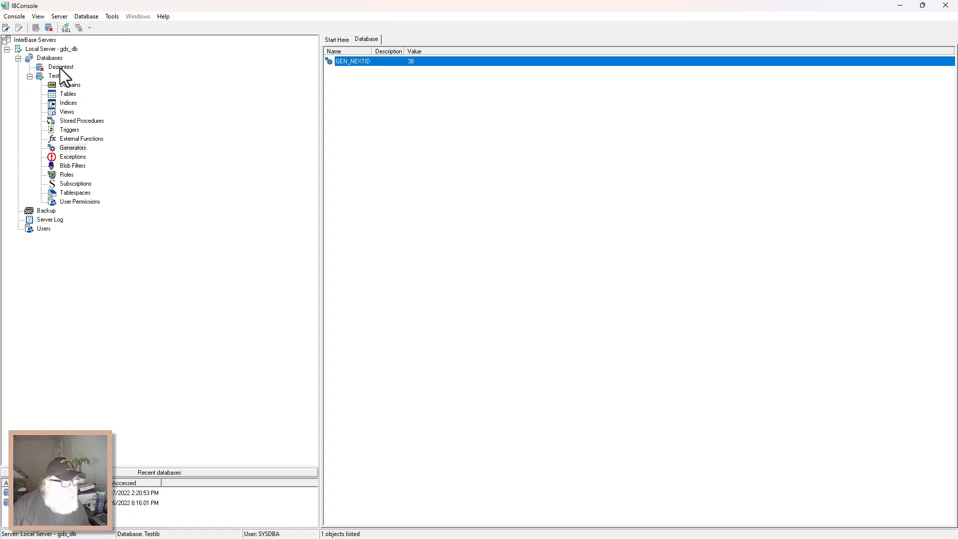
click(60, 67)
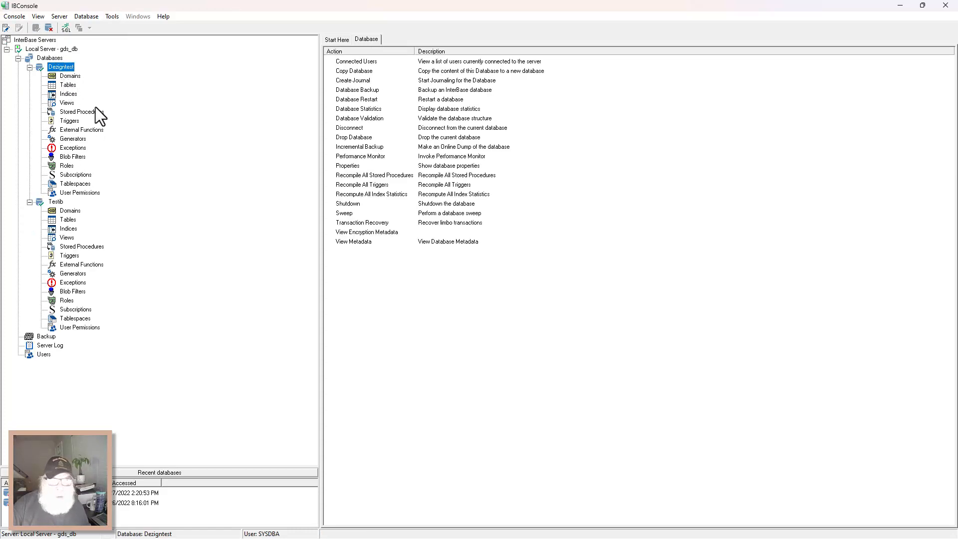
click(67, 84)
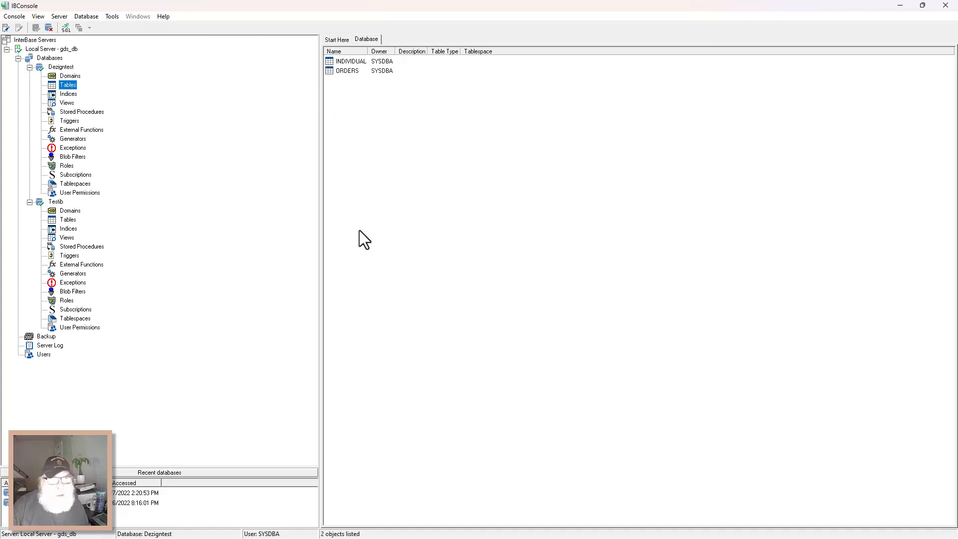
mouse_move(191, 168)
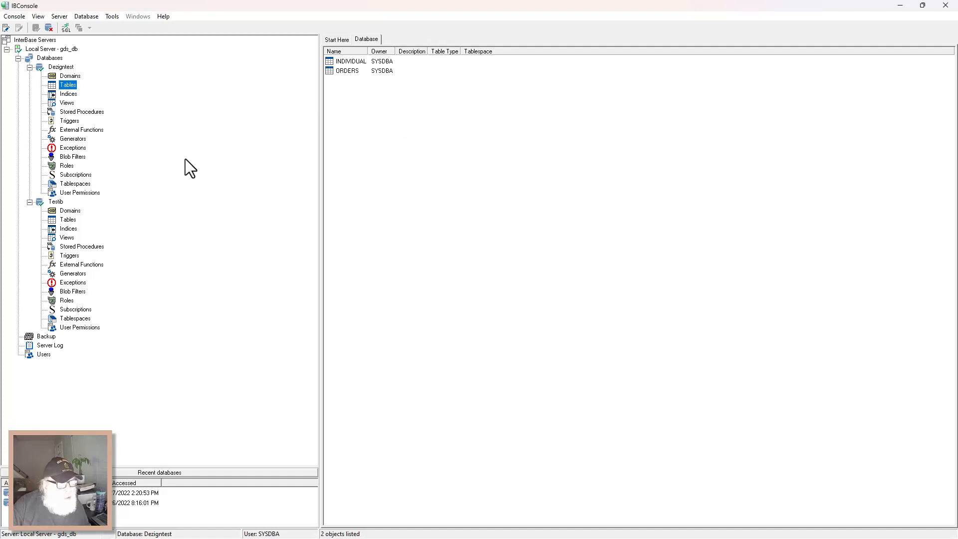
mouse_move(161, 181)
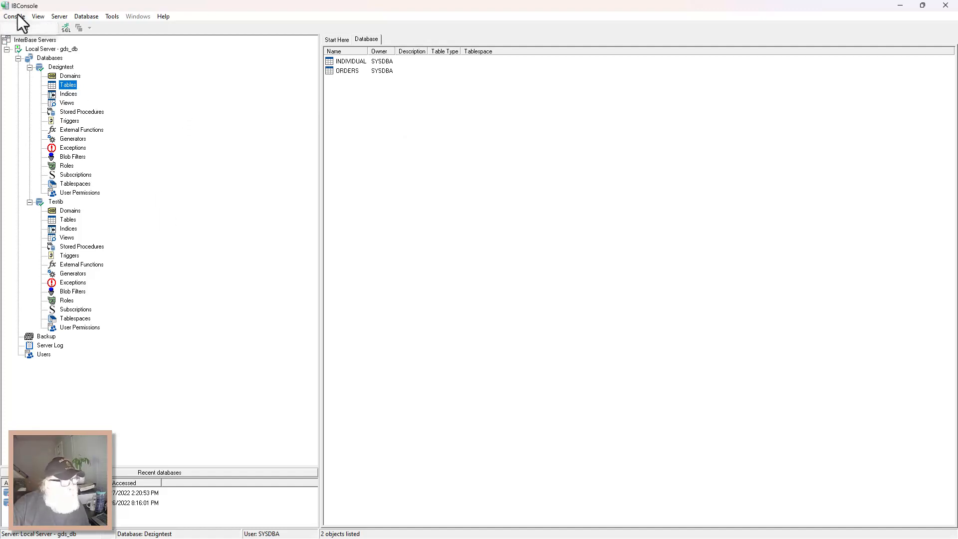
click(37, 16)
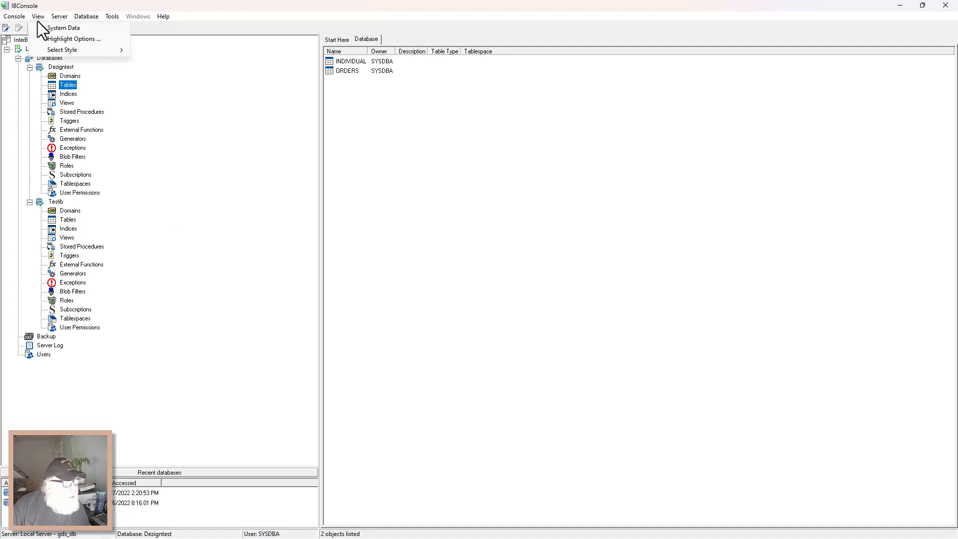
click(63, 28)
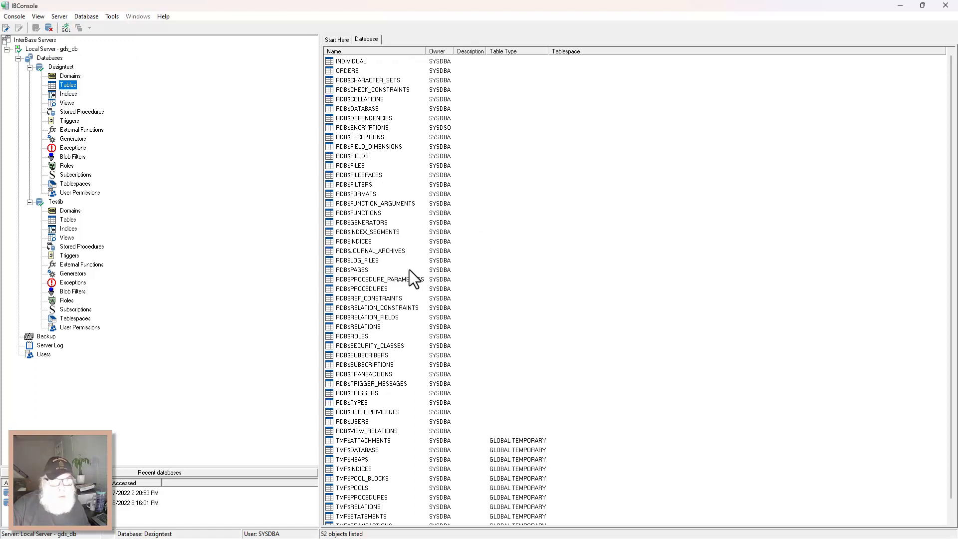
mouse_move(408, 114)
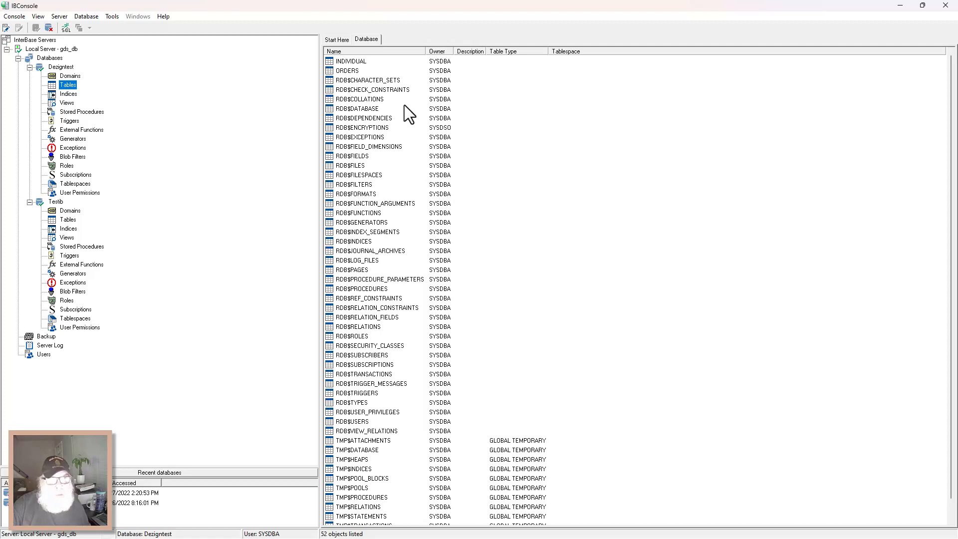
click(351, 61)
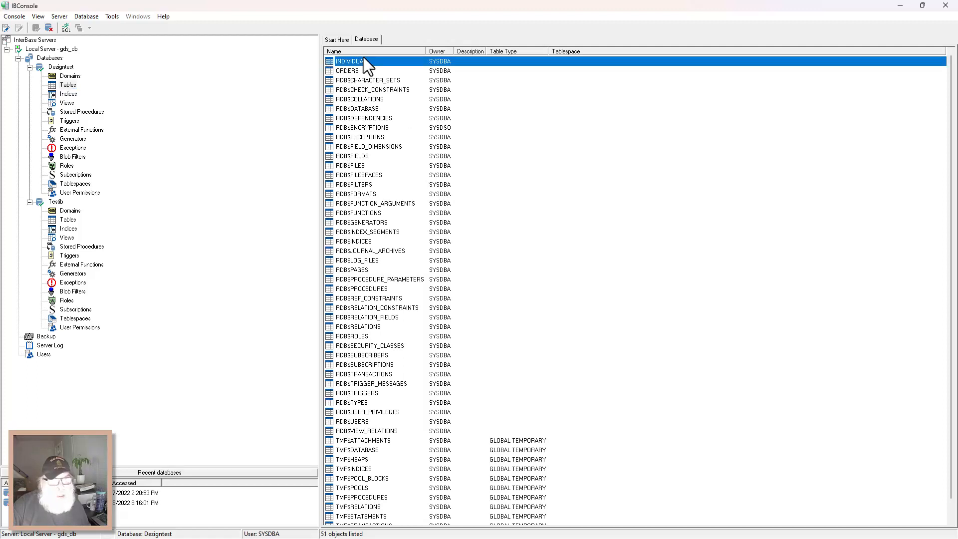
mouse_move(366, 77)
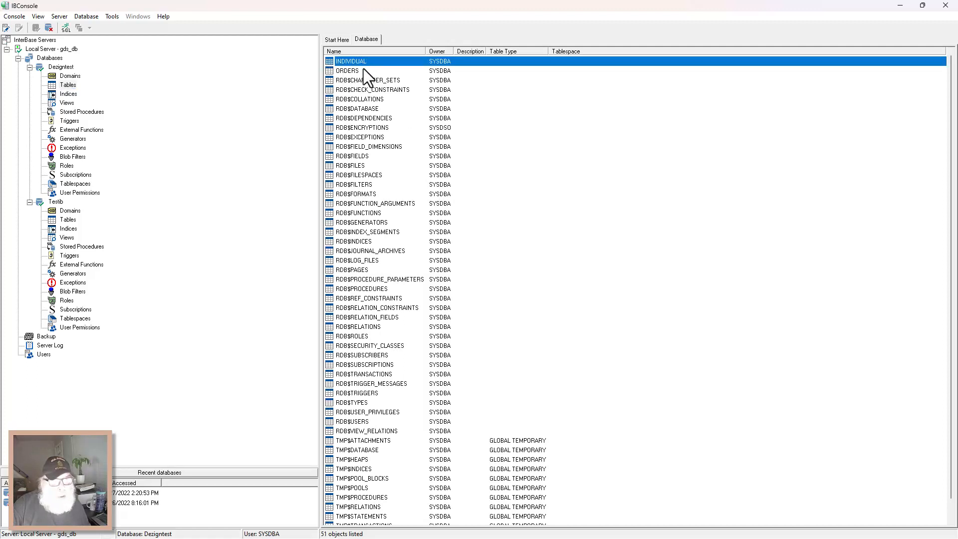
click(366, 69)
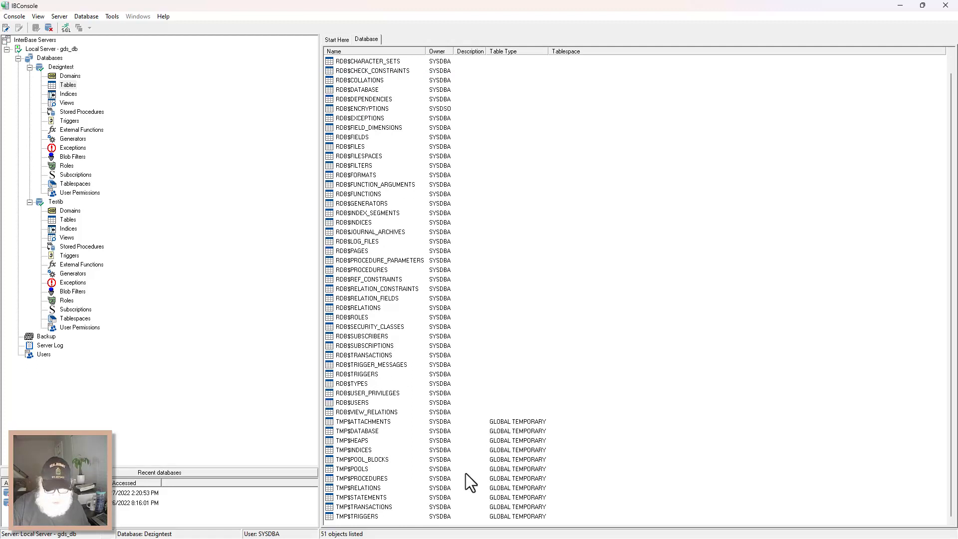
mouse_move(689, 504)
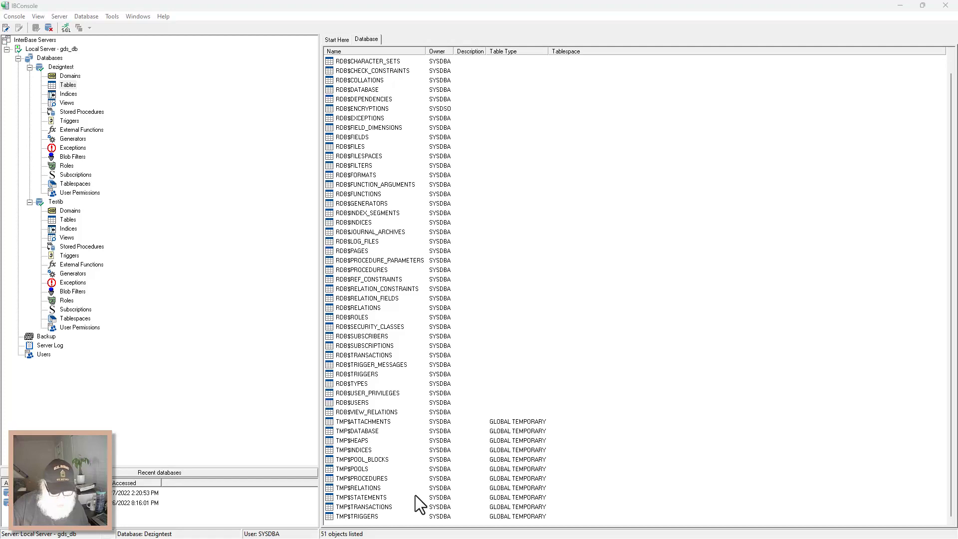
mouse_move(382, 245)
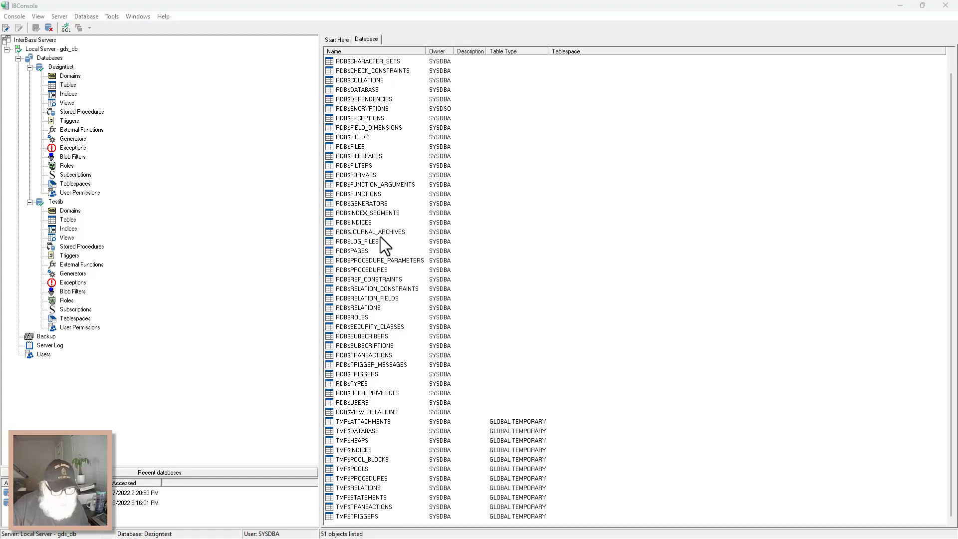
mouse_move(391, 158)
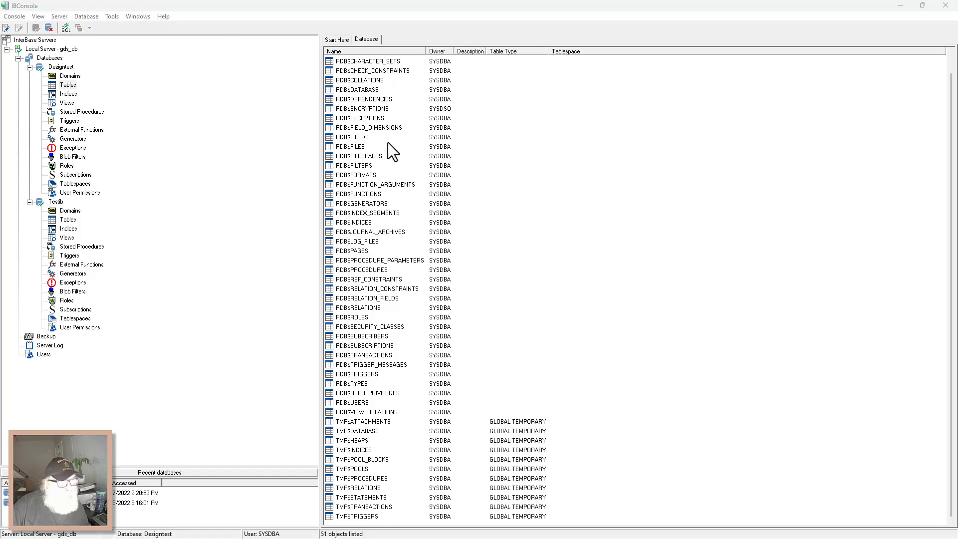
mouse_move(360, 161)
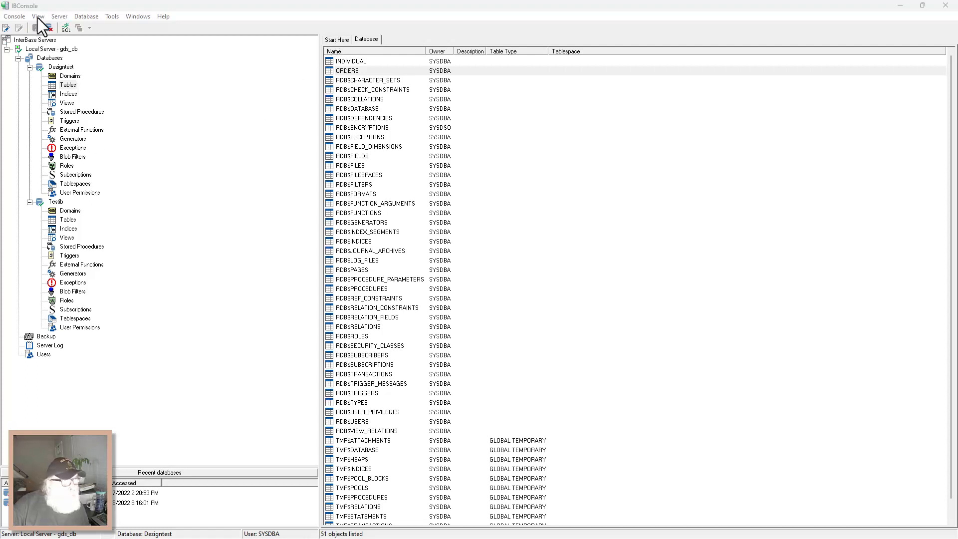
Accept the Syntax Editor Options under View and restore IBConsole to a smaller window.
click(37, 16)
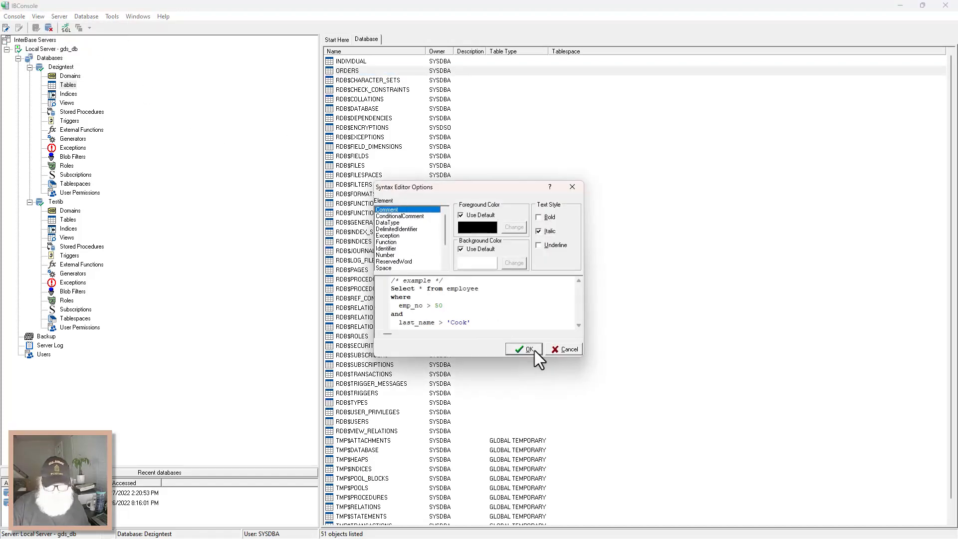
click(521, 349)
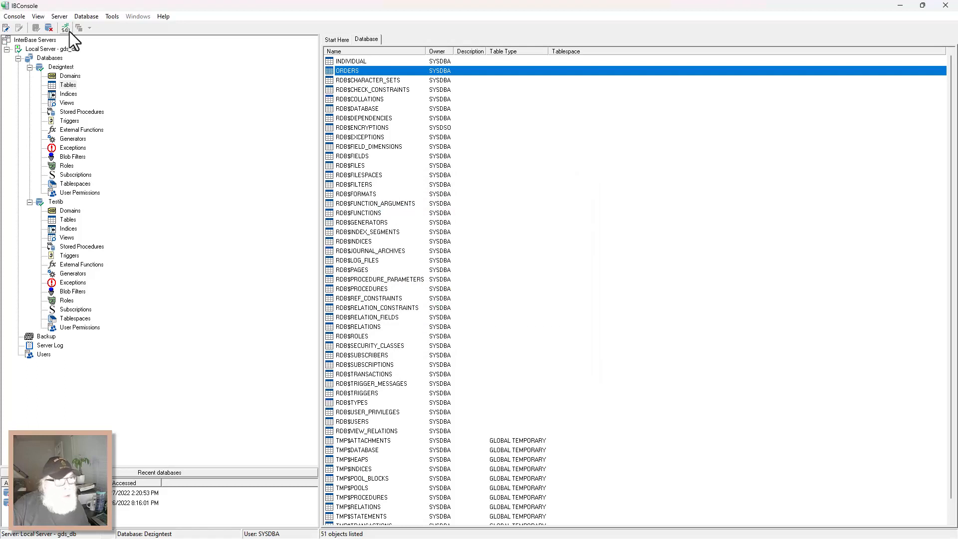
click(38, 16)
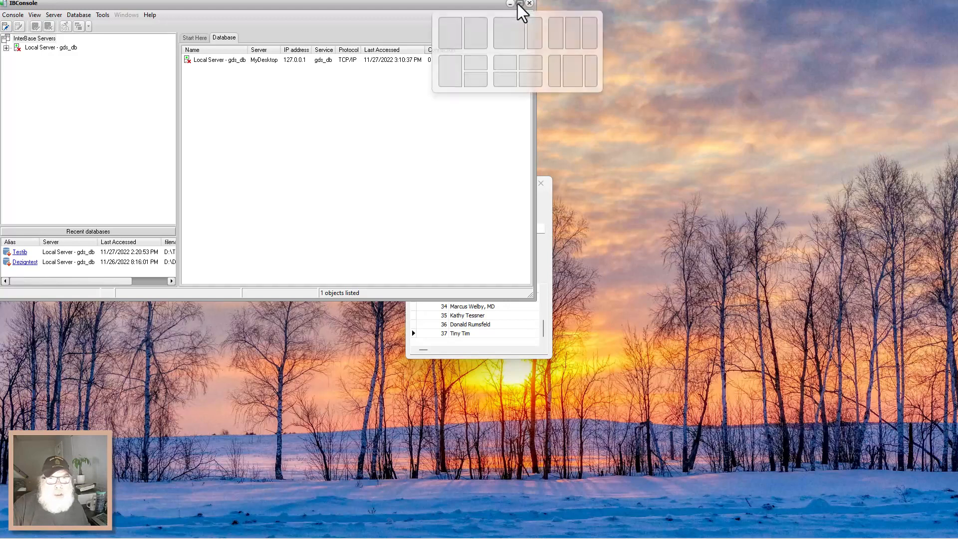
Maximize IBConsole and hide system tables, leaving CLIENTS, INDIVIDUAL and TESTAUTOINC listed.
click(519, 4)
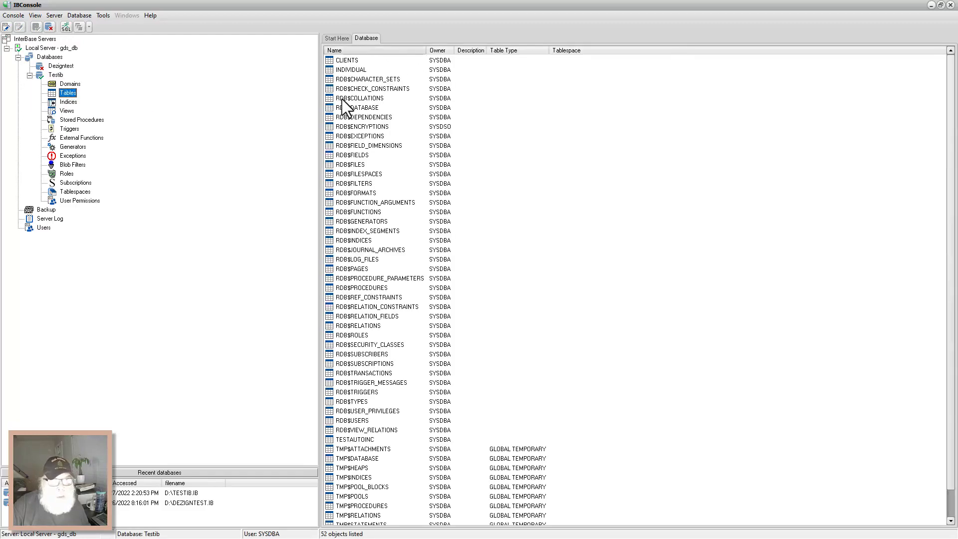
mouse_move(328, 234)
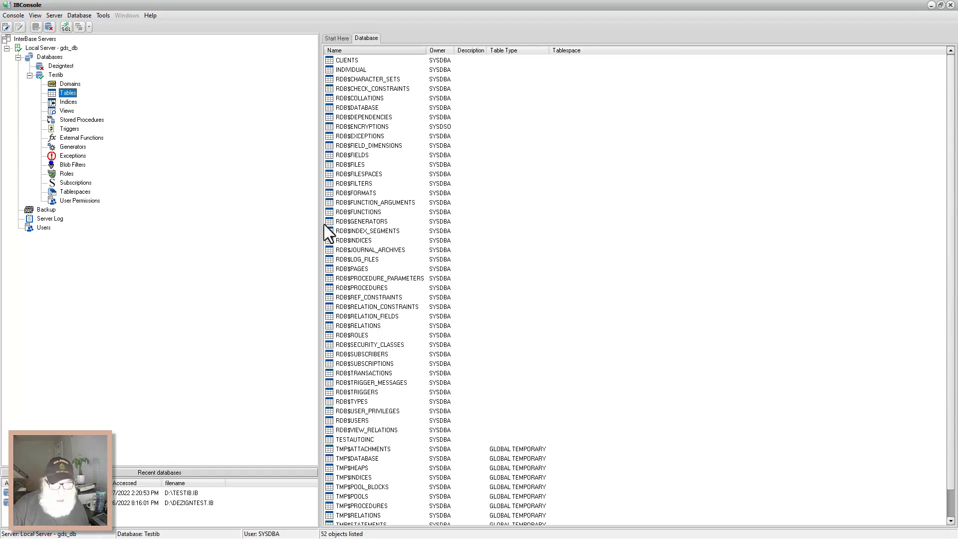
click(35, 15)
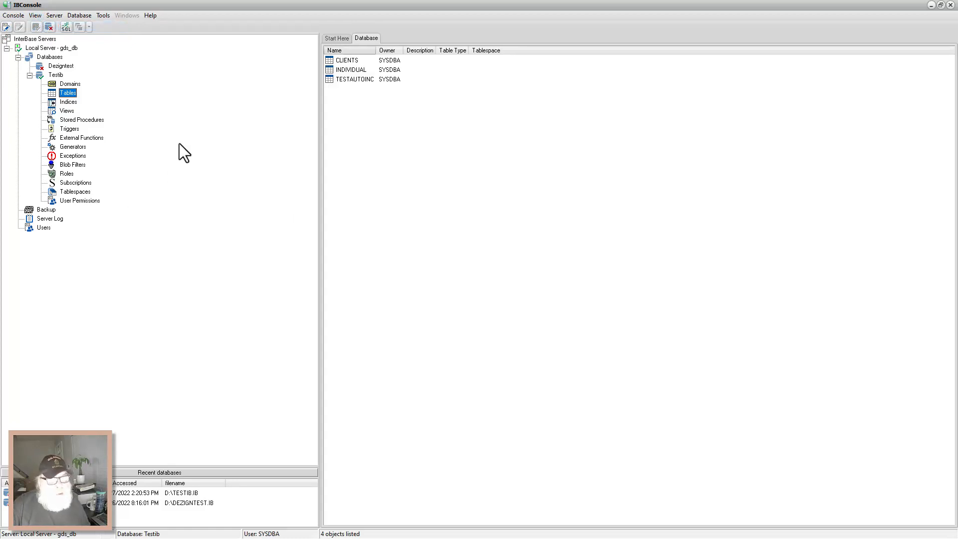
mouse_move(372, 215)
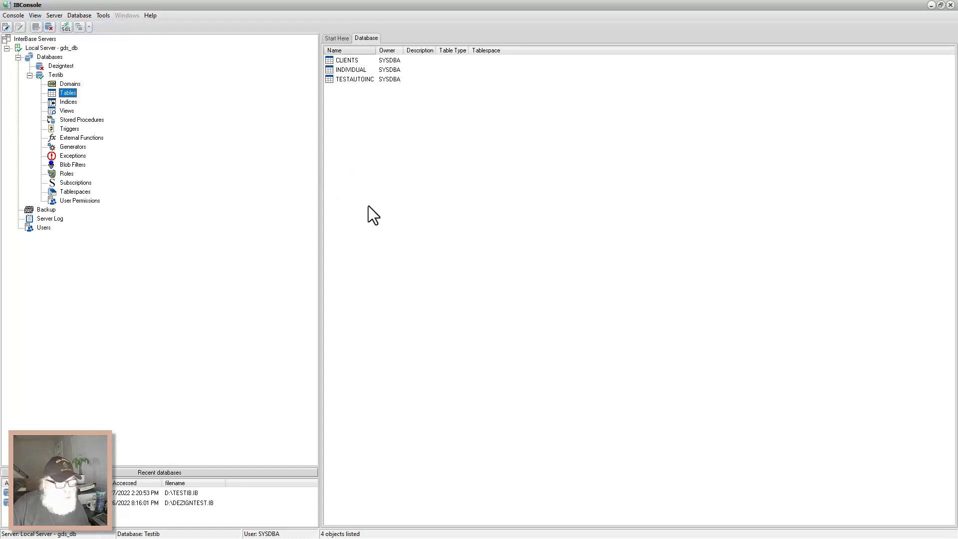
mouse_move(259, 245)
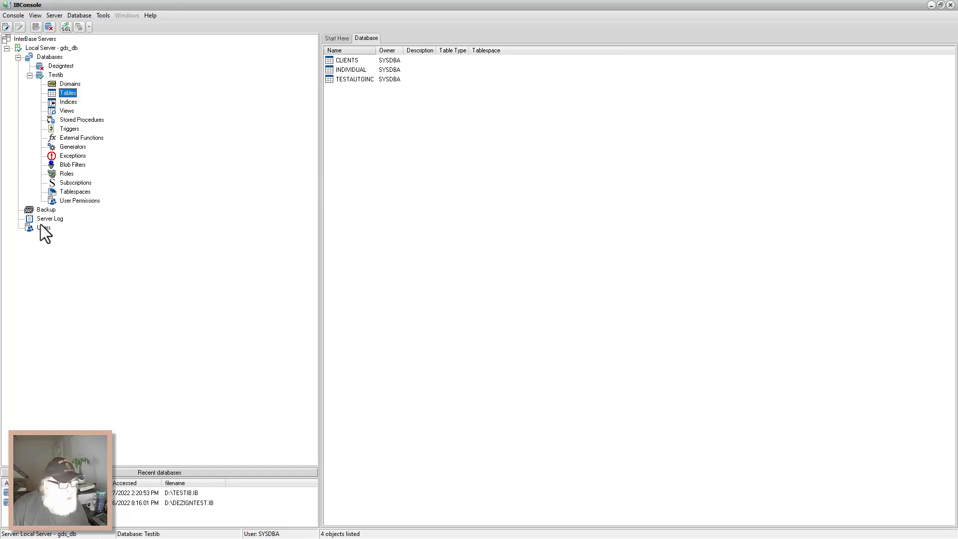
Add a new server user MARCO with a password via Users > Add User and apply it.
click(43, 227)
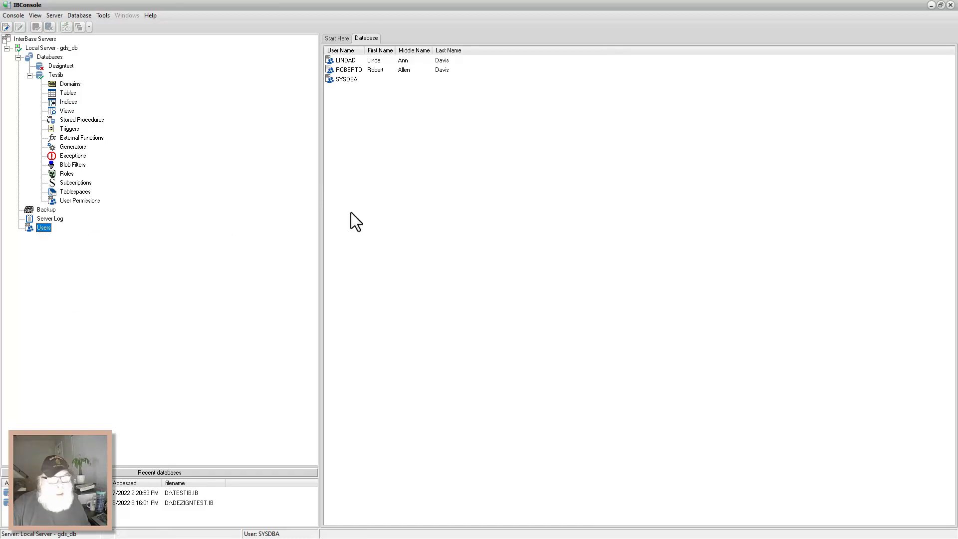
mouse_move(65, 238)
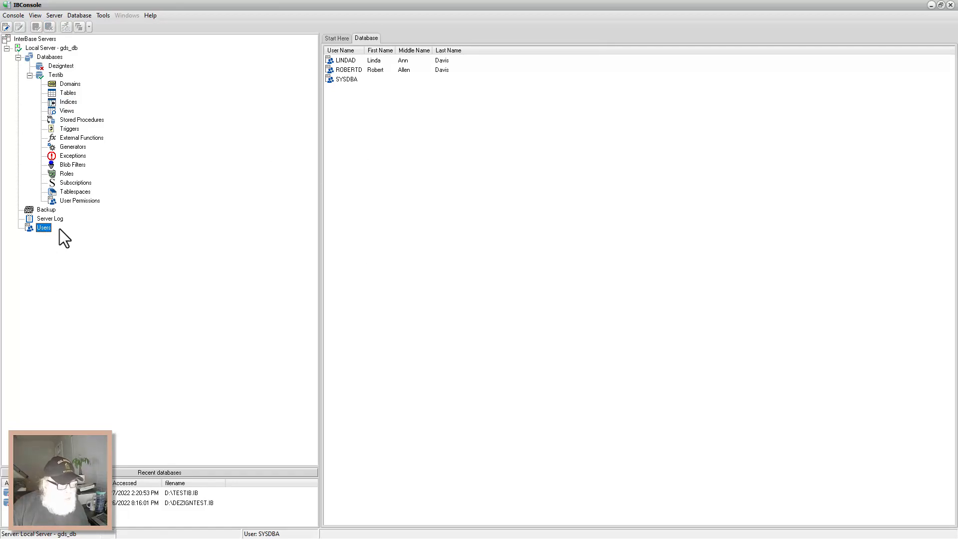
right_click(43, 227)
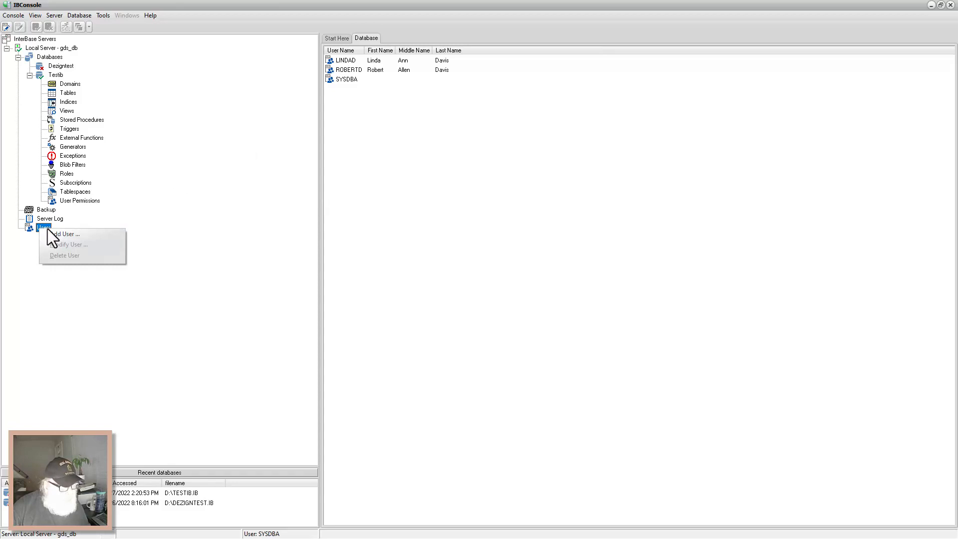
click(65, 234)
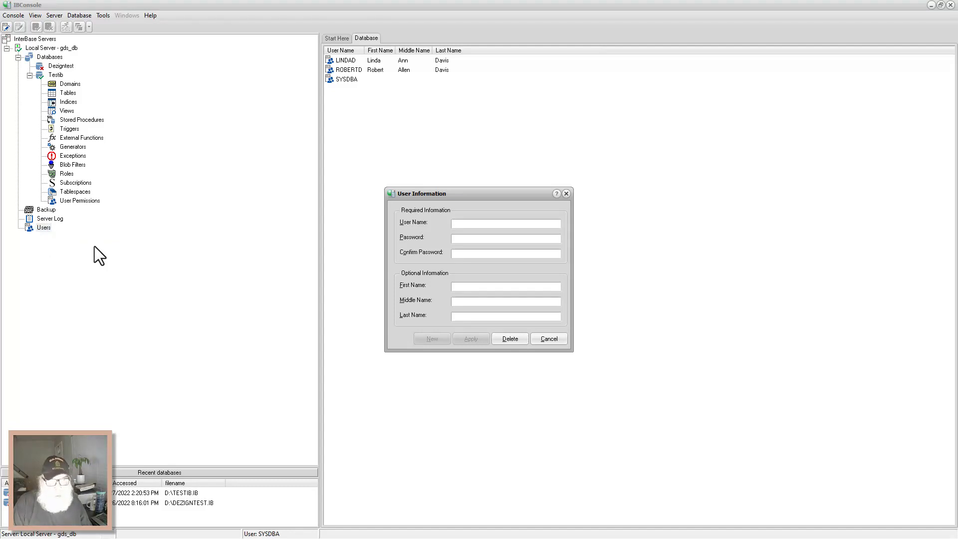
text(MARCO)
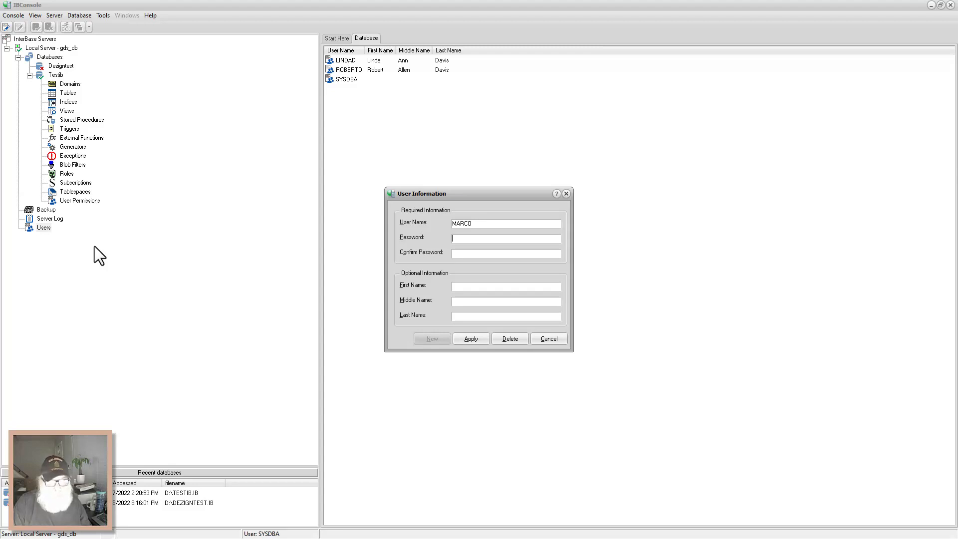
text(****)
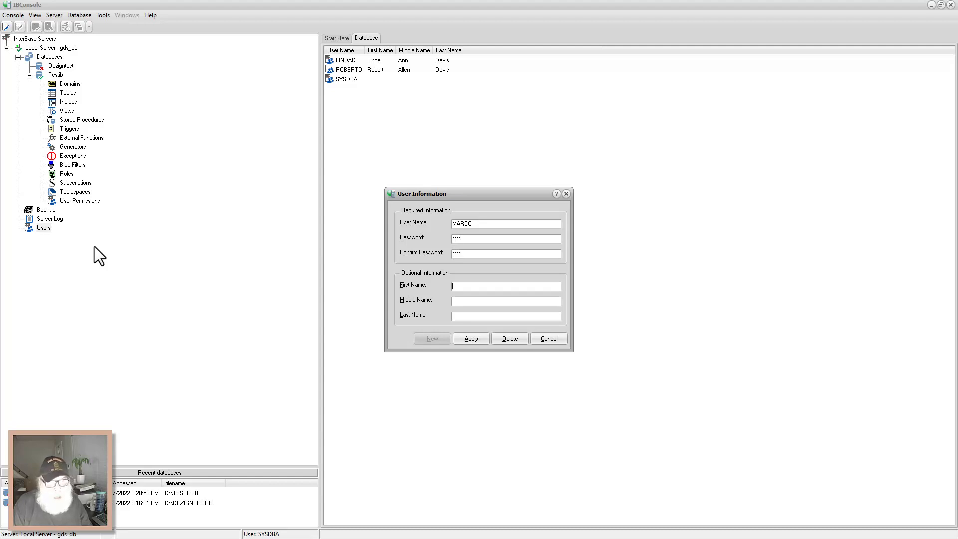
mouse_move(644, 404)
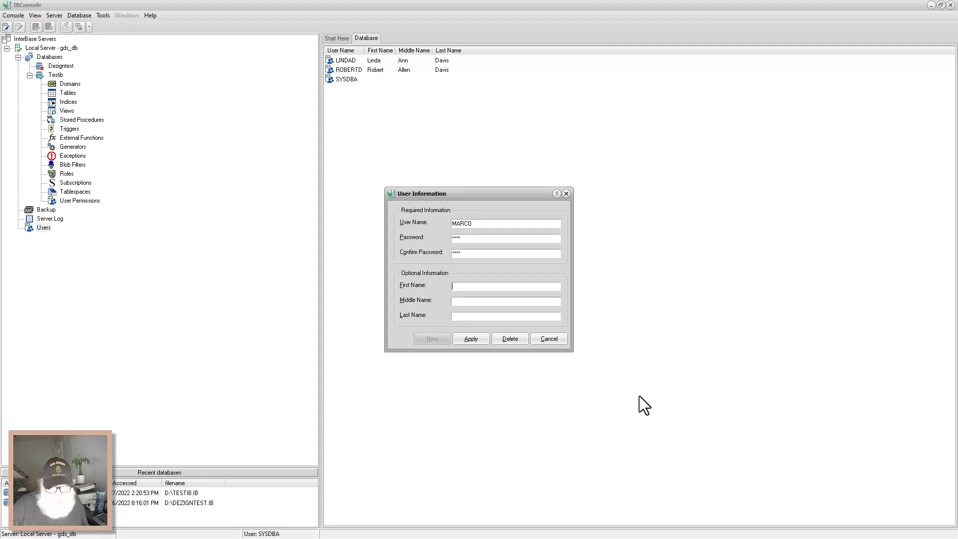
click(470, 338)
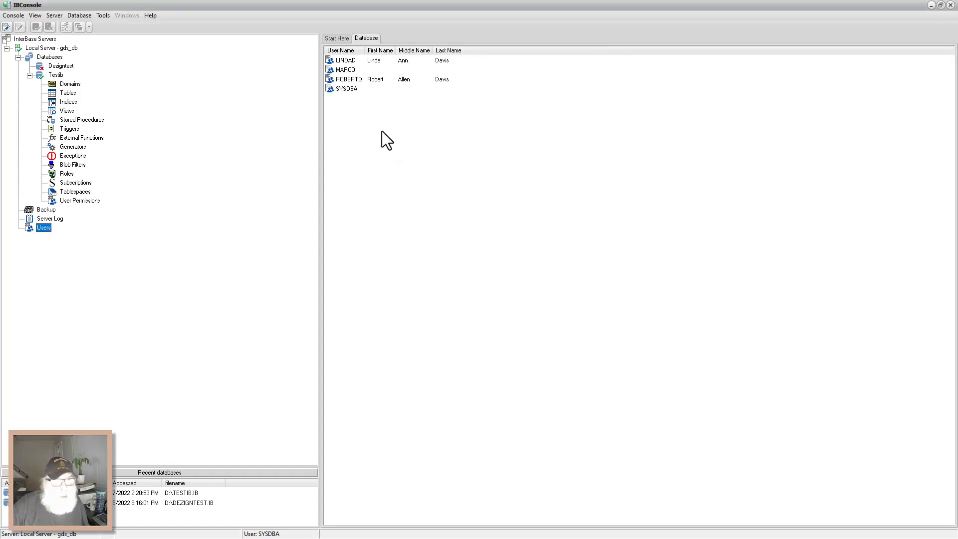
Review the MARCO account's details and close them.
double_click(344, 70)
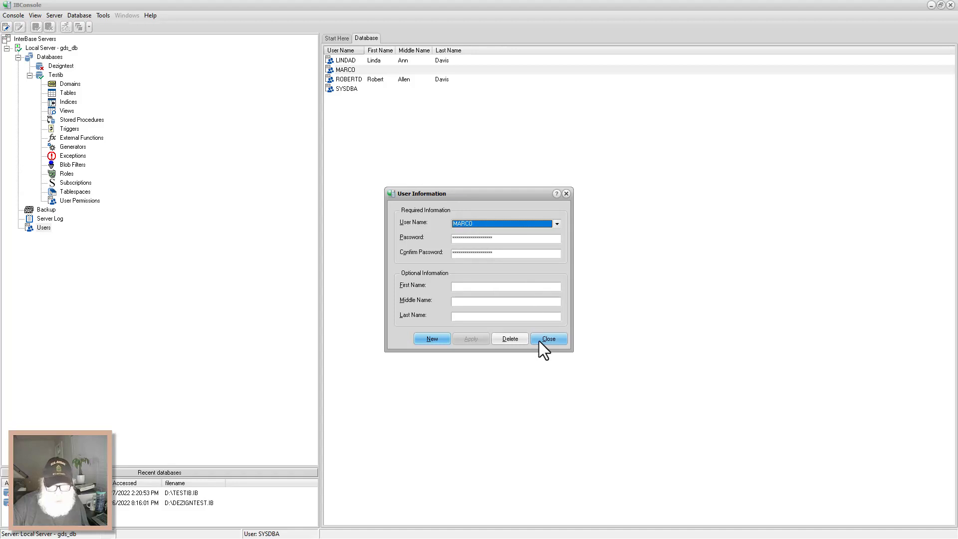
click(548, 338)
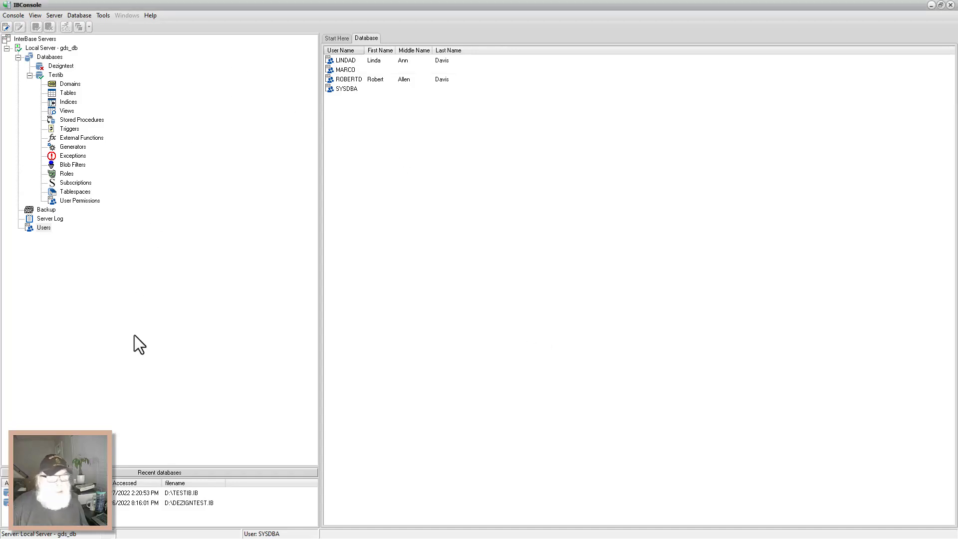
mouse_move(54, 15)
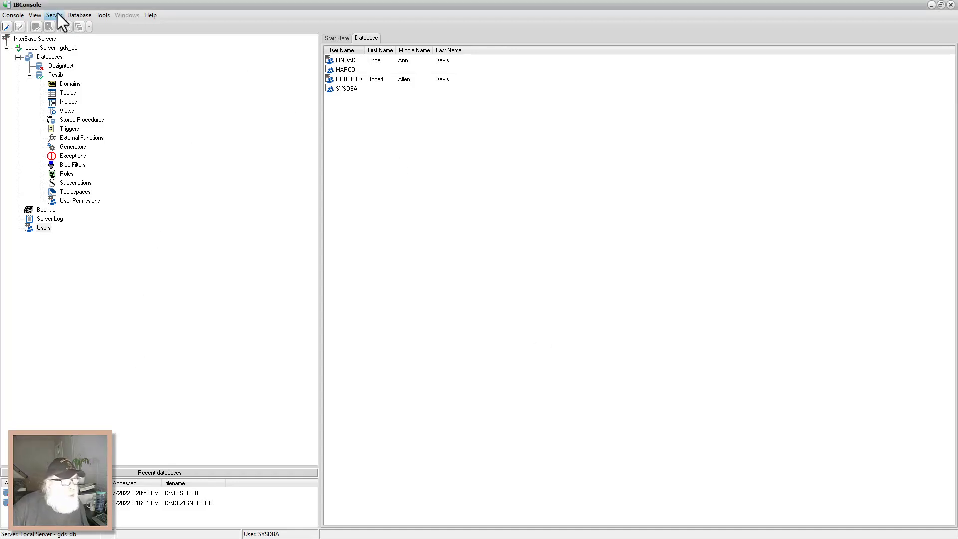
click(54, 15)
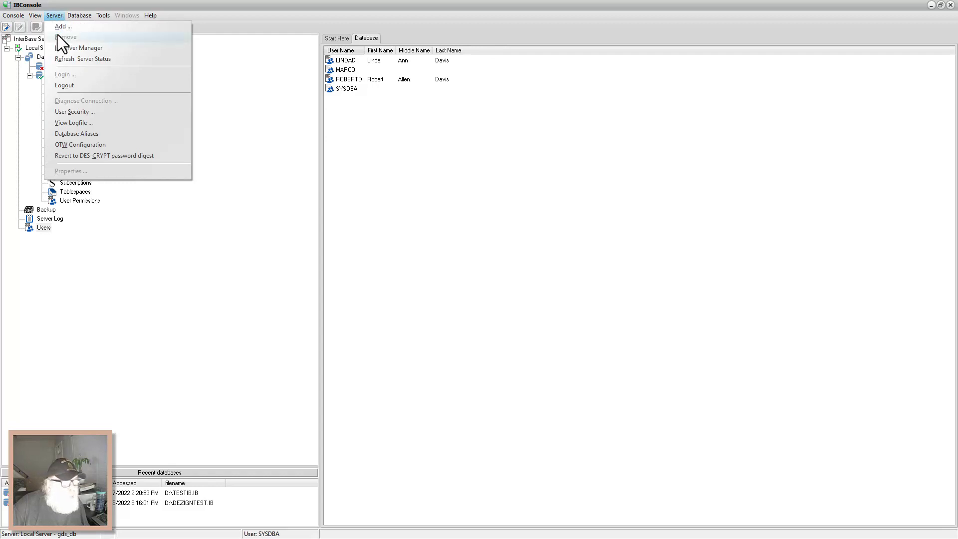
mouse_move(63, 26)
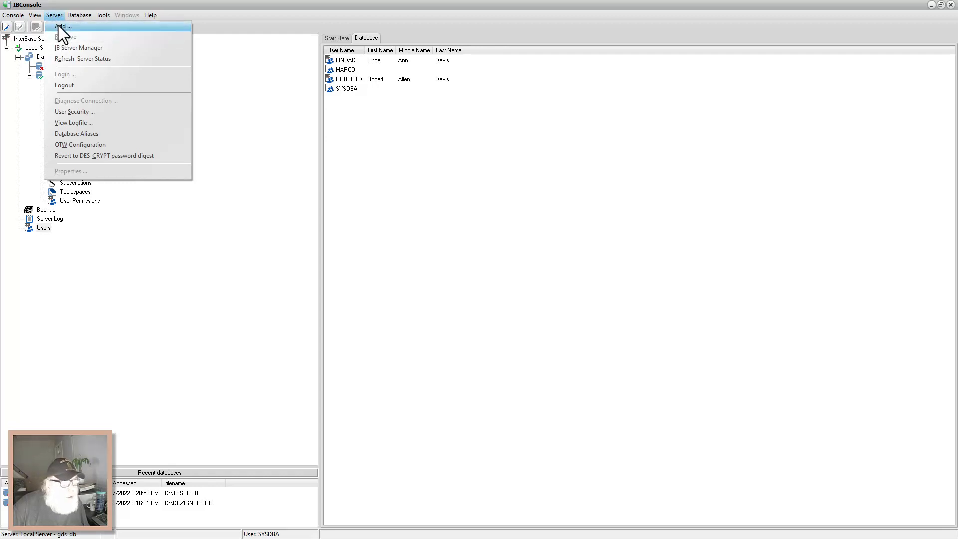
mouse_move(78, 48)
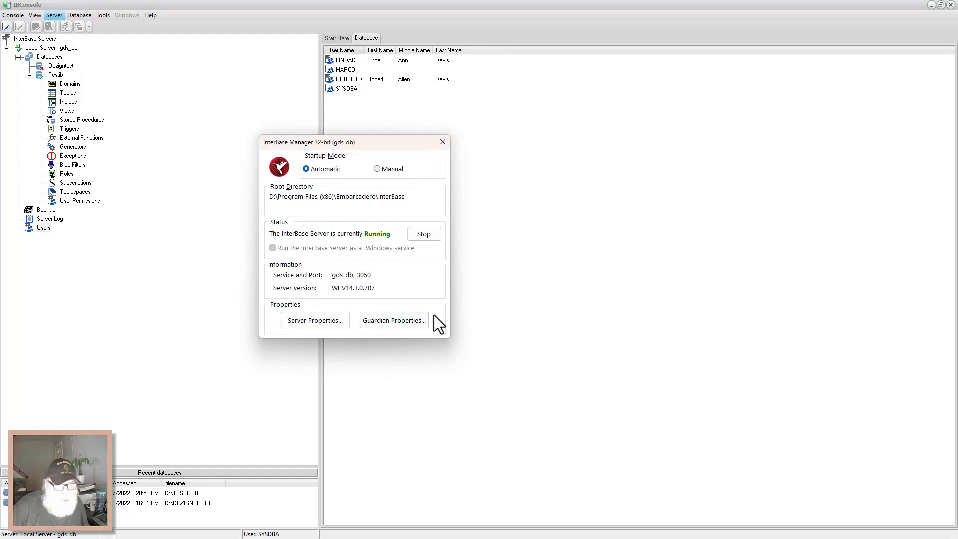
mouse_move(454, 219)
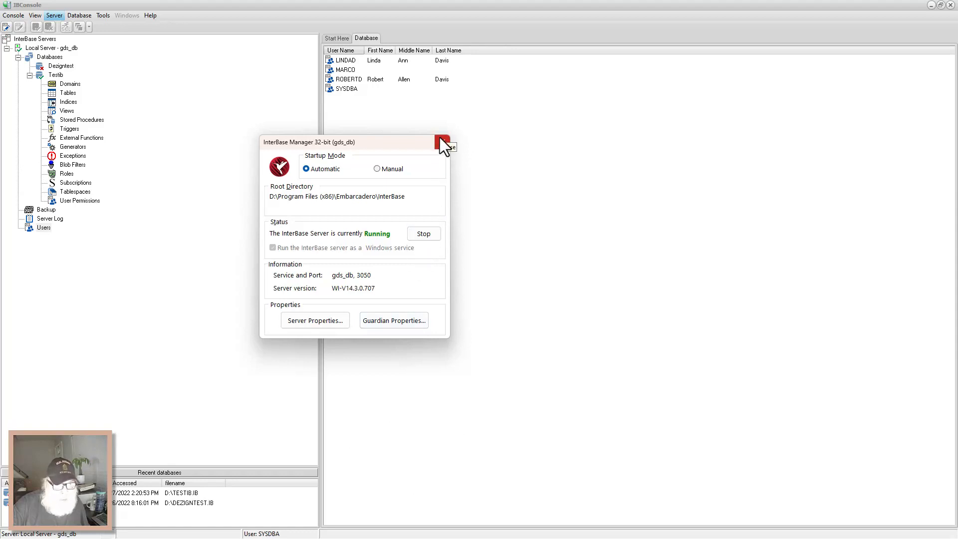
click(442, 142)
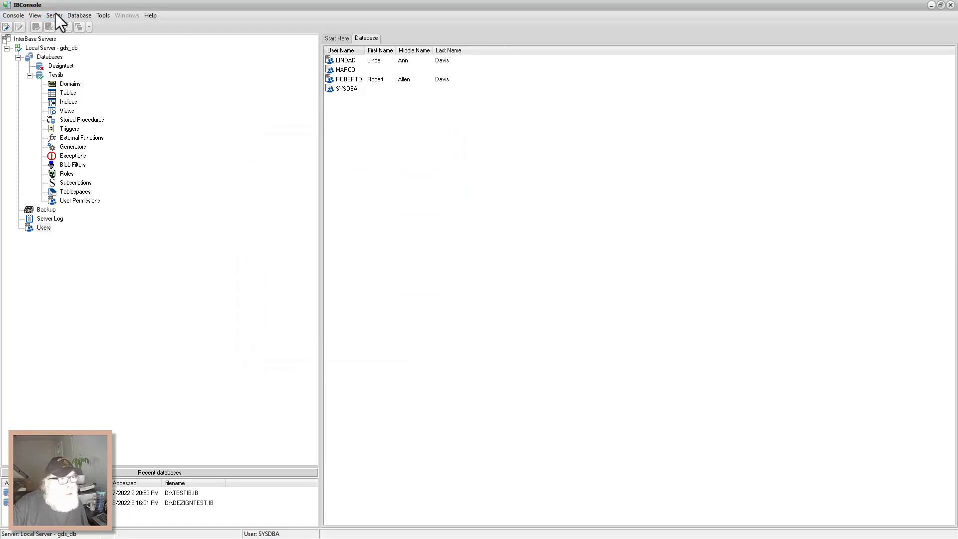
click(54, 15)
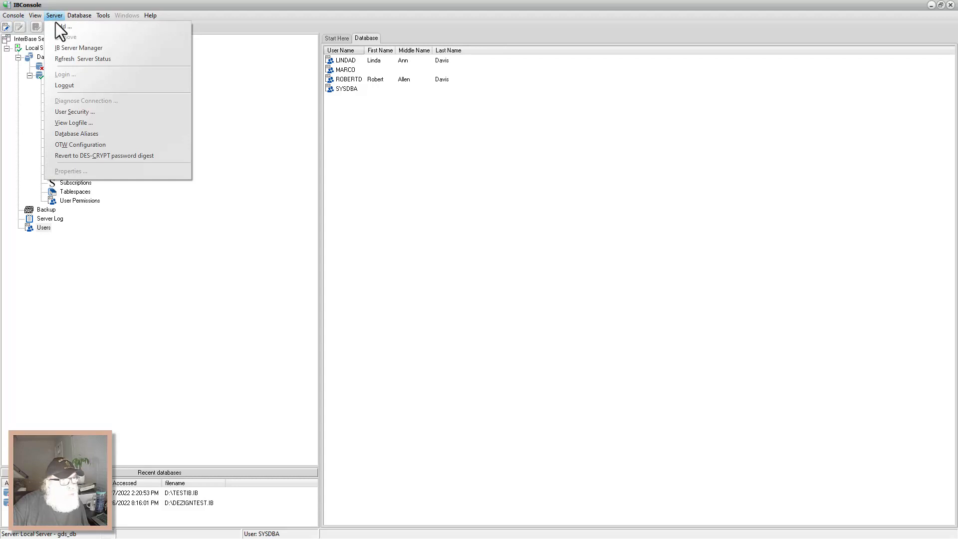
mouse_move(126, 104)
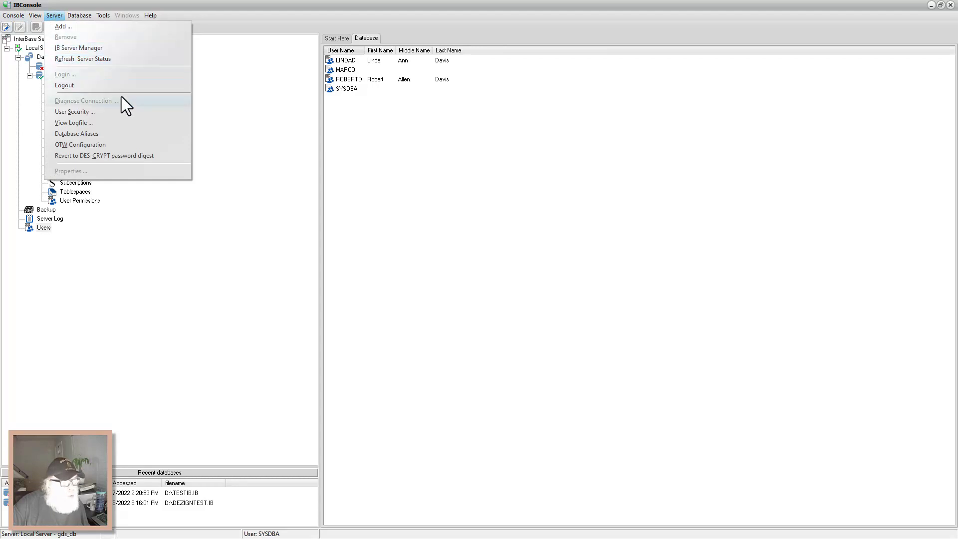
mouse_move(73, 123)
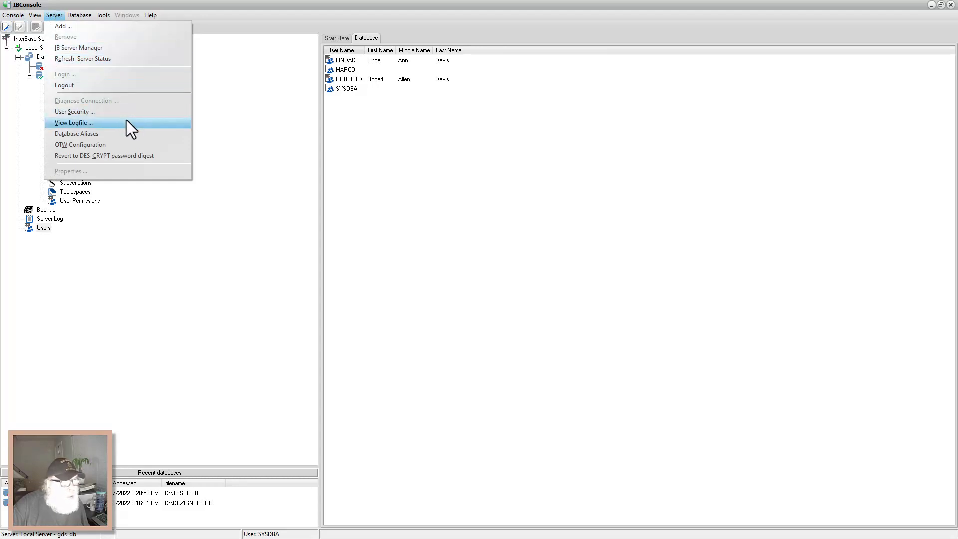
mouse_move(130, 136)
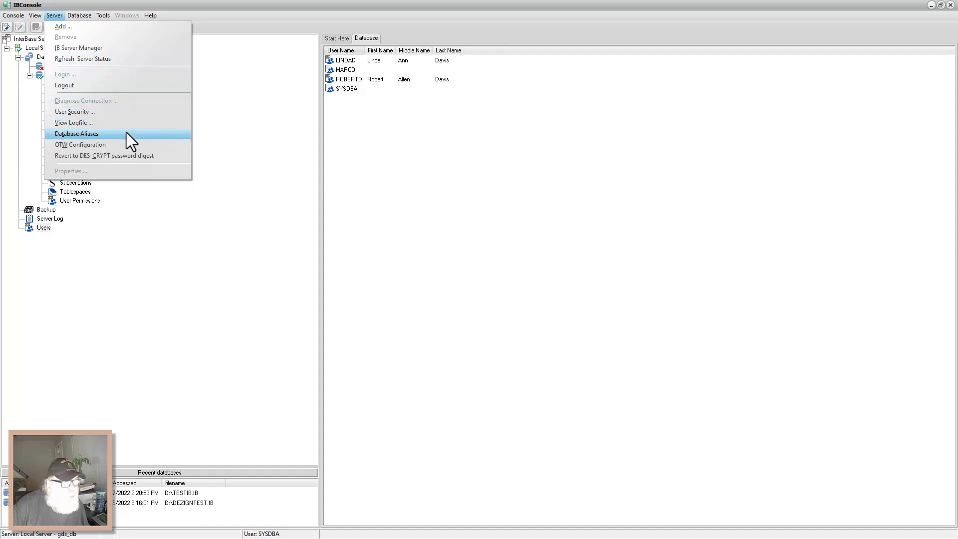
mouse_move(64, 78)
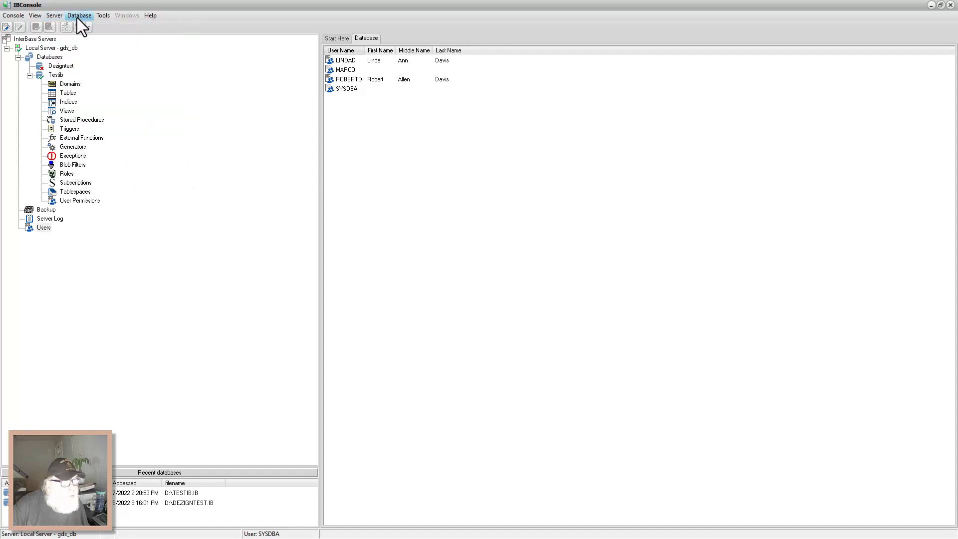
click(79, 15)
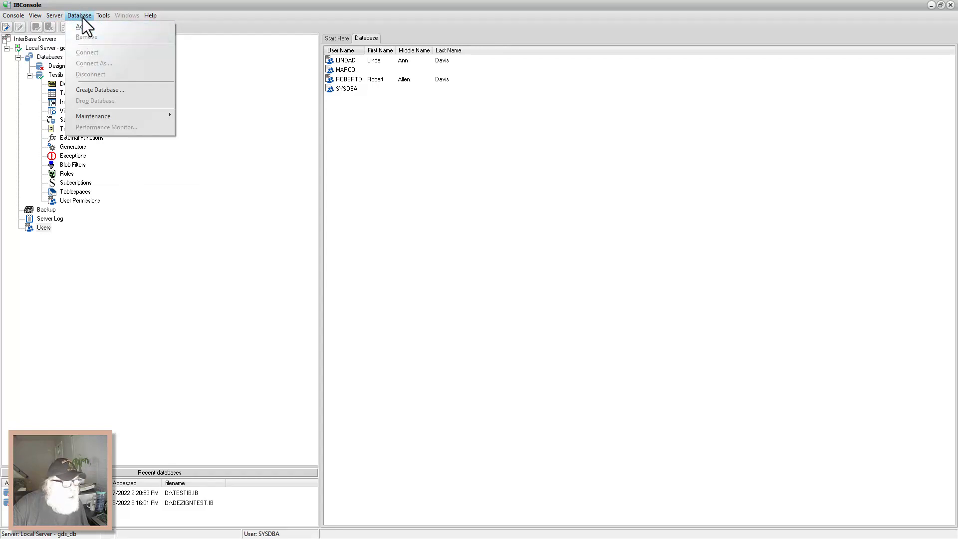
mouse_move(100, 90)
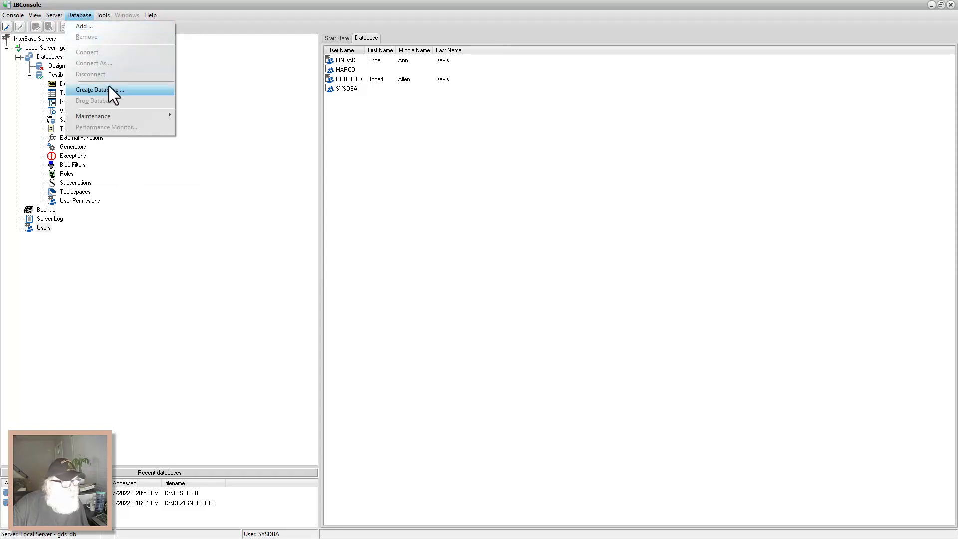
mouse_move(93, 116)
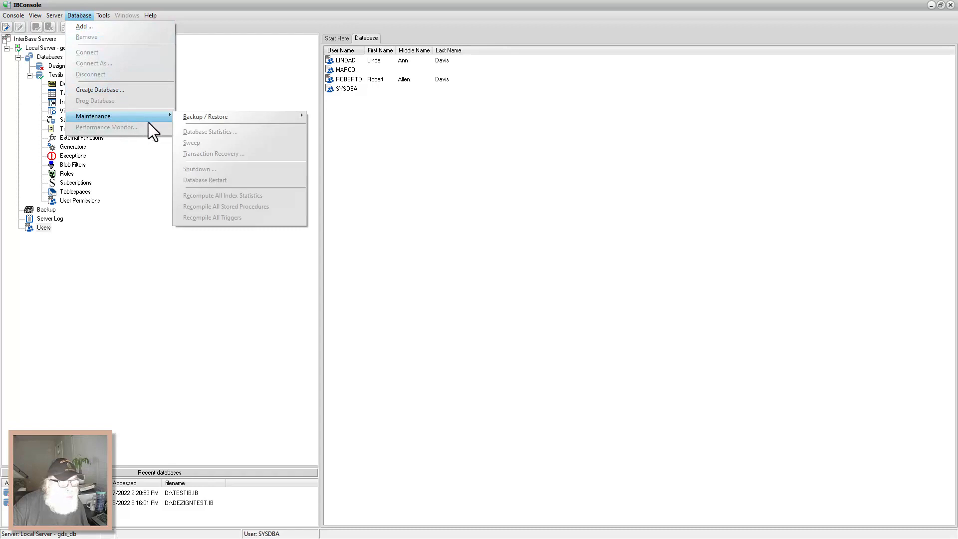
mouse_move(204, 116)
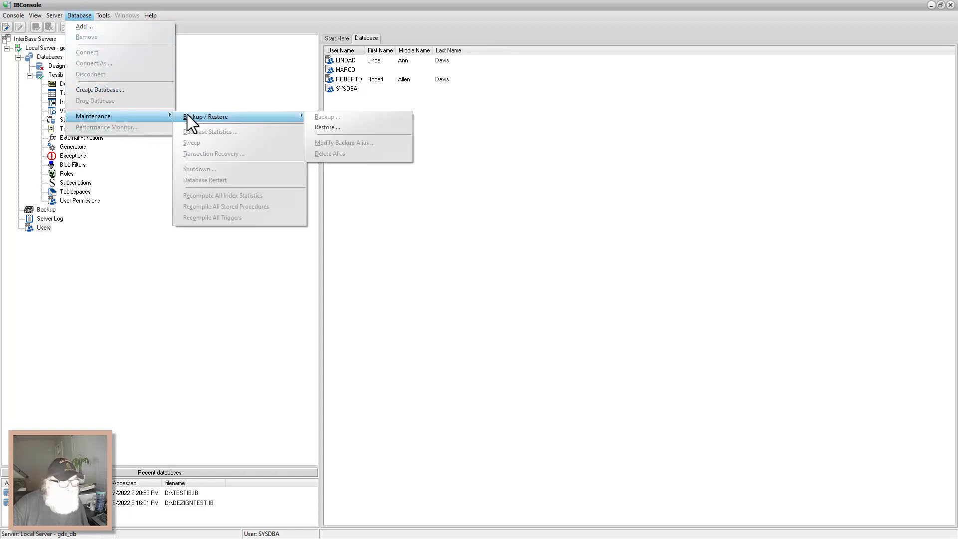
click(103, 15)
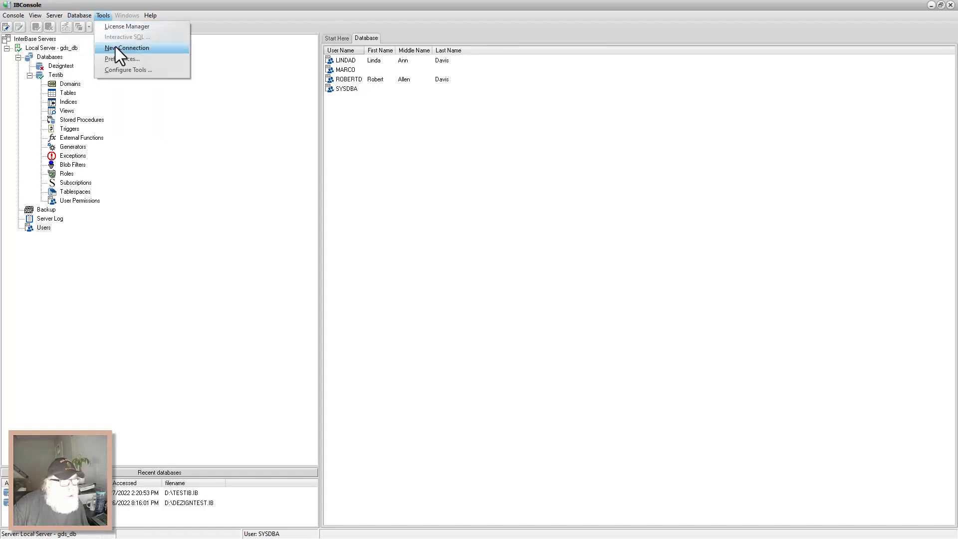
mouse_move(126, 70)
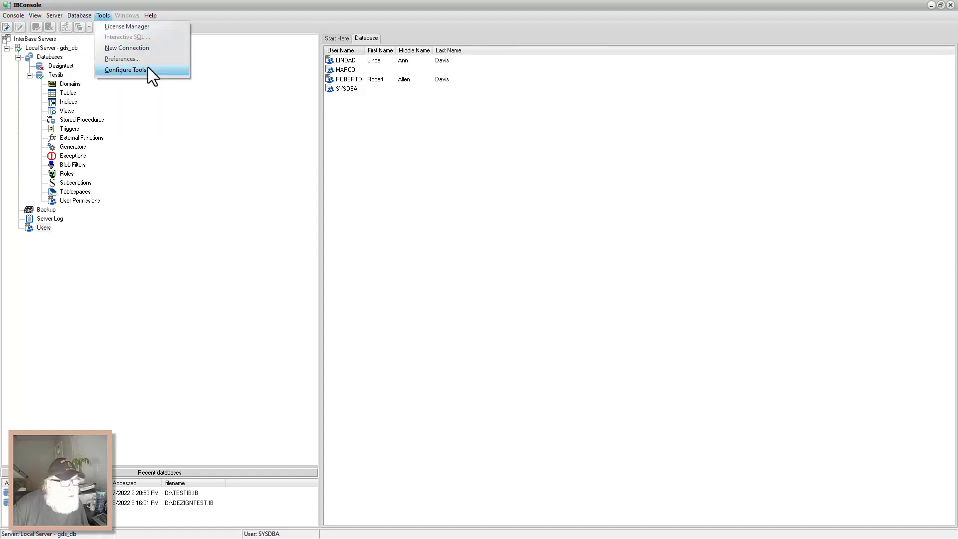
mouse_move(129, 82)
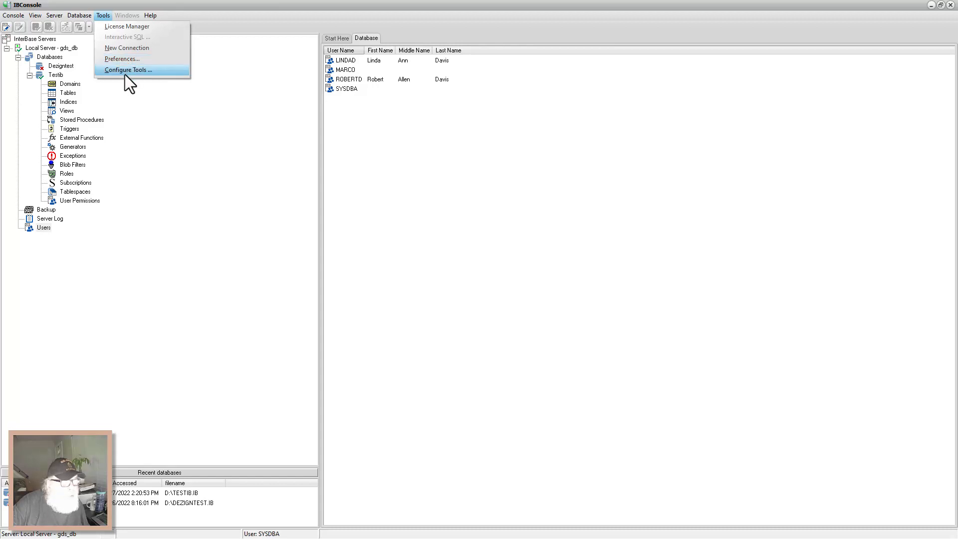
mouse_move(128, 26)
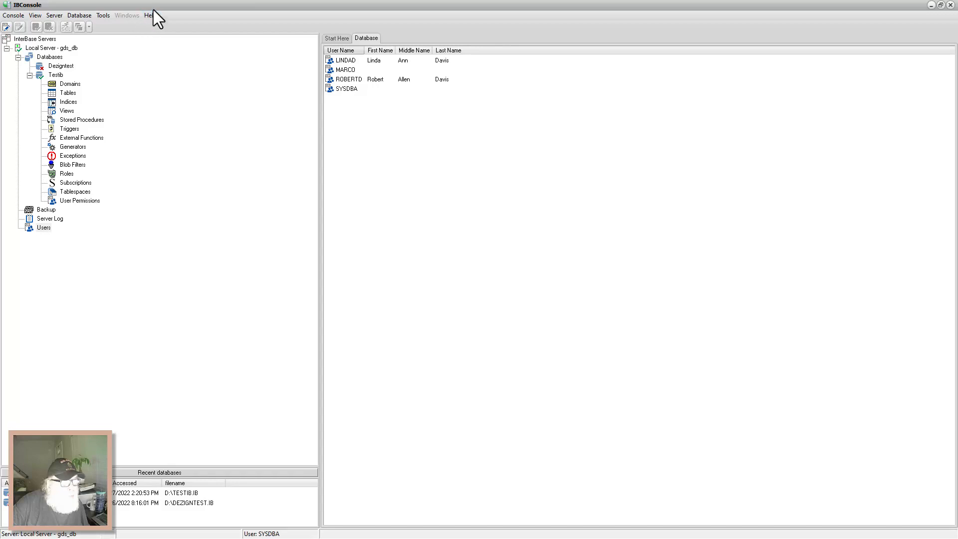
click(149, 15)
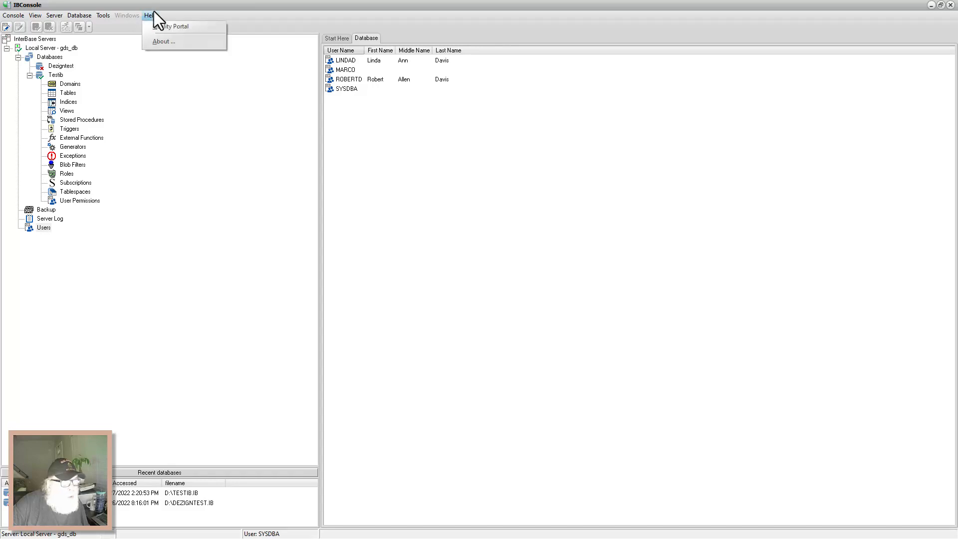
click(163, 41)
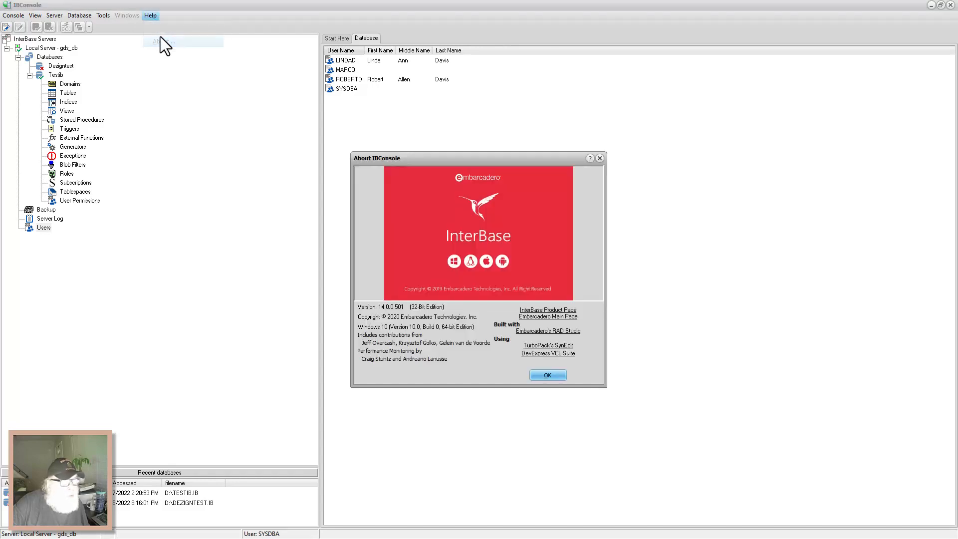
mouse_move(562, 213)
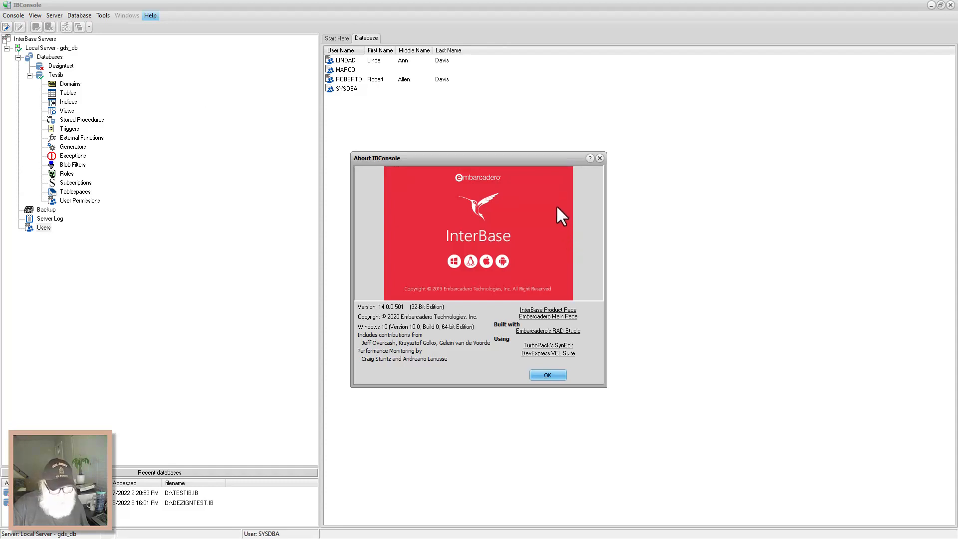
mouse_move(561, 222)
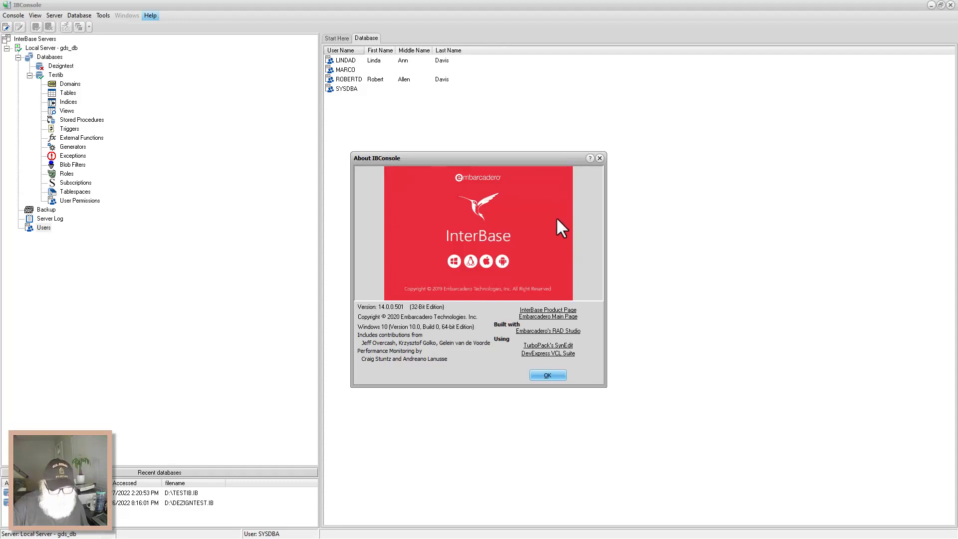
mouse_move(564, 371)
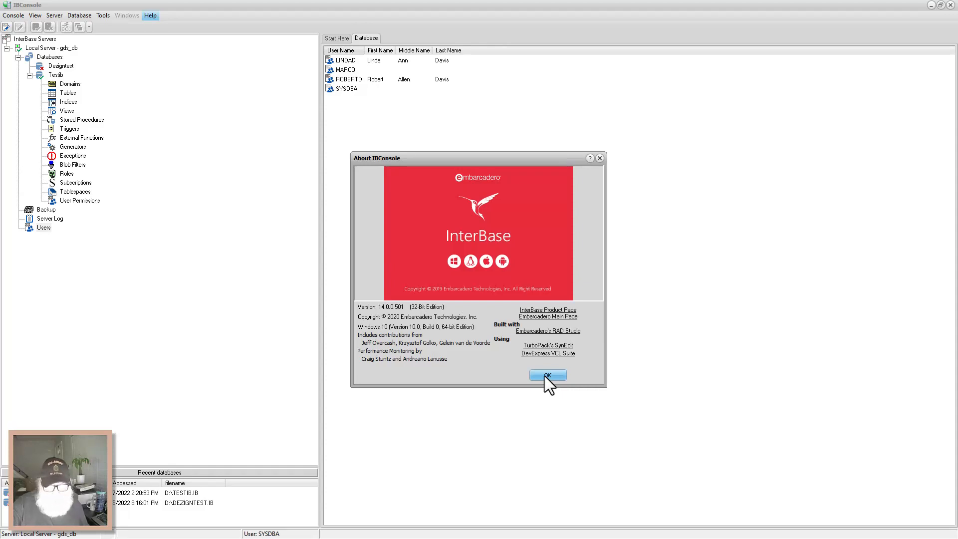
click(546, 375)
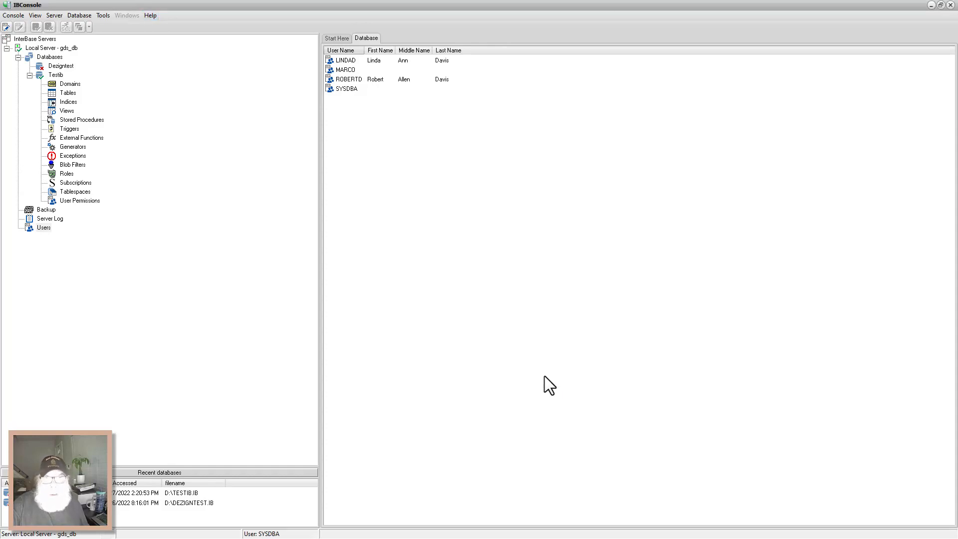
mouse_move(407, 163)
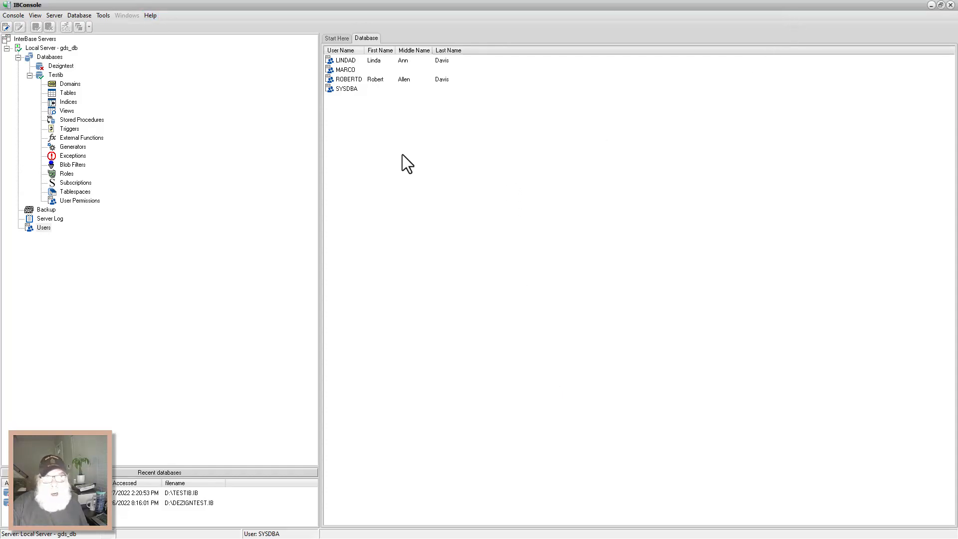
mouse_move(708, 386)
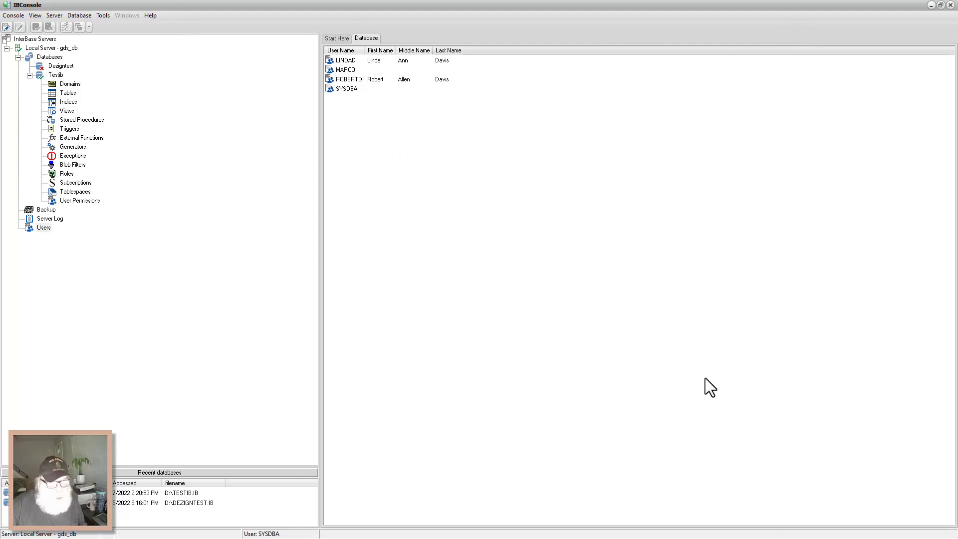
mouse_move(875, 54)
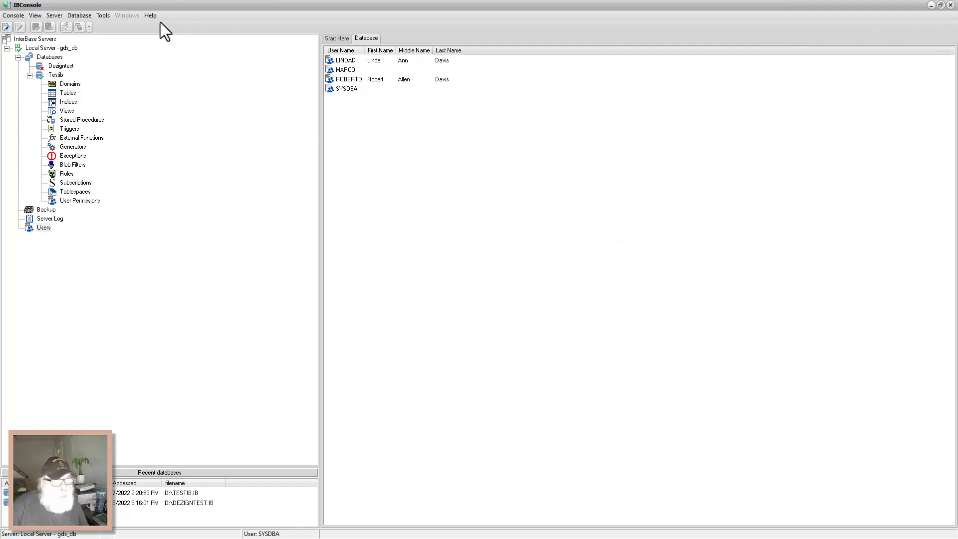
mouse_move(221, 9)
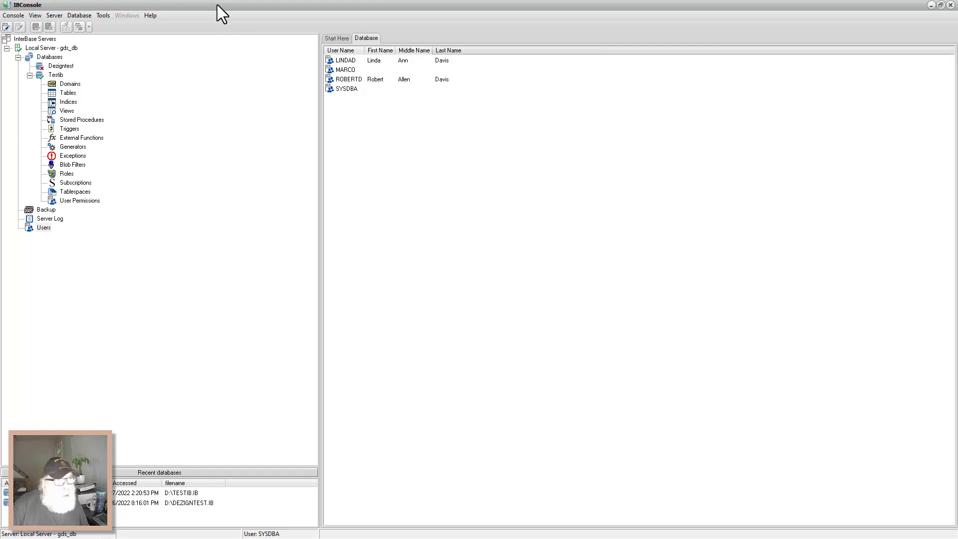
mouse_move(540, 54)
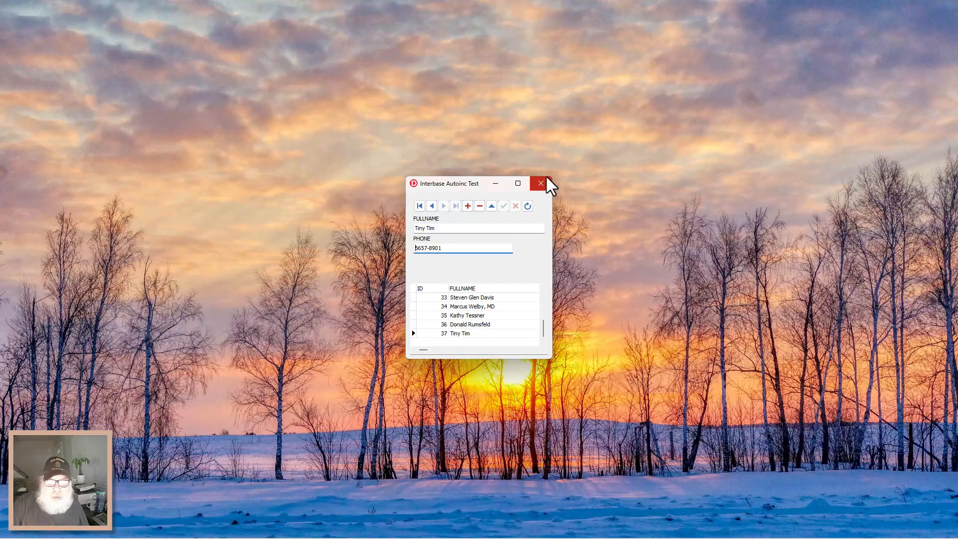
mouse_move(544, 192)
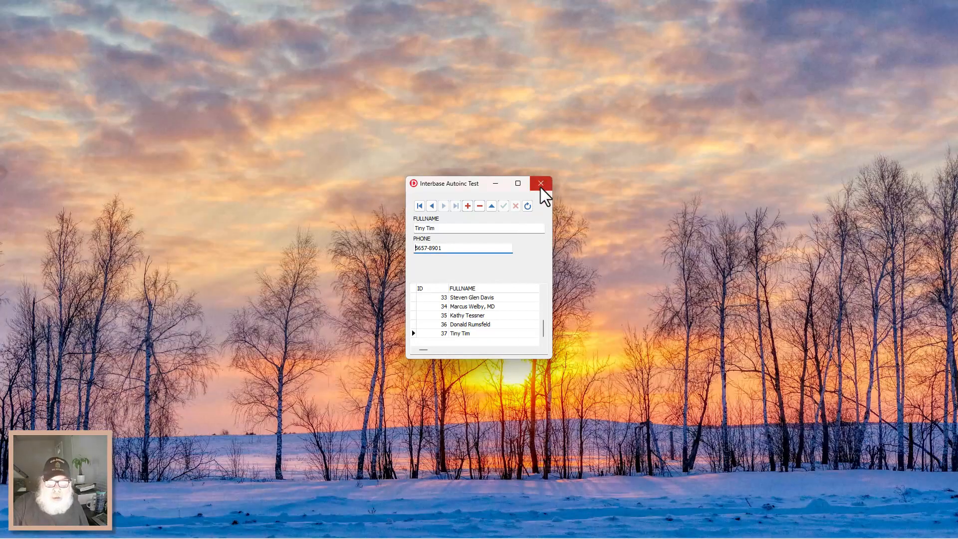
Close the Interbase Autoinc Test window to return to the Delphi project.
click(540, 183)
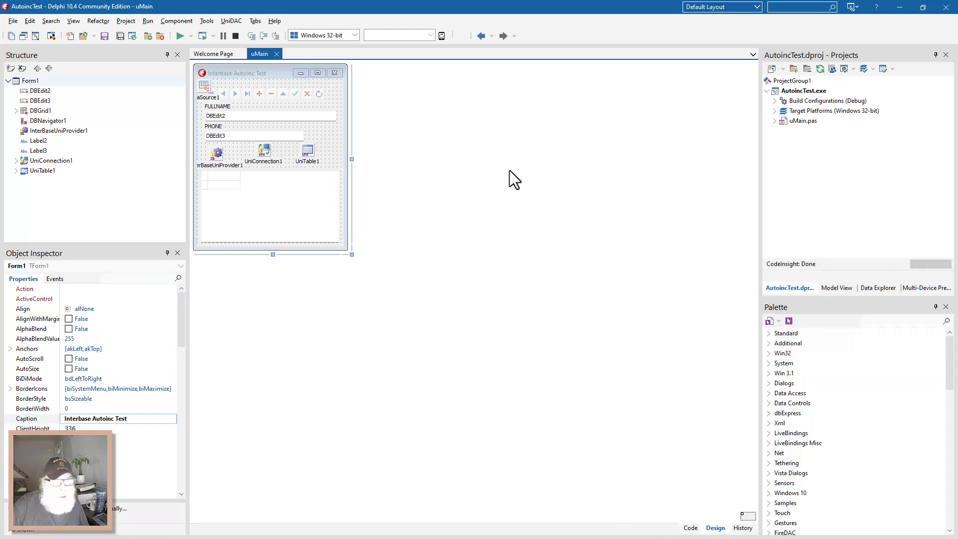
mouse_move(331, 206)
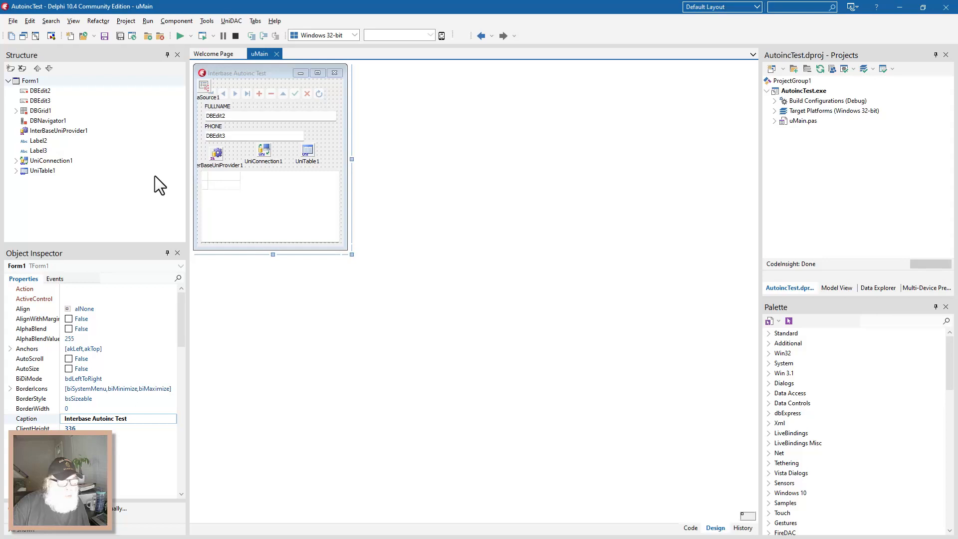
mouse_move(229, 169)
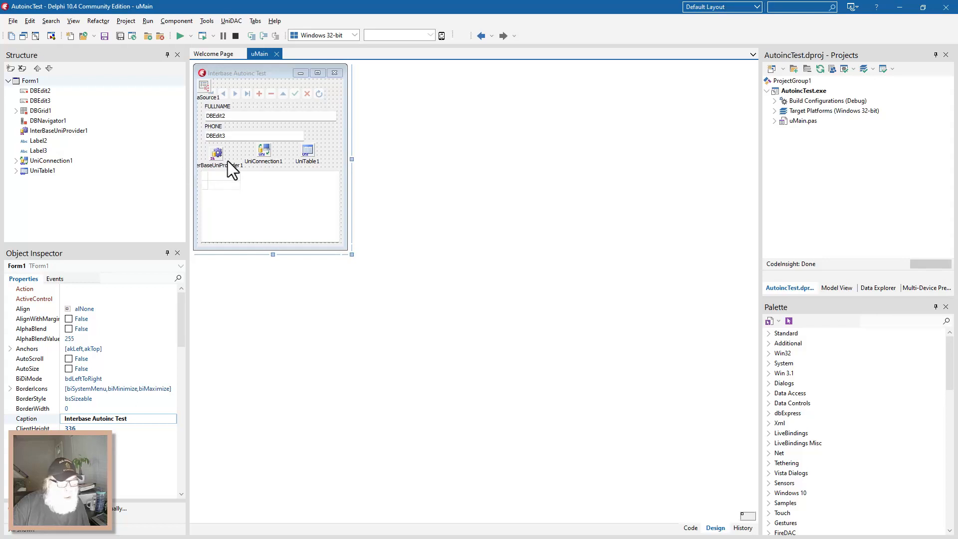
mouse_move(219, 164)
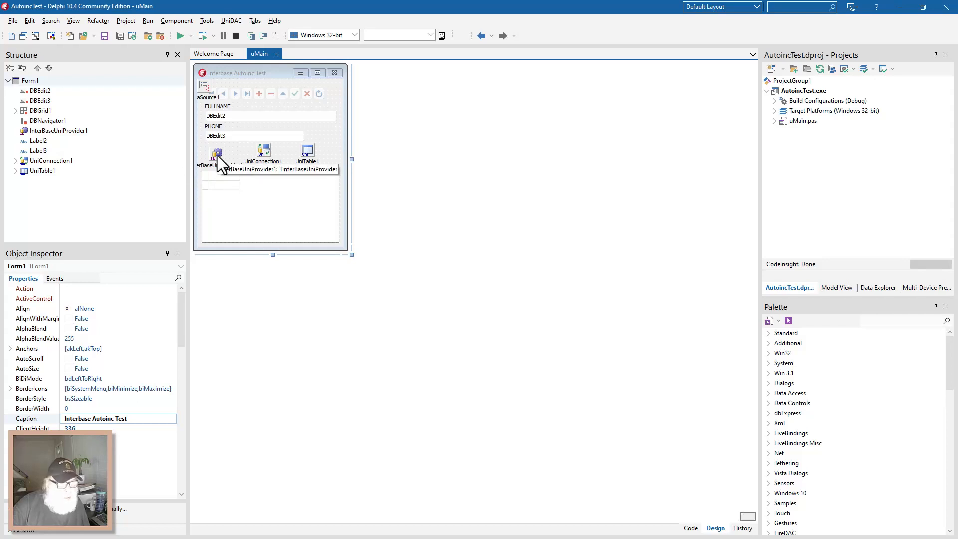
mouse_move(220, 174)
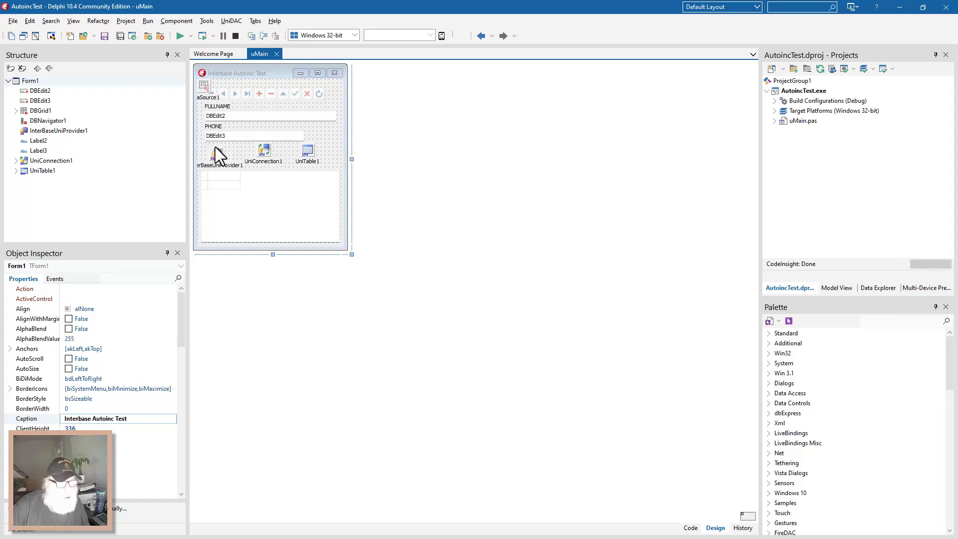
mouse_move(268, 152)
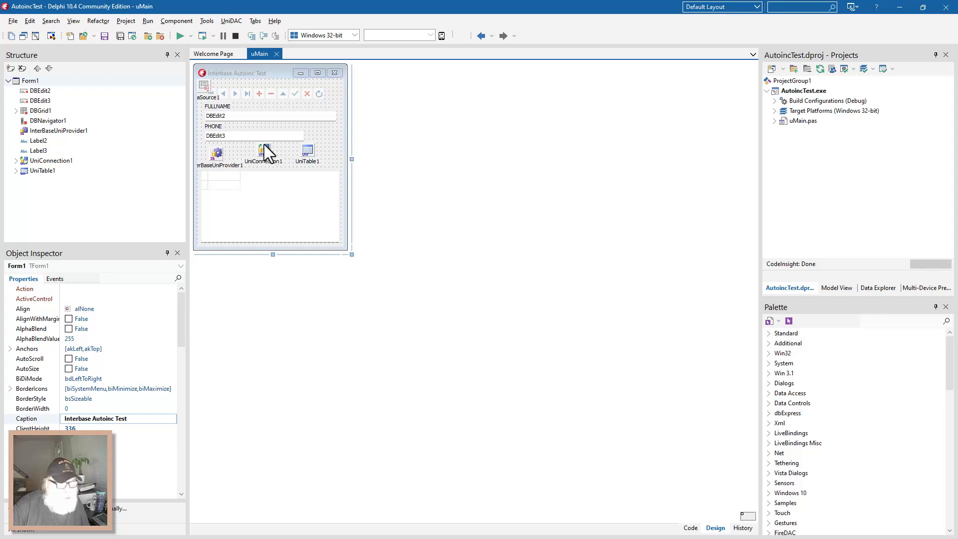
mouse_move(272, 156)
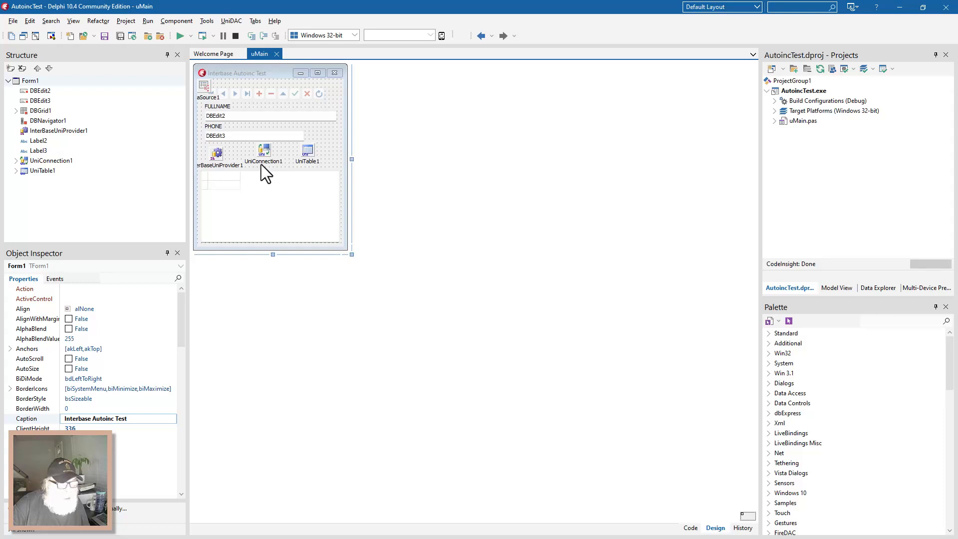
click(217, 153)
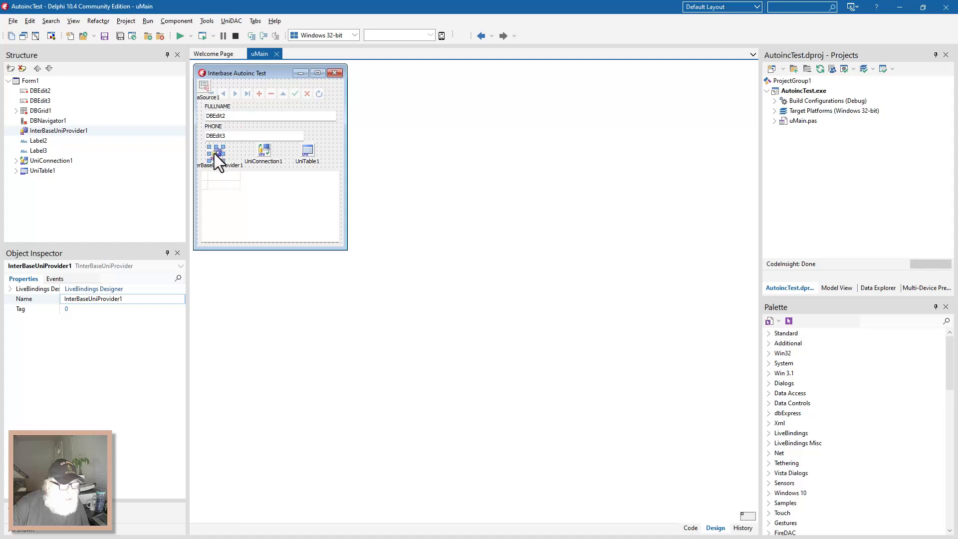
right_click(217, 156)
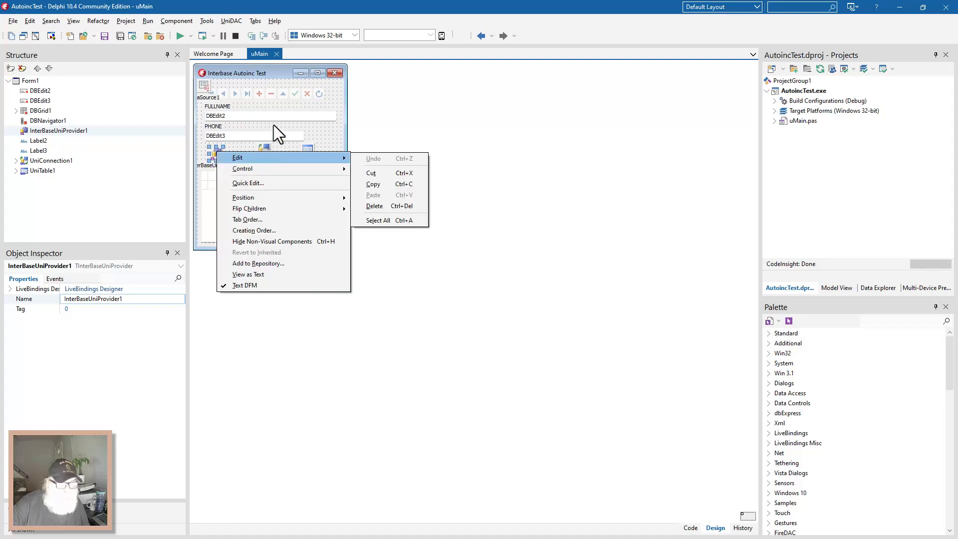
click(271, 208)
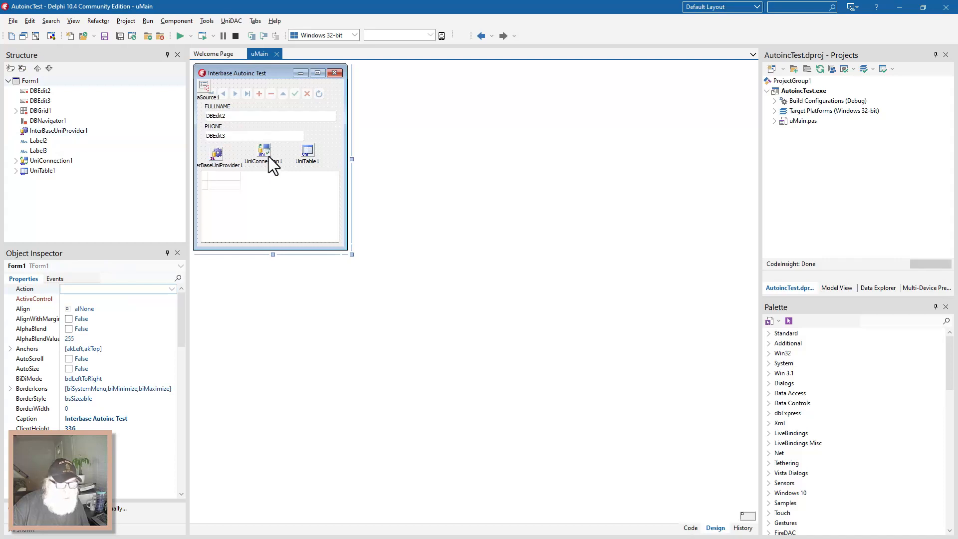
Set UniConnection1's login to MARCO with its password in the Connection Editor, connect and accept.
right_click(260, 152)
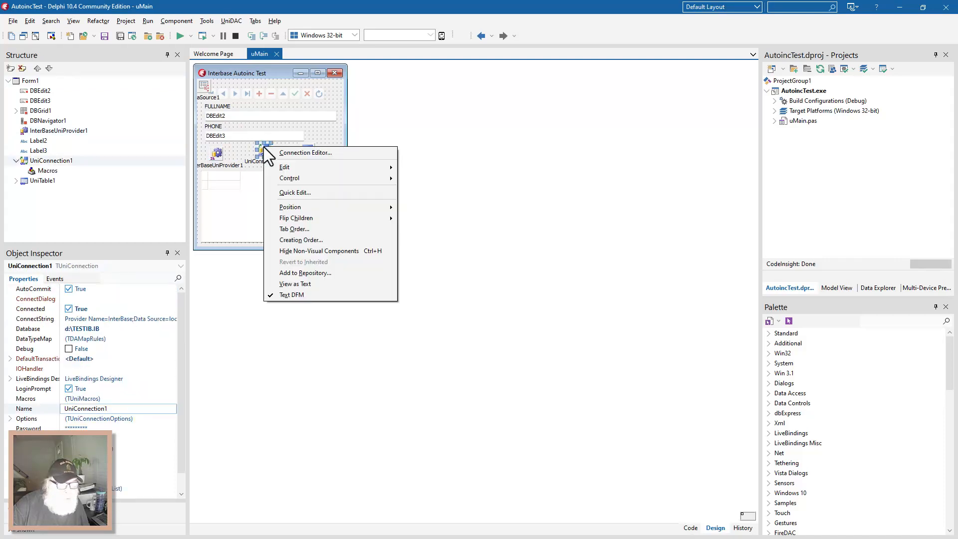
click(305, 153)
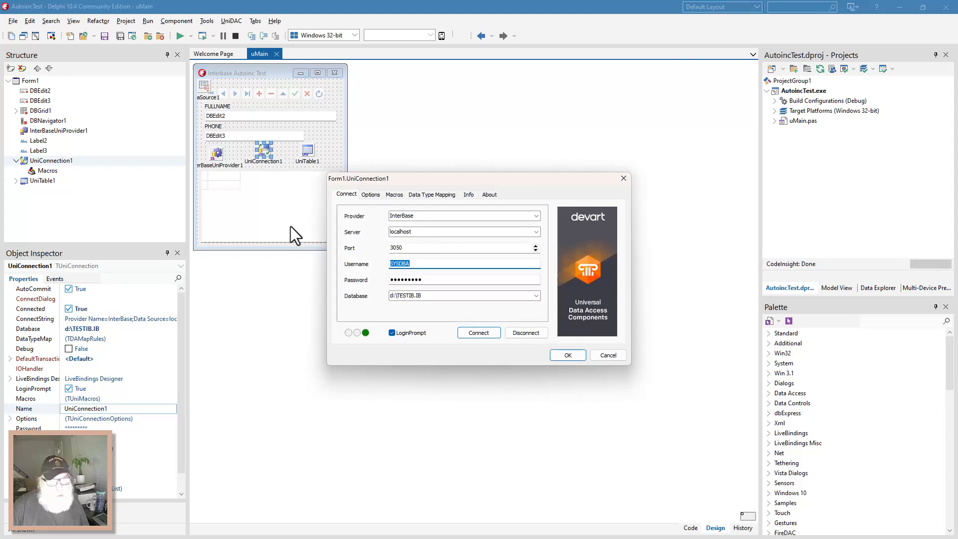
mouse_move(492, 216)
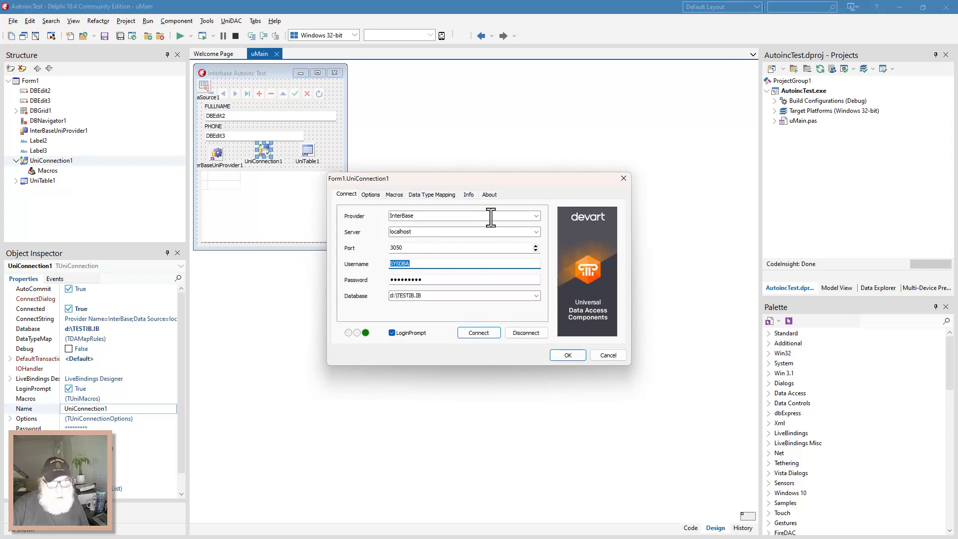
mouse_move(463, 314)
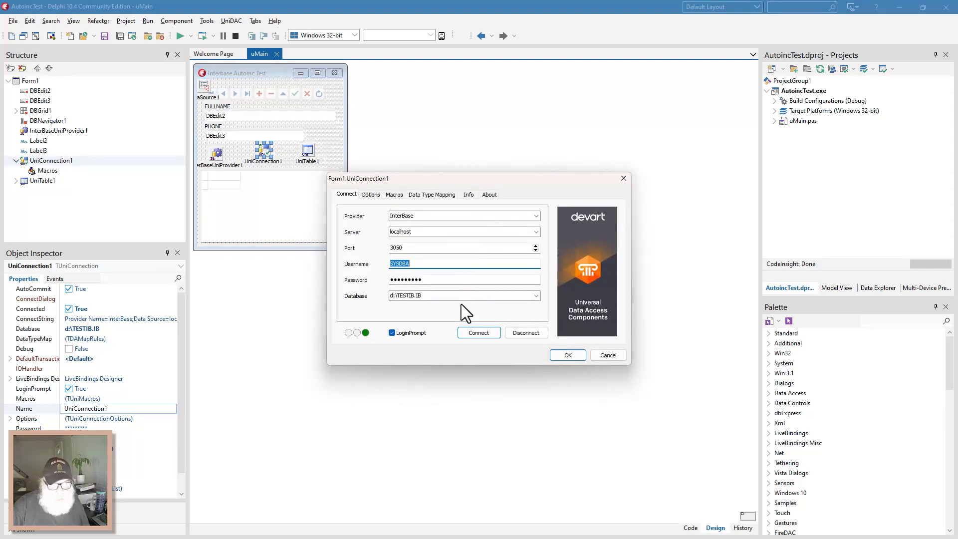
mouse_move(447, 279)
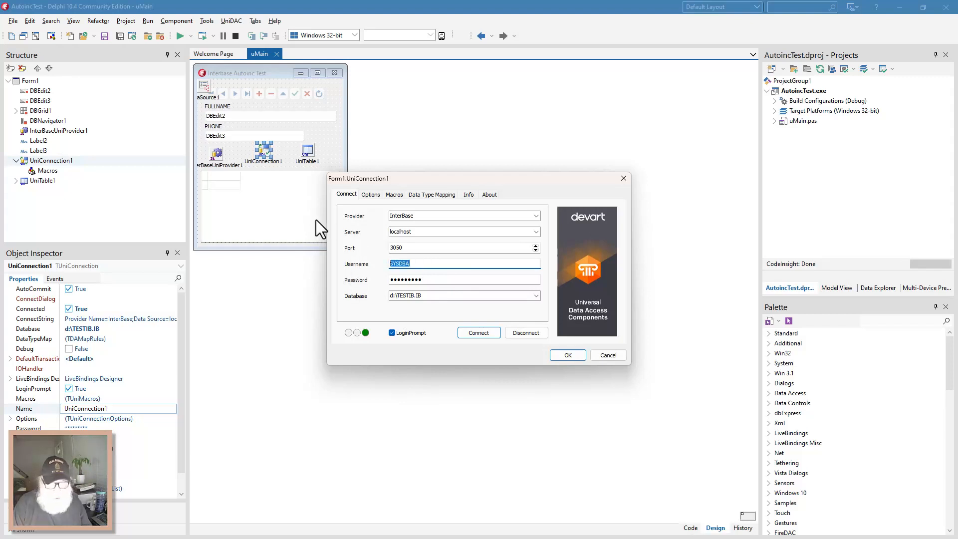
text(MARCO)
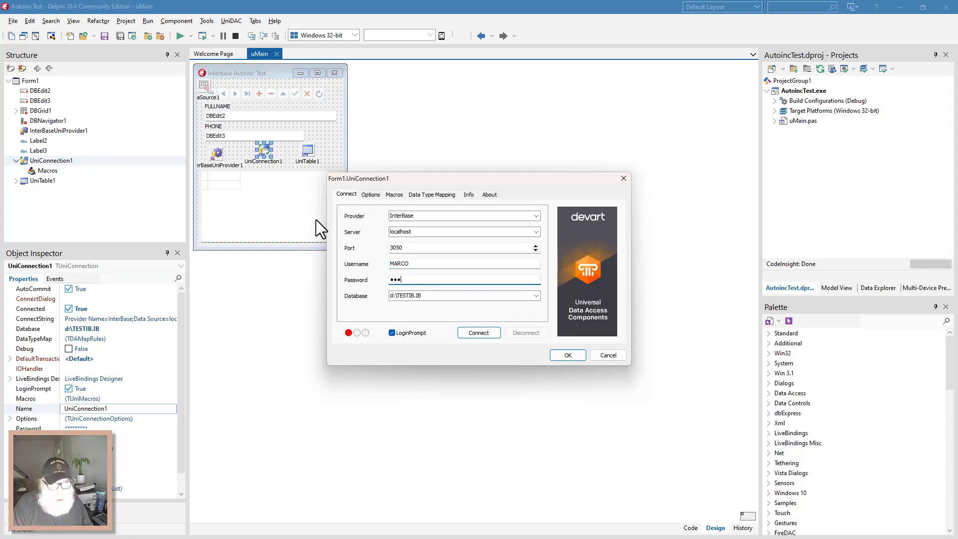
text(•)
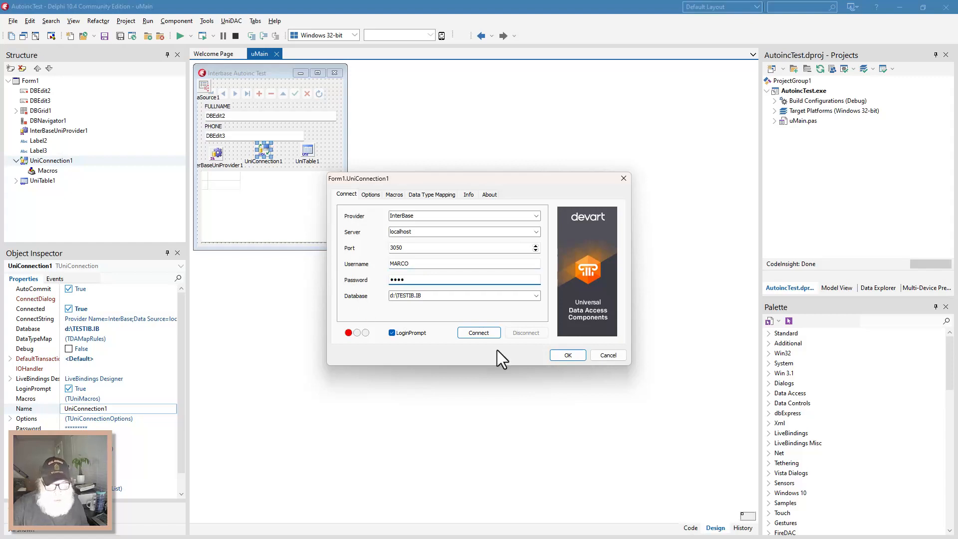
click(478, 332)
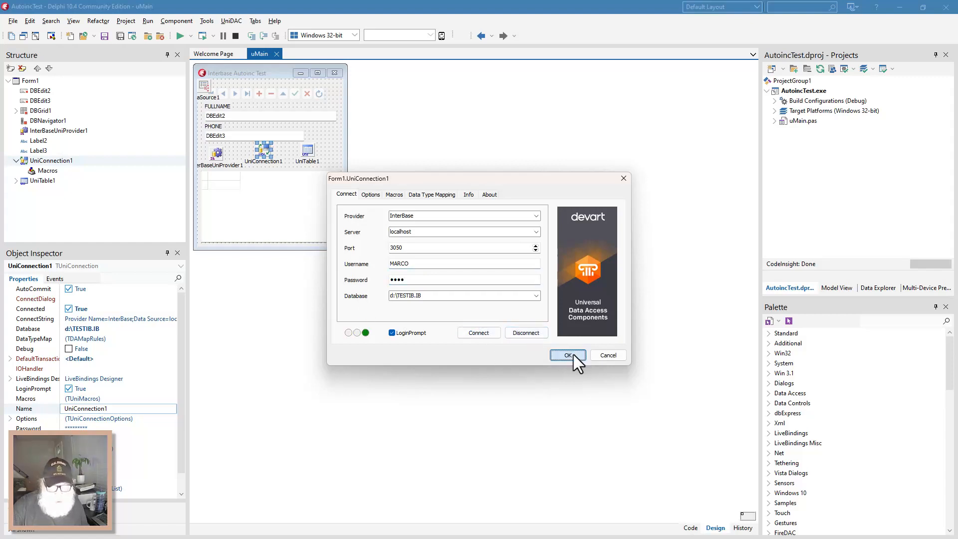
click(566, 355)
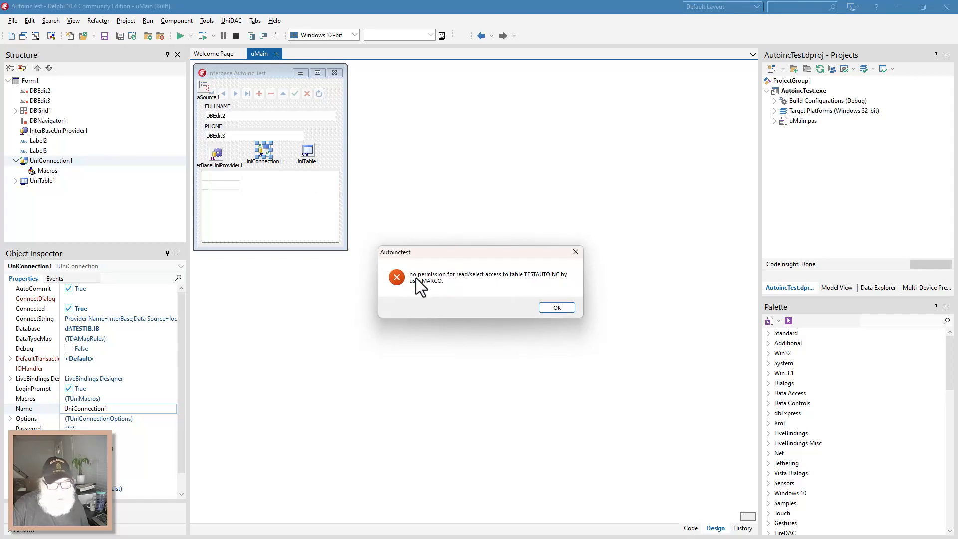
Dismiss the no-read-permission error for TESTAUTOINC in the running test app.
click(555, 307)
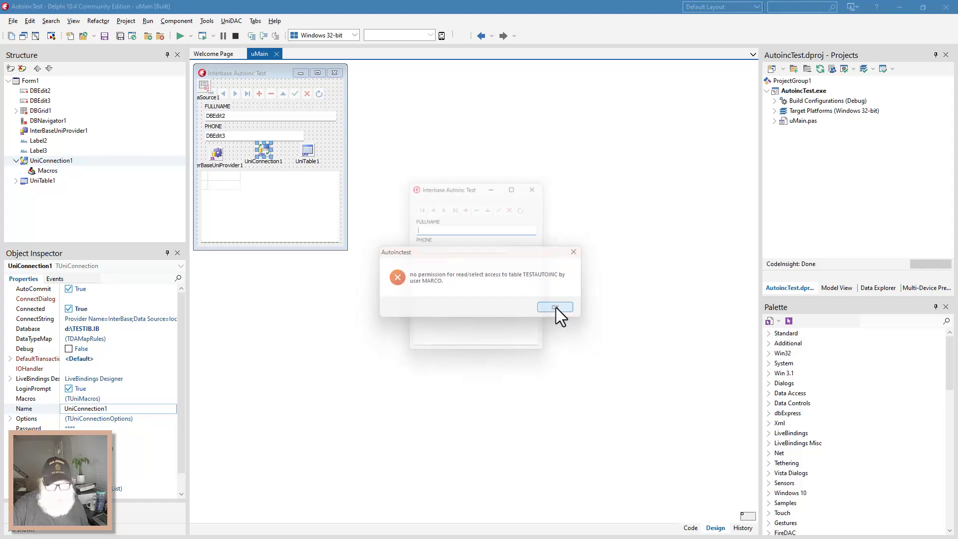
click(554, 306)
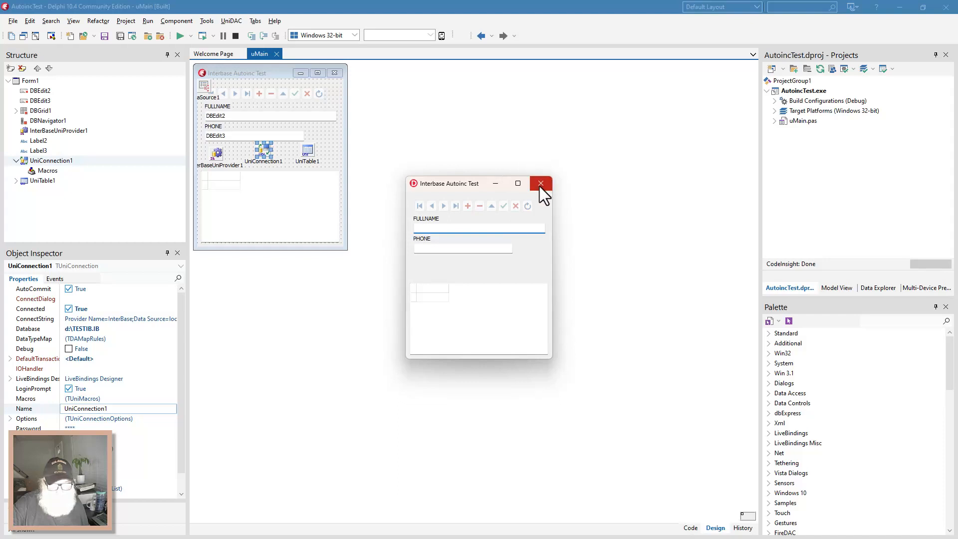
Close the app and set UniConnection1's login back to SYSDBA, testing the connection.
click(540, 184)
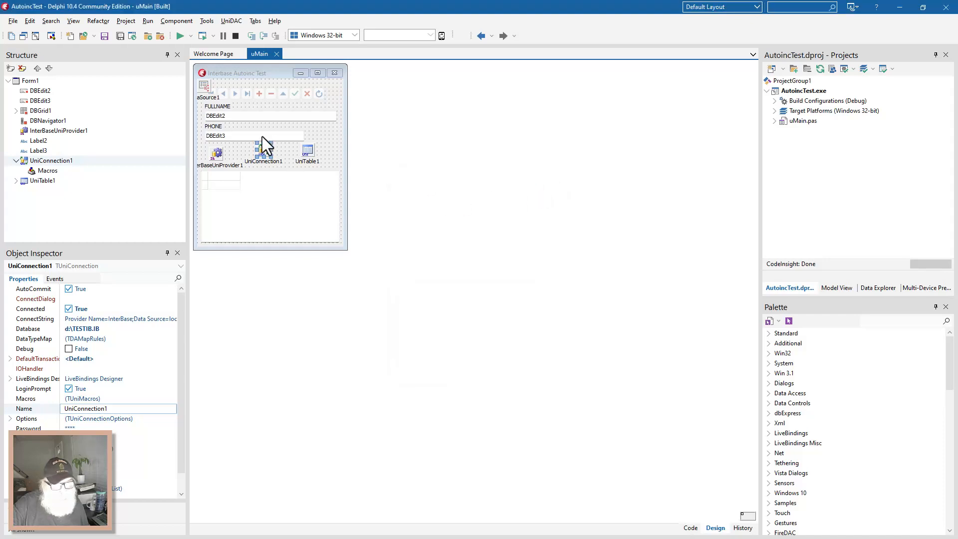
right_click(262, 151)
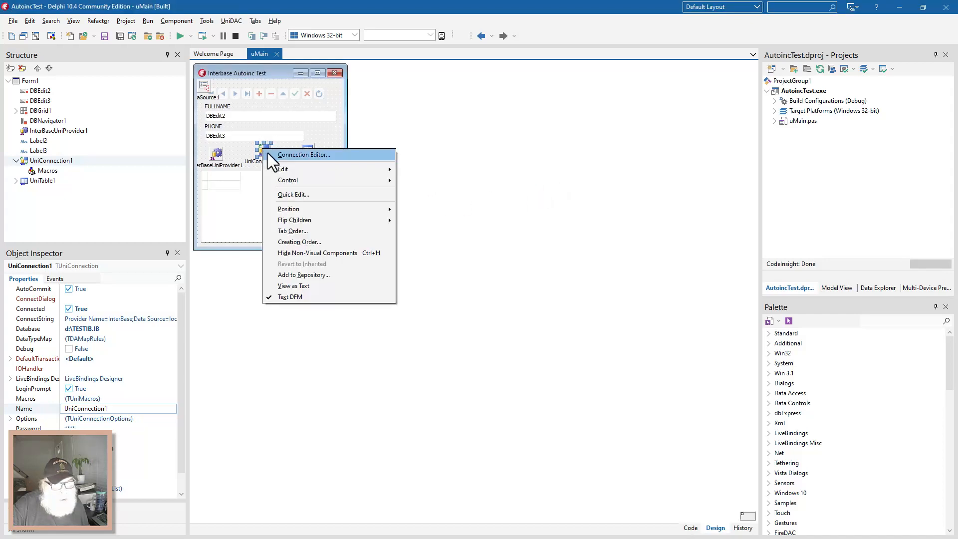
click(303, 154)
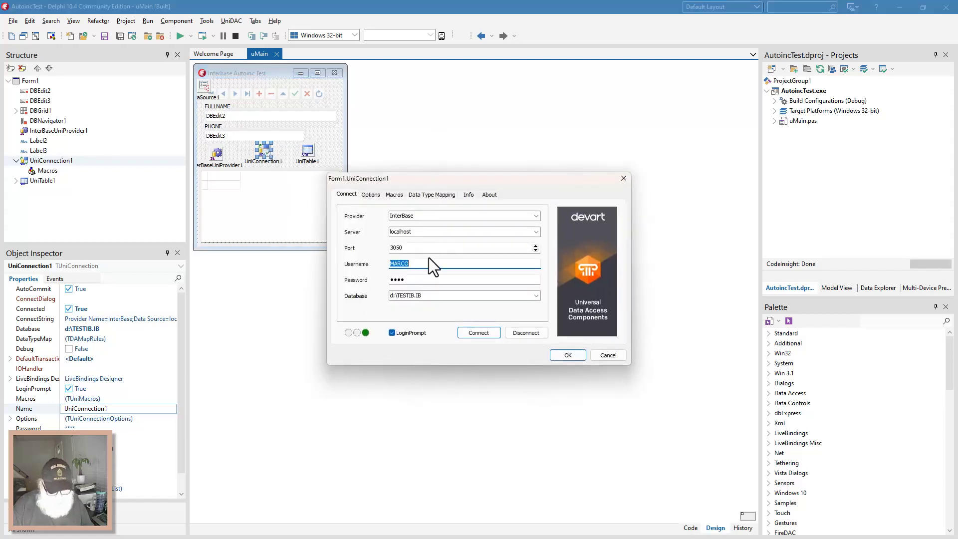
text(SYSDBA)
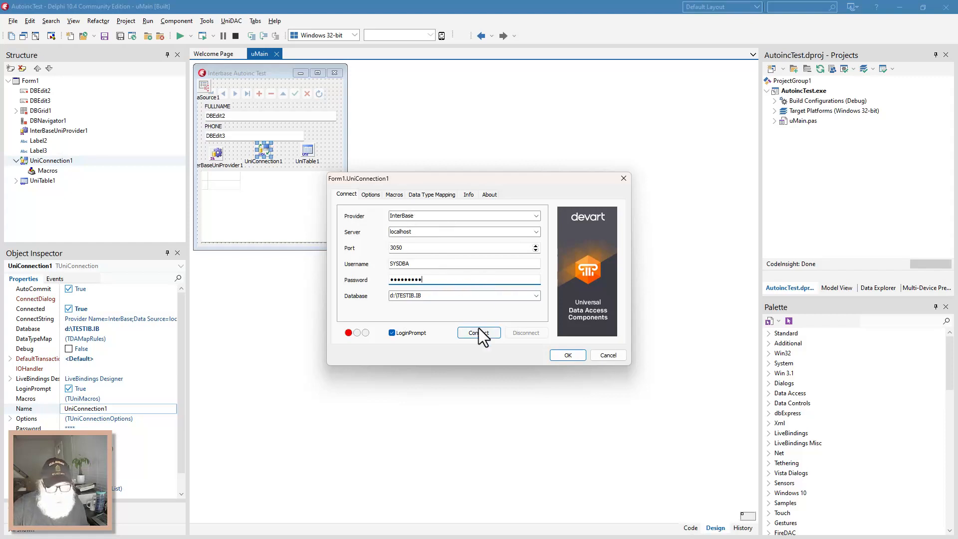
click(478, 332)
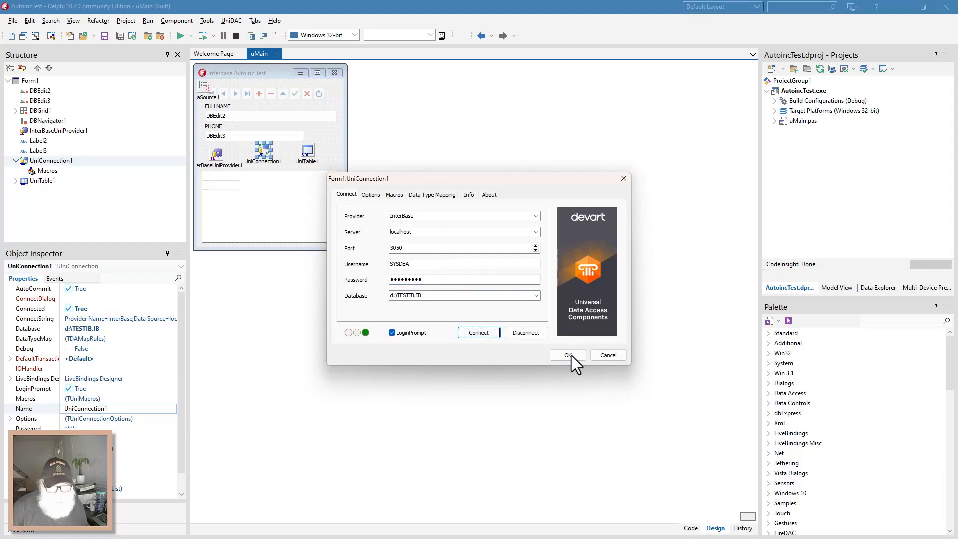
Accept the SYSDBA settings, then insert a new Carl Sagan record and post it (ID 39).
click(566, 355)
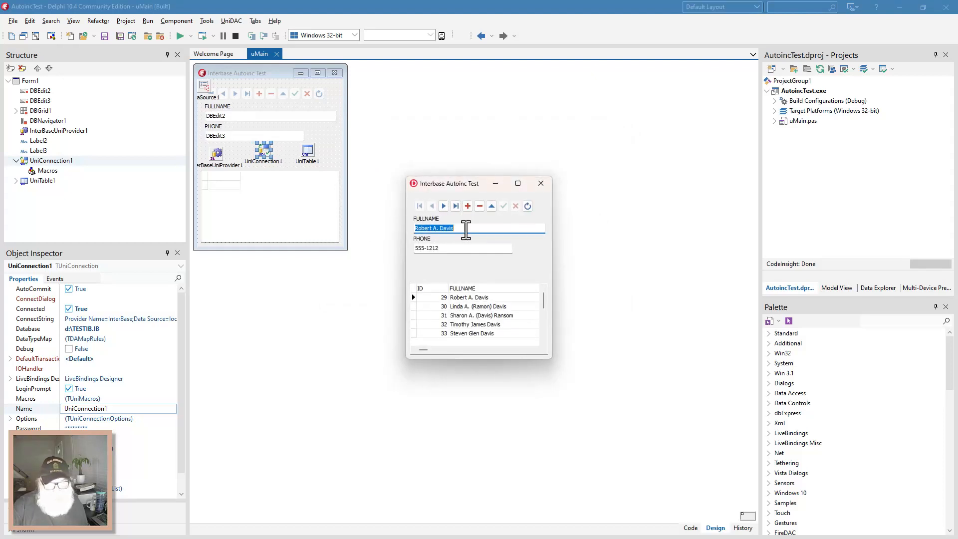
mouse_move(473, 221)
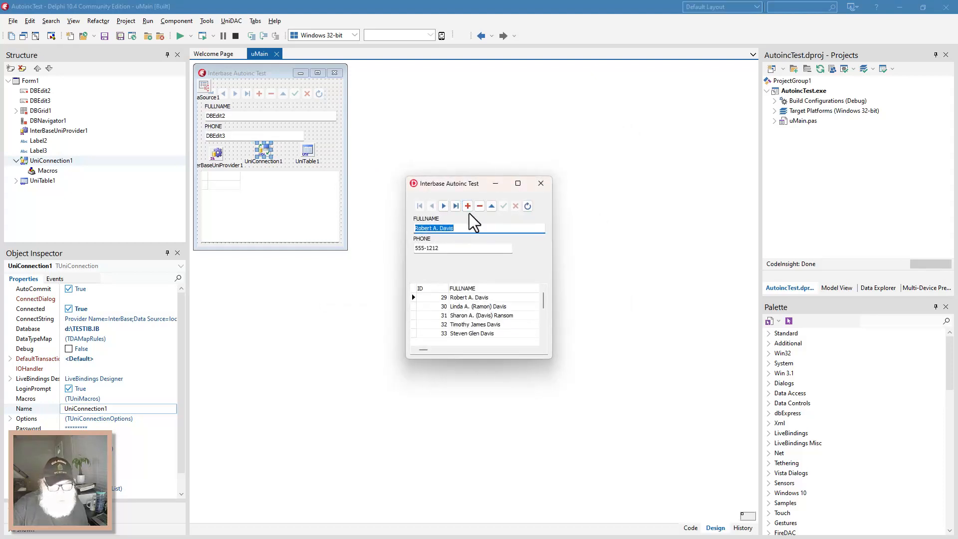
click(467, 205)
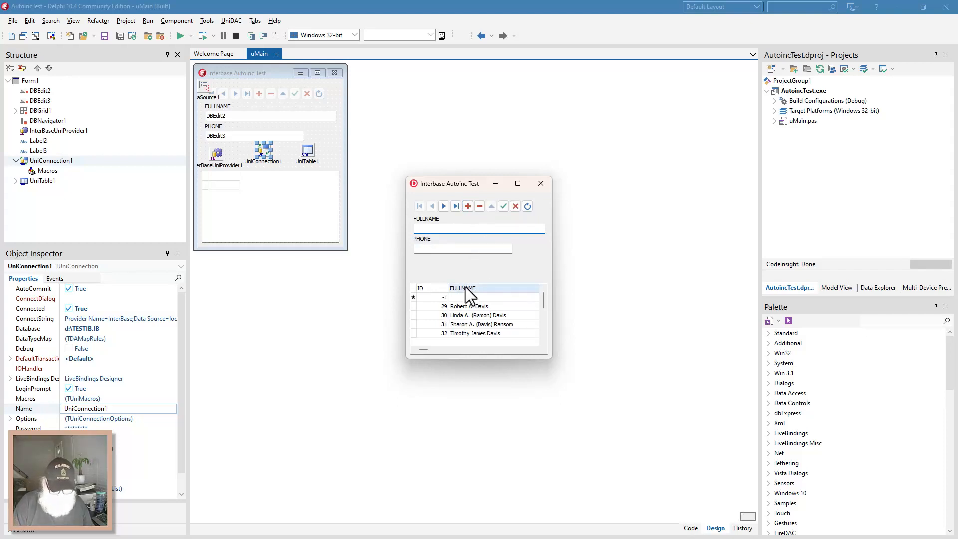
text(Carl Sagan)
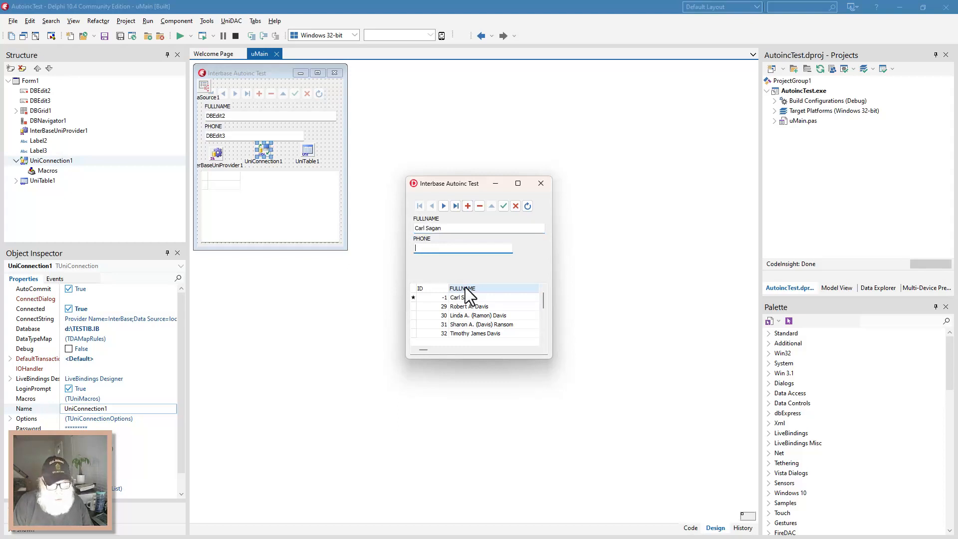
click(434, 297)
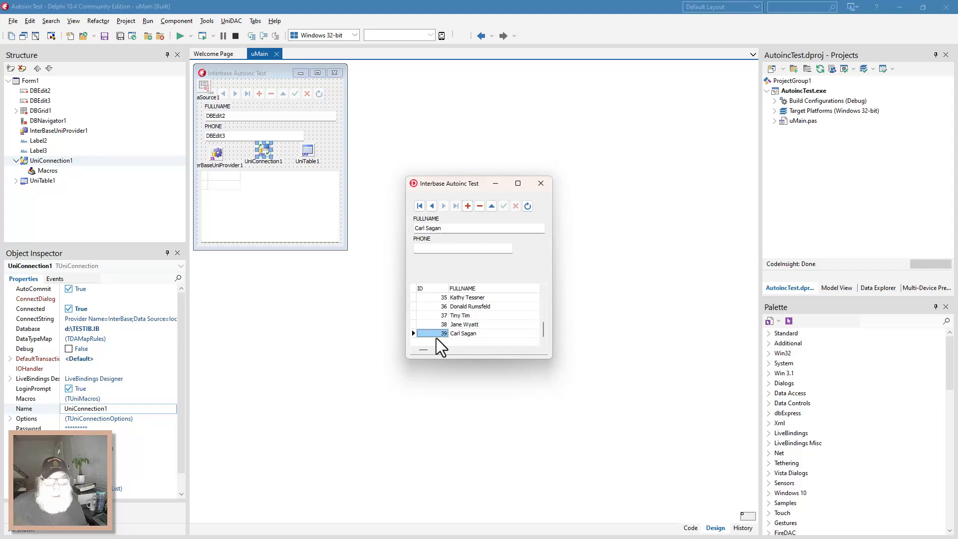
mouse_move(743, 437)
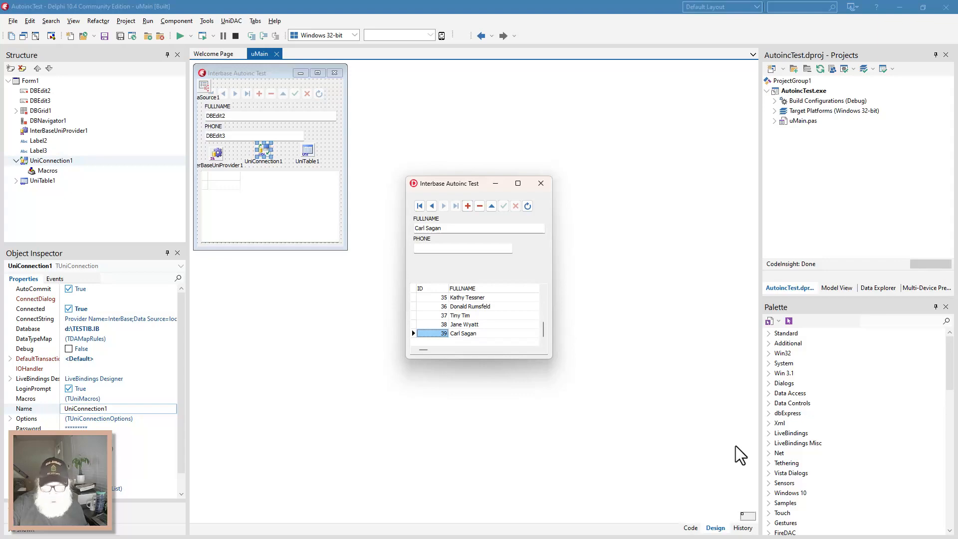
mouse_move(884, 519)
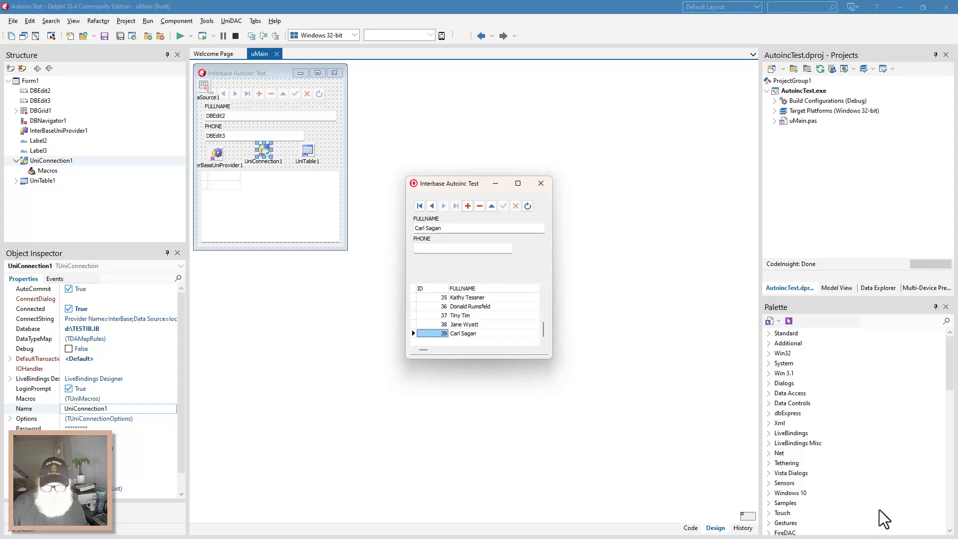